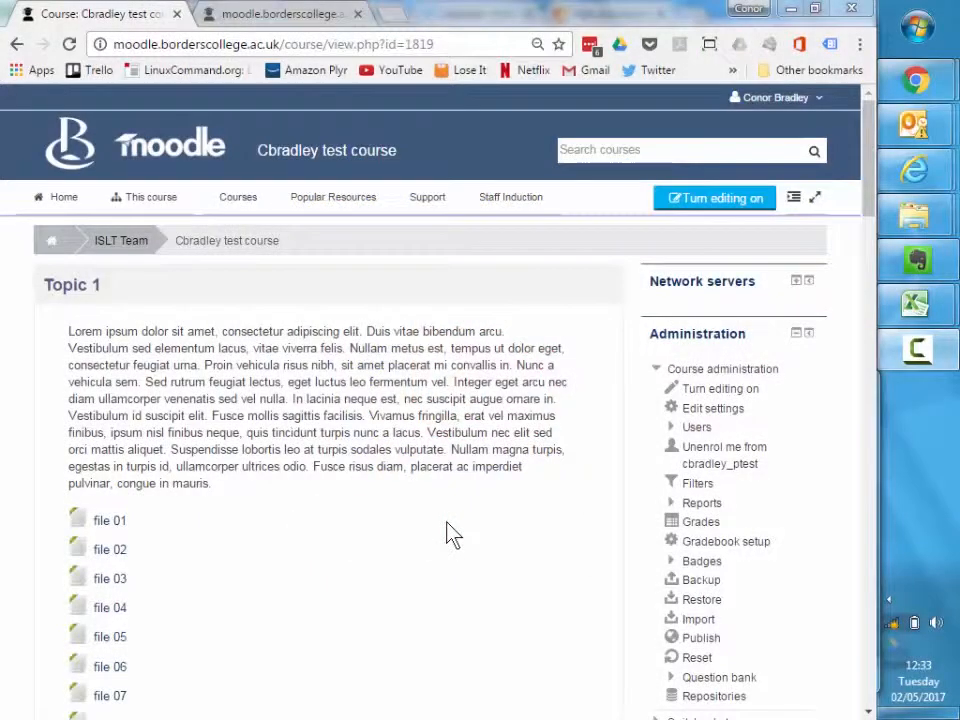
pyautogui.moveTo(470, 504)
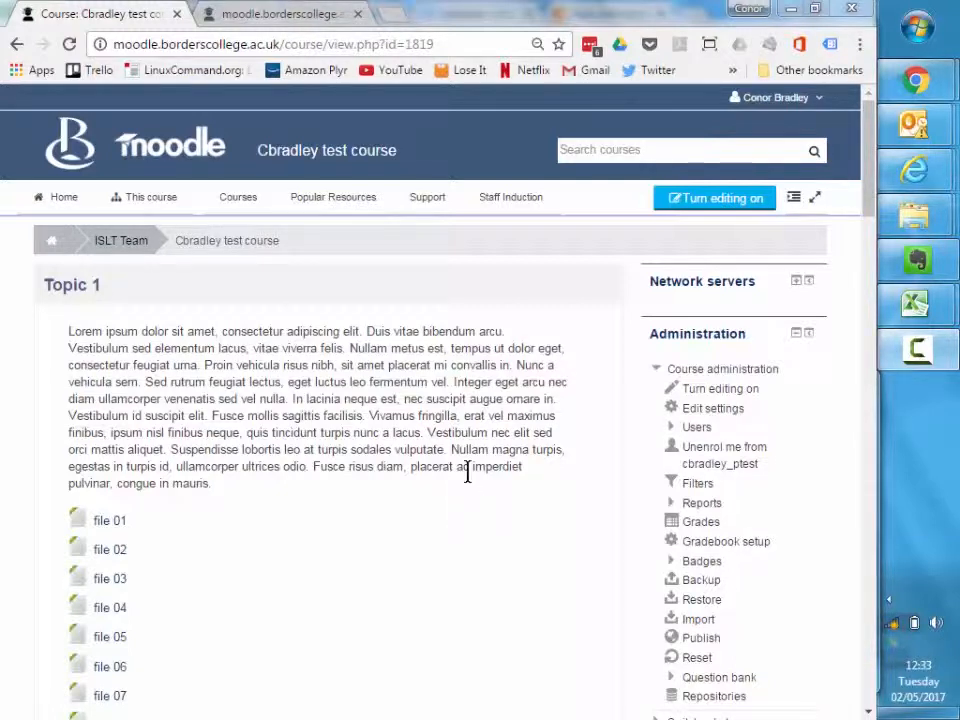
pyautogui.moveTo(458, 442)
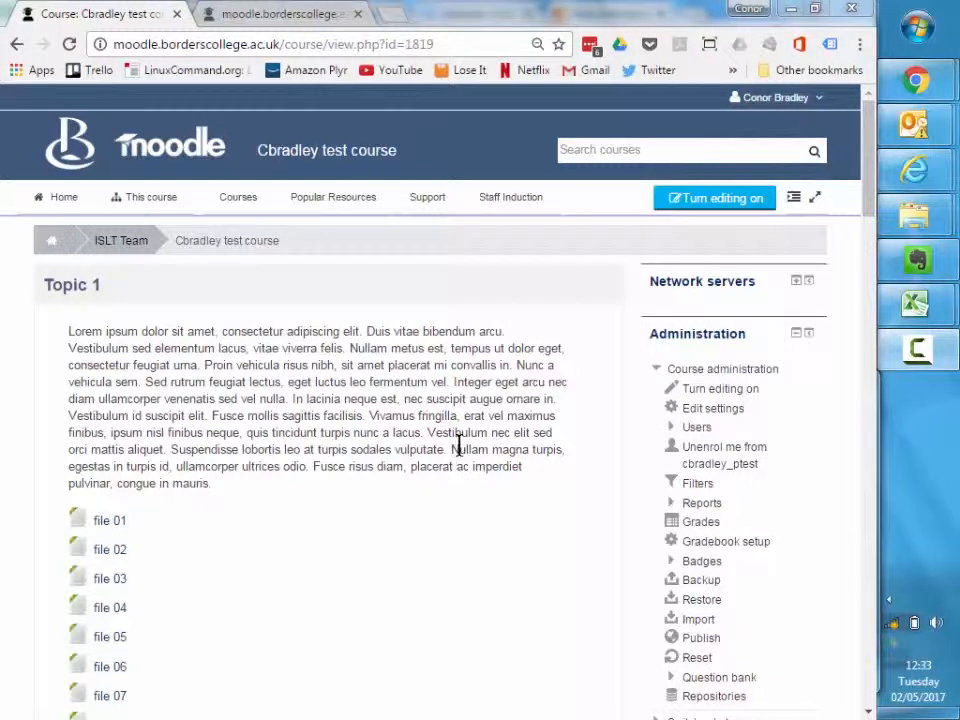
pyautogui.moveTo(928, 160)
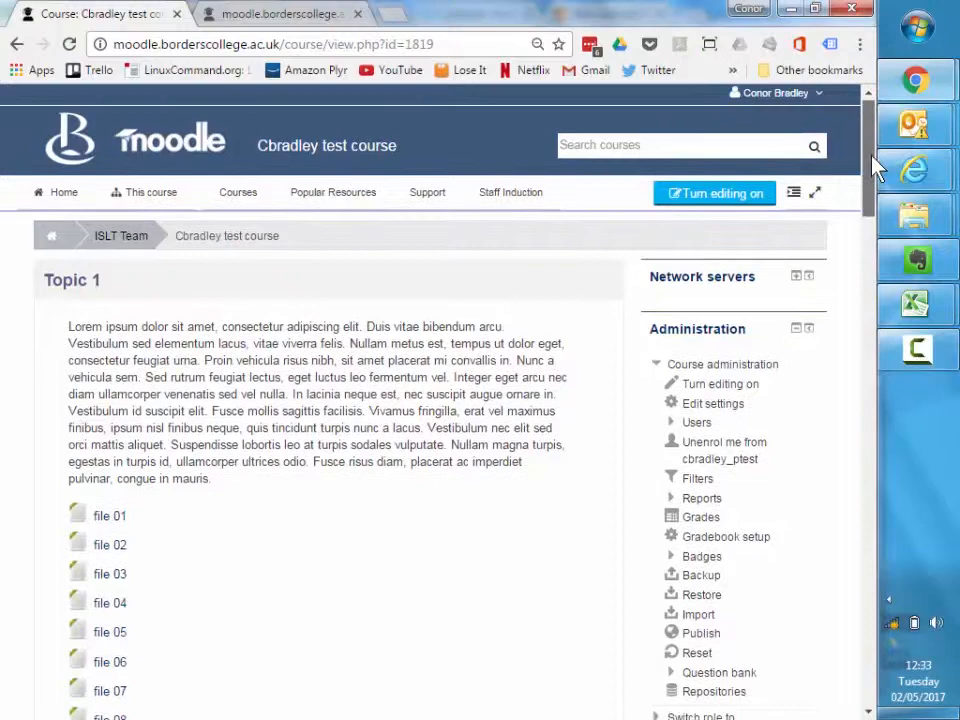
# Go to Edit settings from the Administration block of the course
pyautogui.scroll(-3)
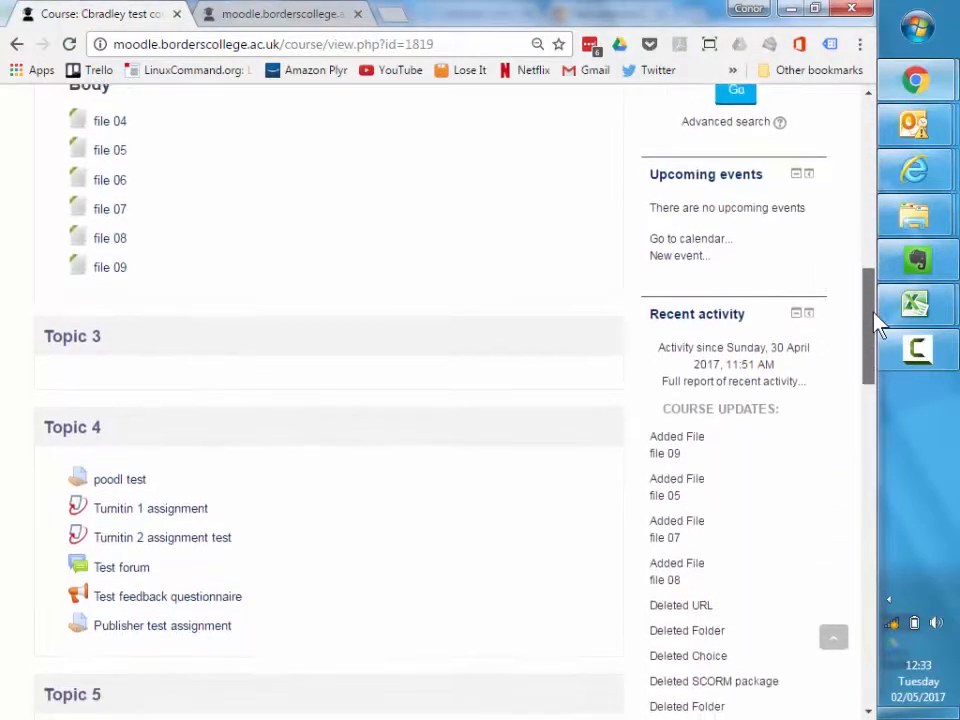
pyautogui.scroll(-3)
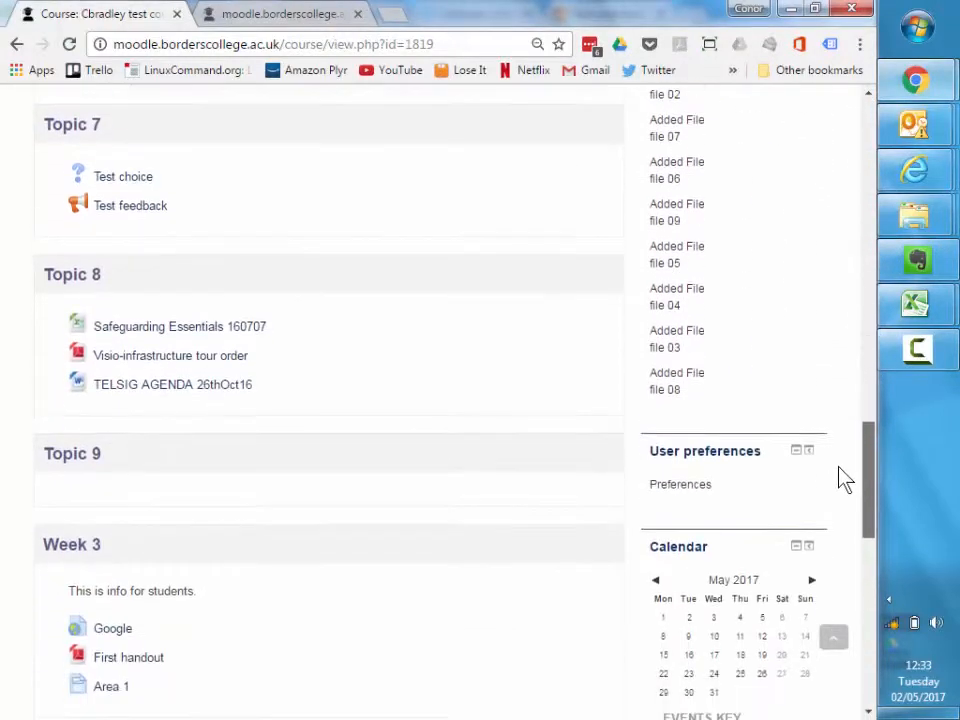
pyautogui.scroll(3)
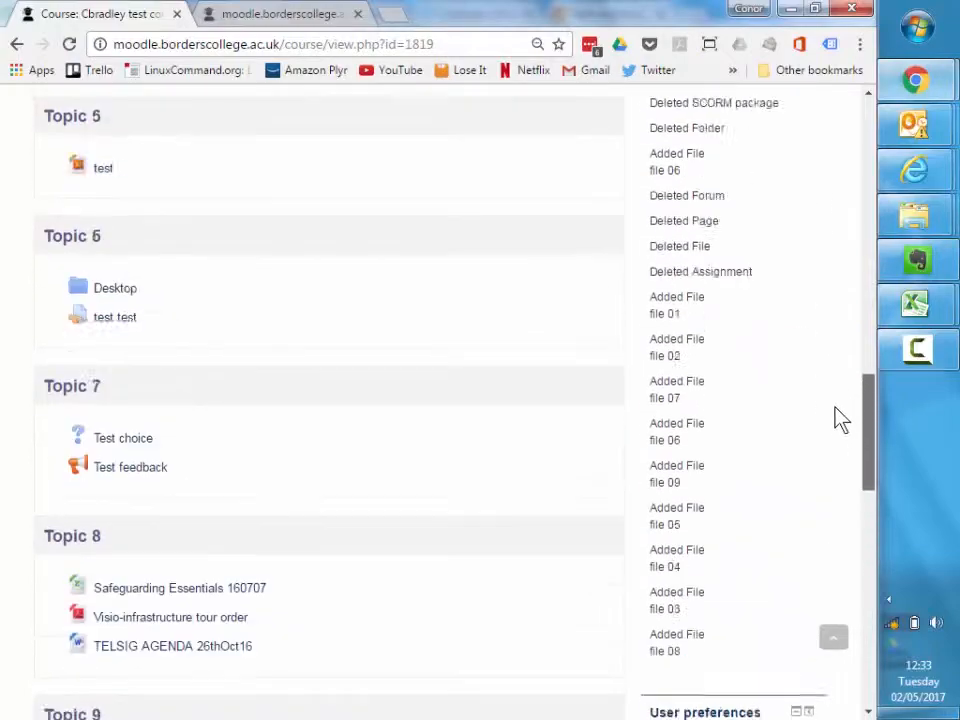
pyautogui.scroll(3)
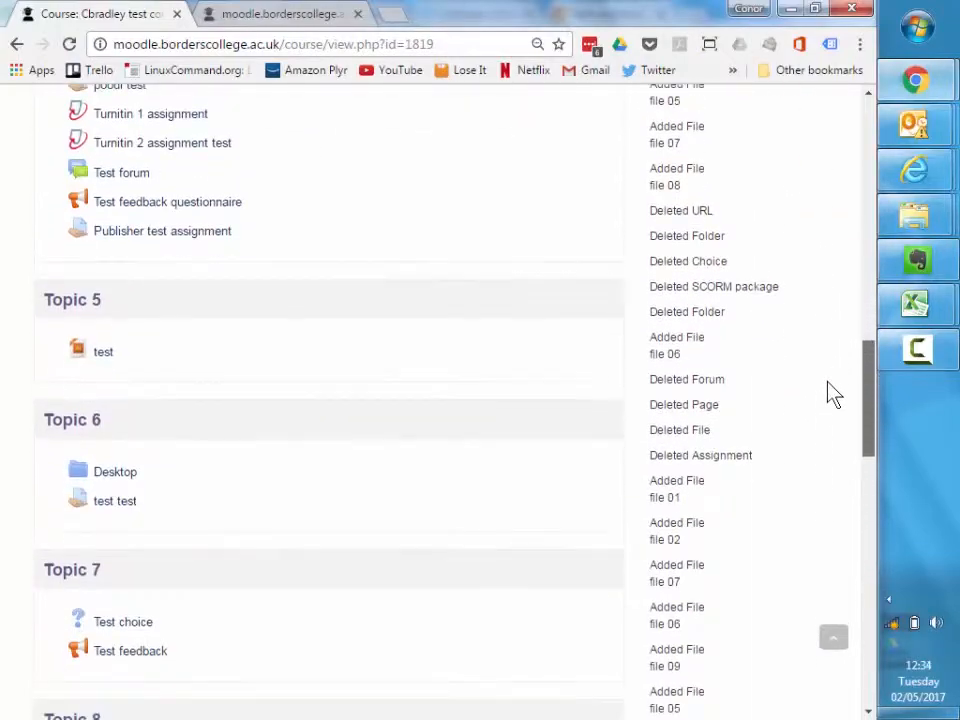
pyautogui.scroll(3)
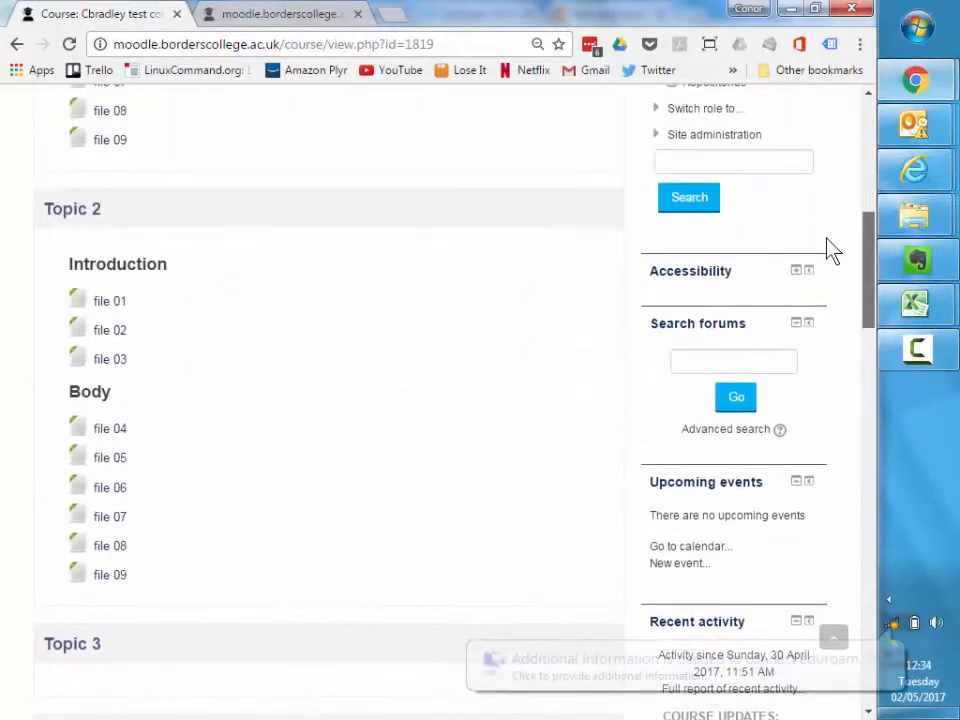
pyautogui.scroll(3)
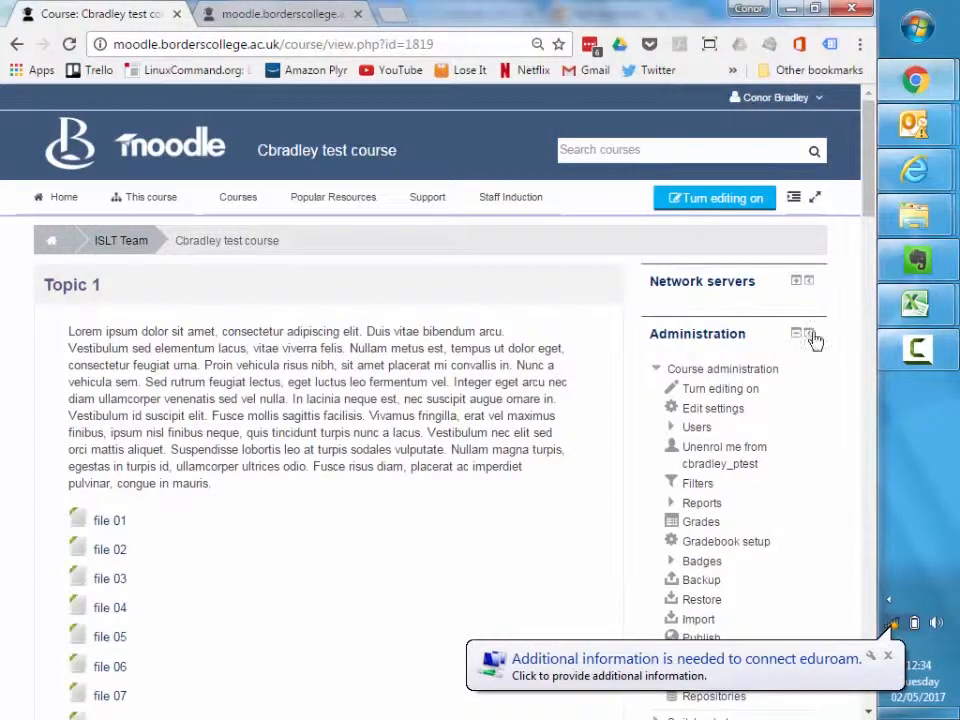
pyautogui.moveTo(710, 372)
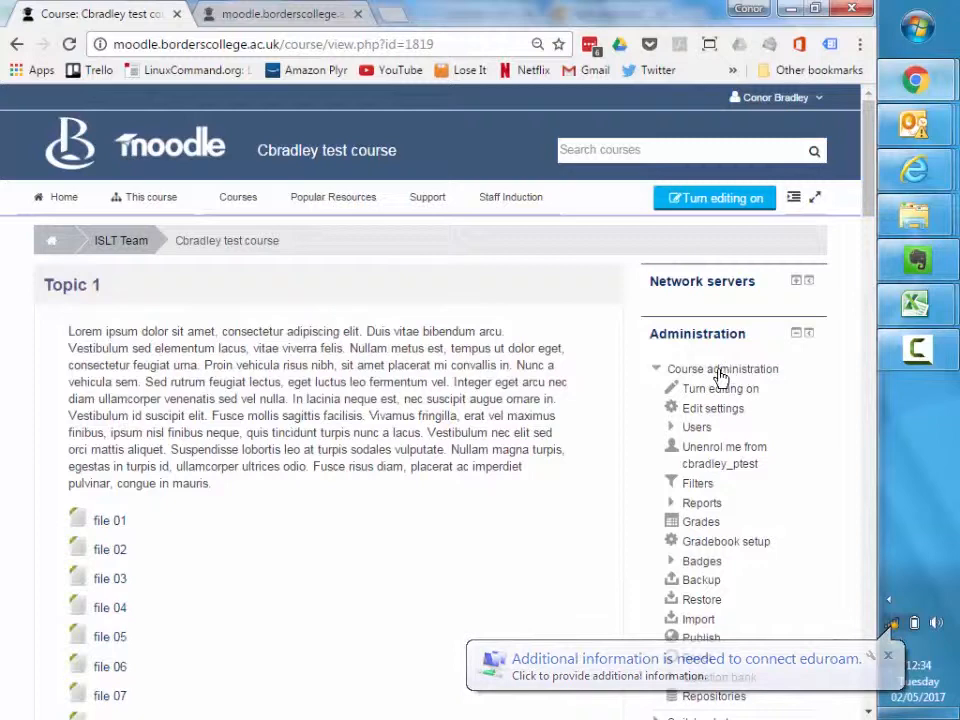
pyautogui.click(714, 408)
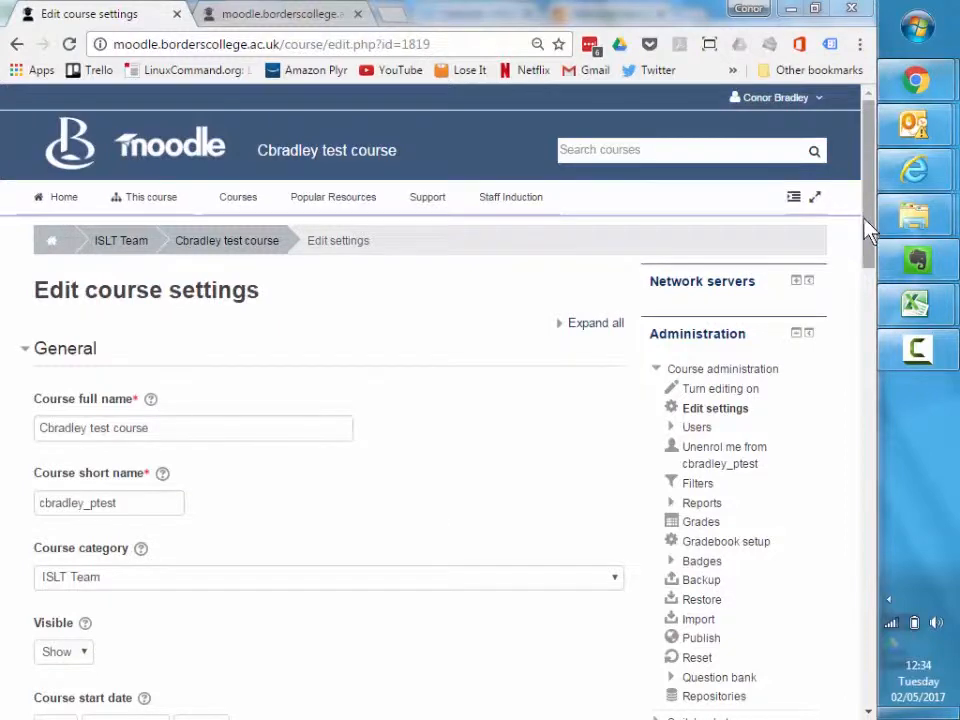
# Set the course format to Collapsed Topics in the settings form
pyautogui.scroll(-3)
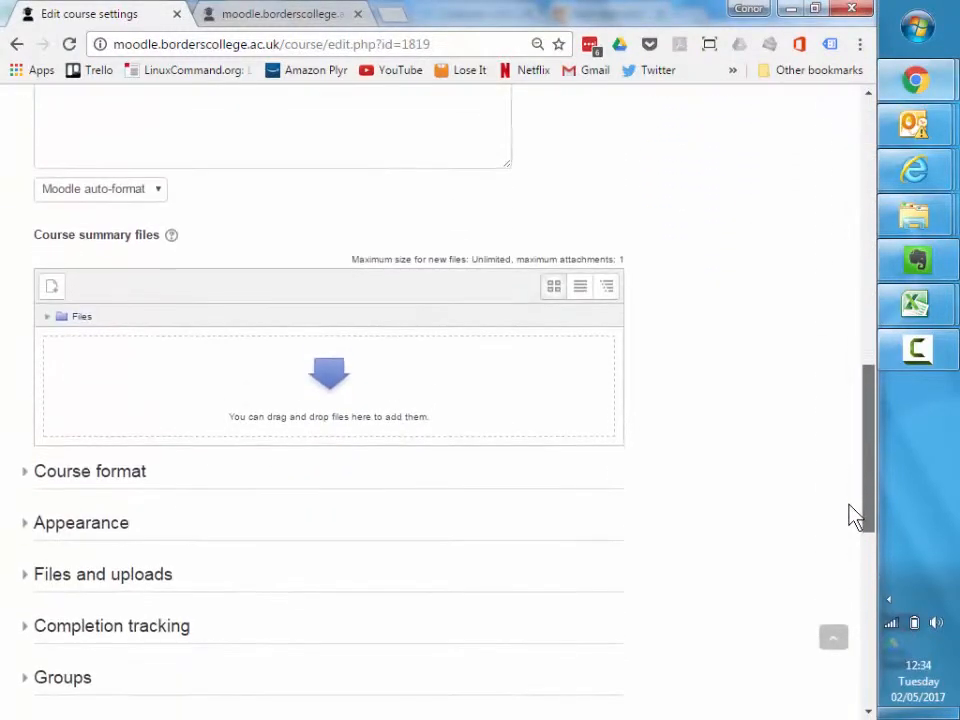
pyautogui.click(90, 472)
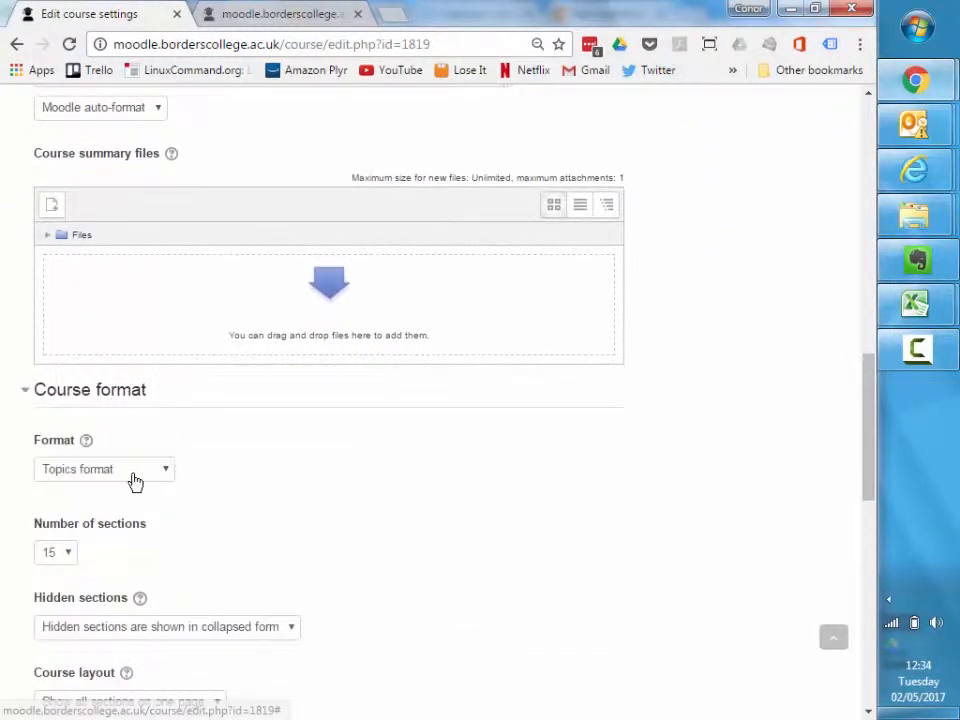
pyautogui.click(104, 468)
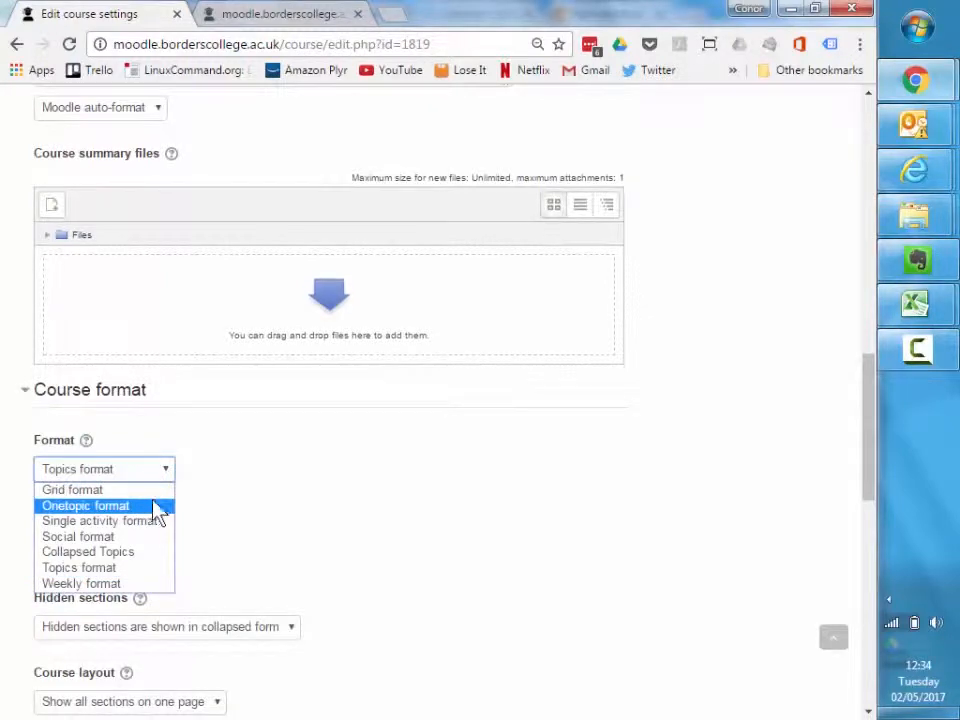
pyautogui.click(88, 552)
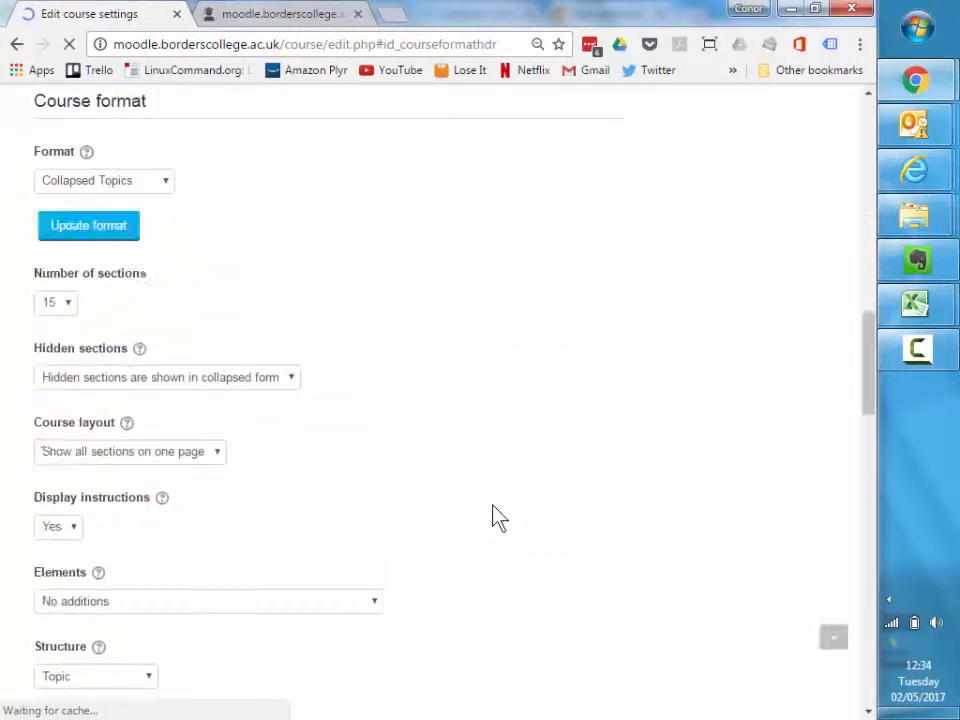
pyautogui.scroll(-3)
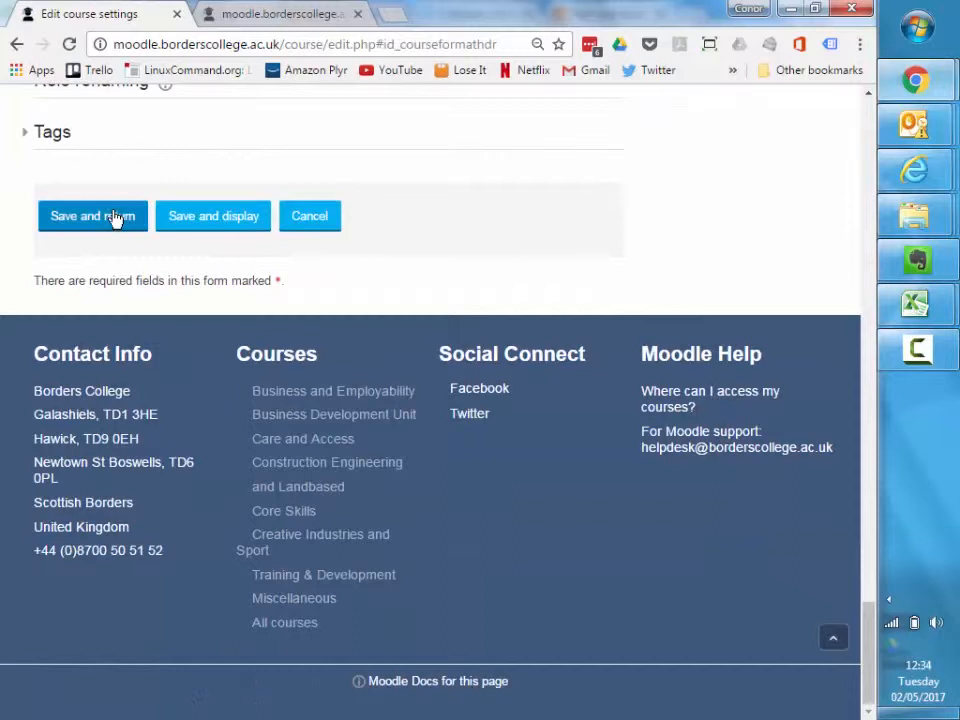
# Save the format change and review the course's collapsible sections
pyautogui.click(92, 216)
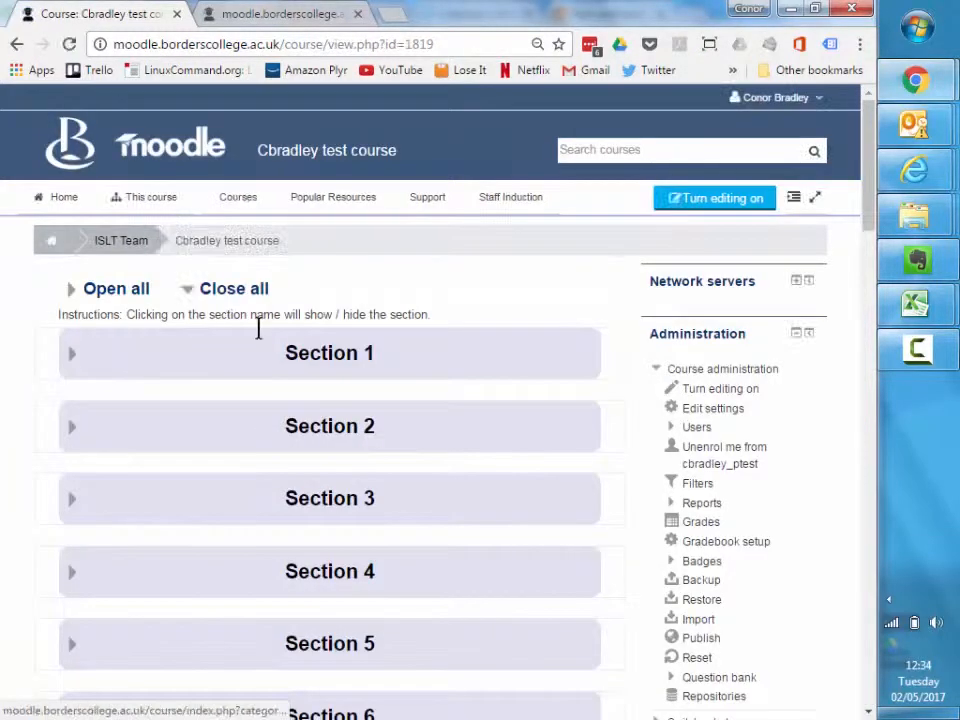
pyautogui.moveTo(120, 356)
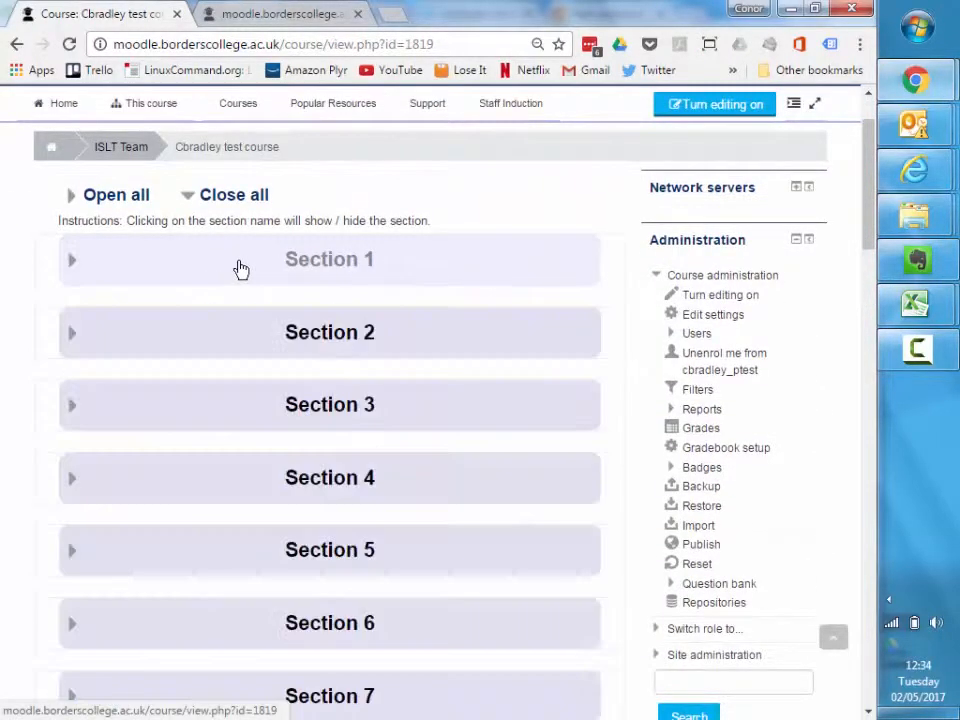
pyautogui.scroll(-3)
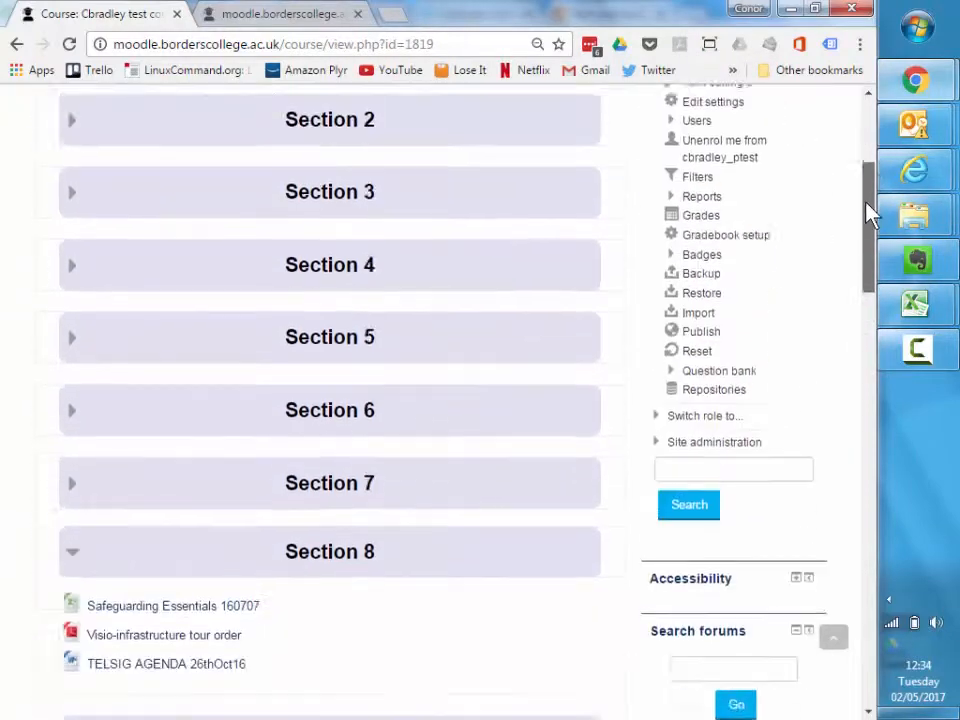
pyautogui.scroll(-3)
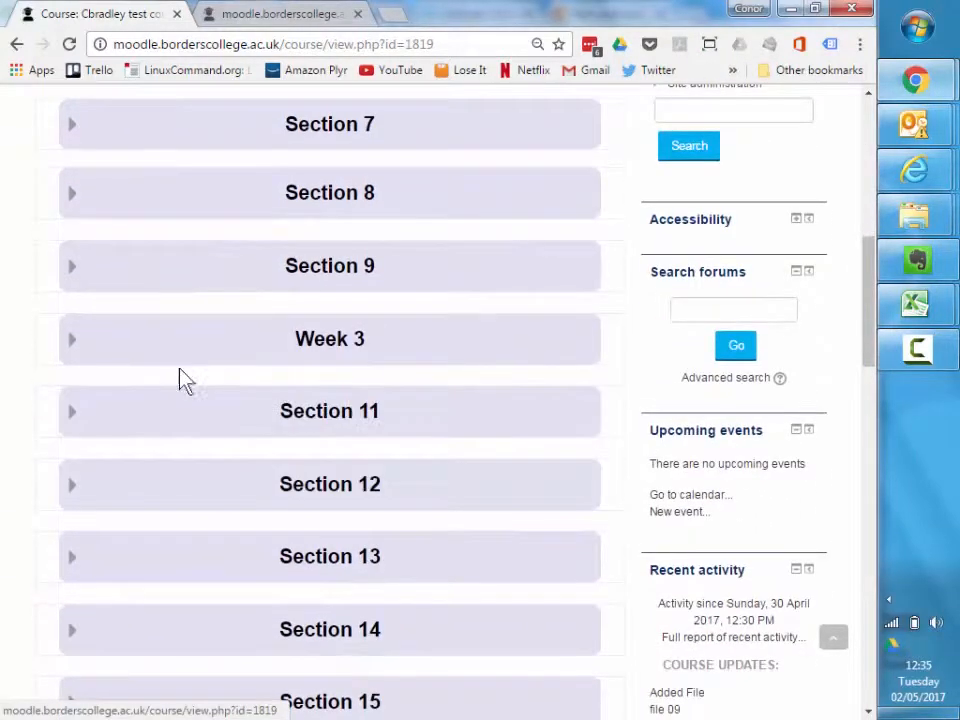
pyautogui.scroll(3)
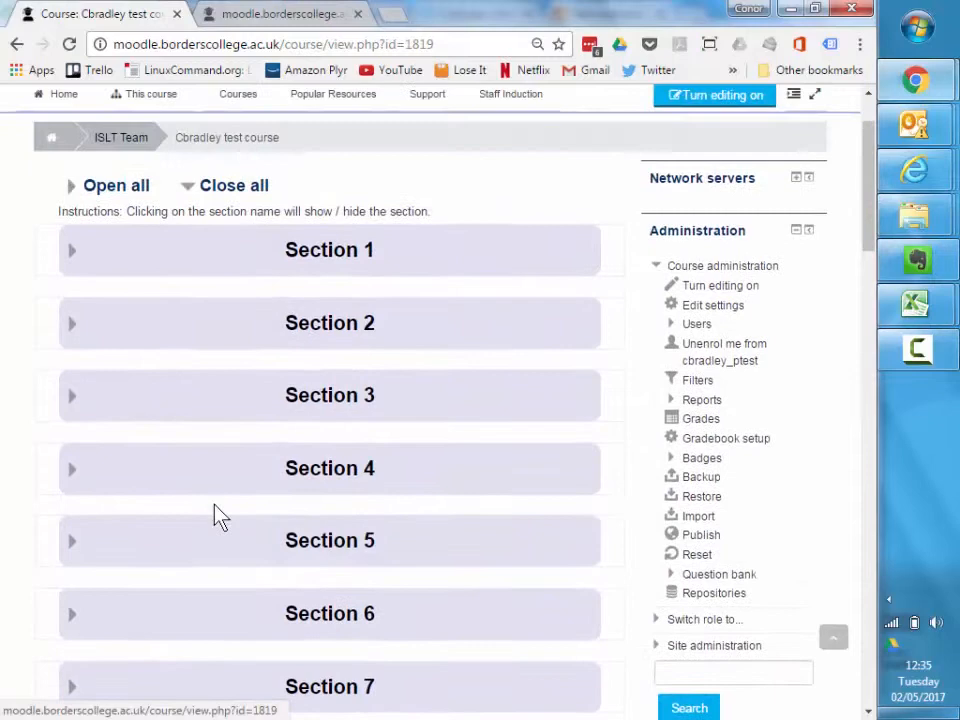
pyautogui.scroll(3)
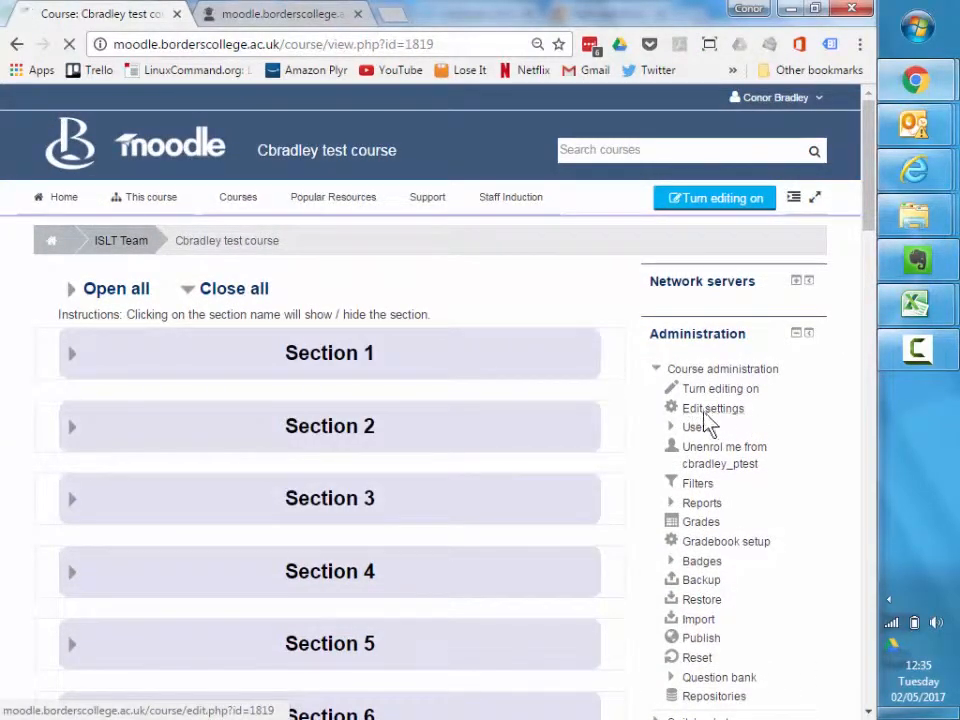
# Reopen the course settings and switch the course format to Grid format
pyautogui.click(714, 408)
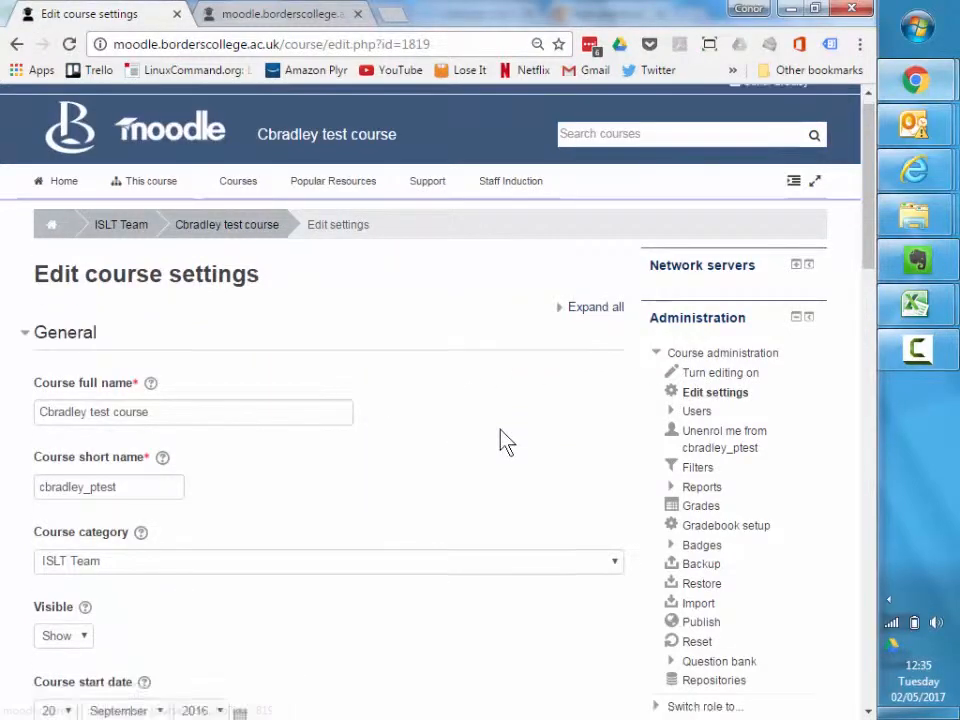
pyautogui.scroll(-3)
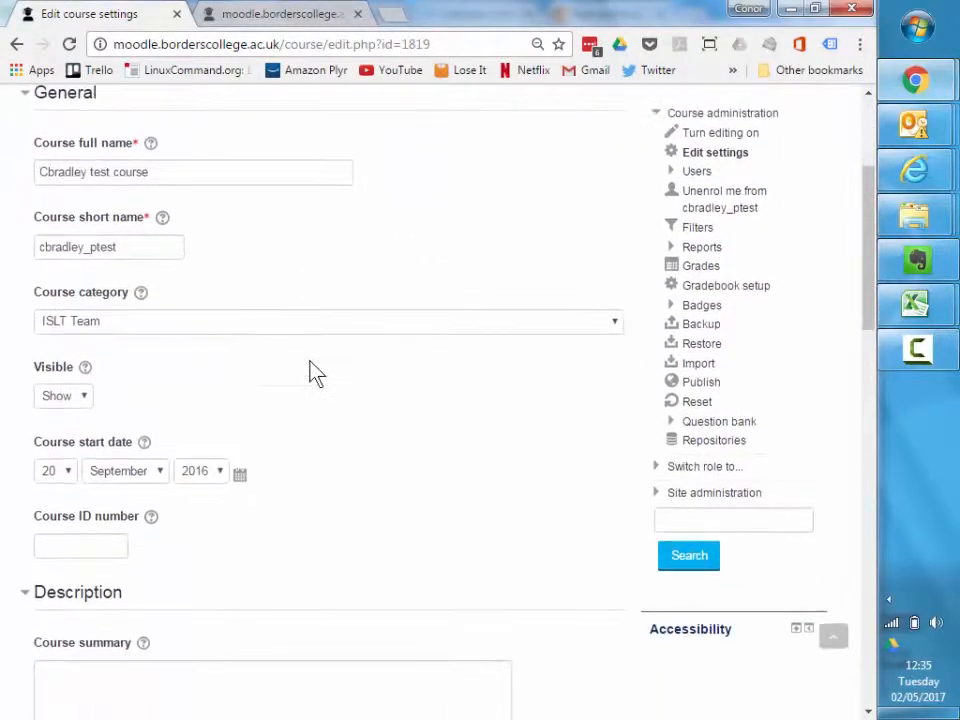
pyautogui.scroll(-3)
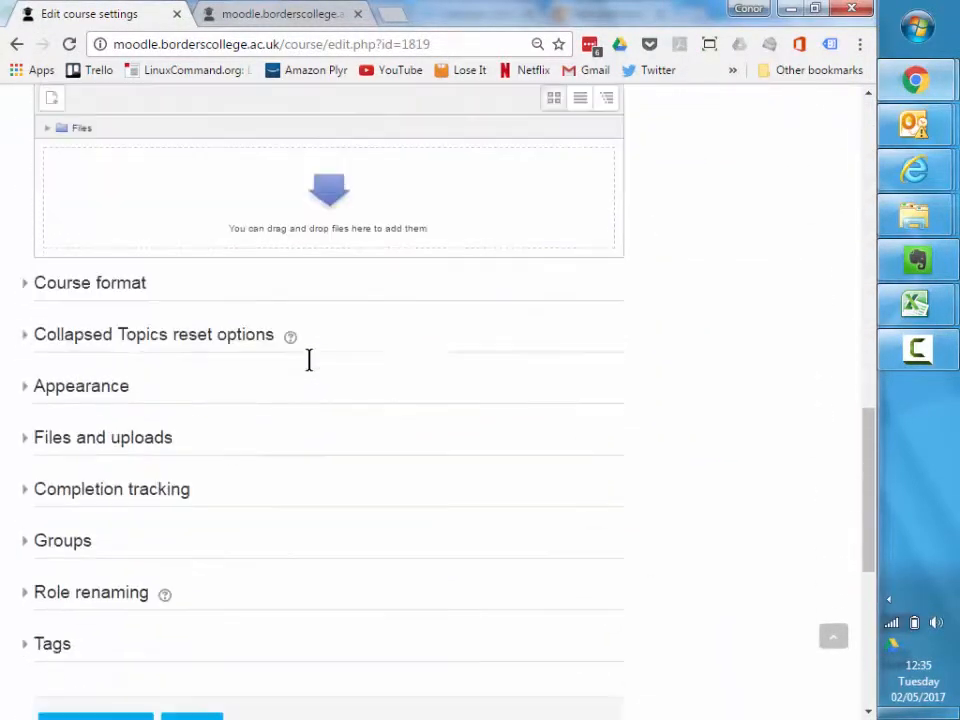
pyautogui.click(90, 282)
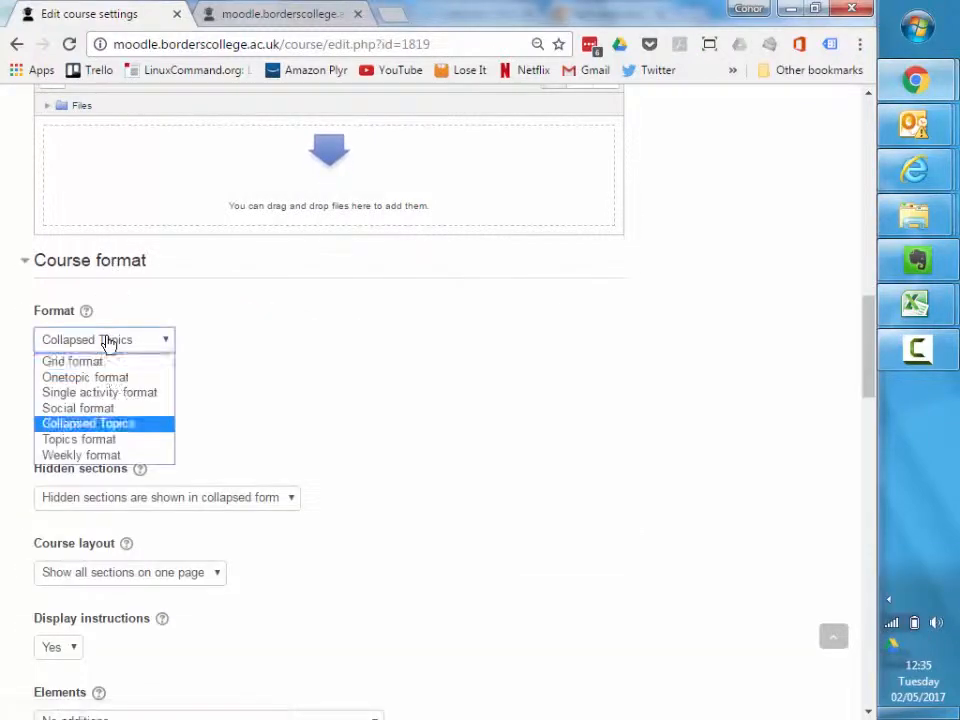
pyautogui.click(72, 360)
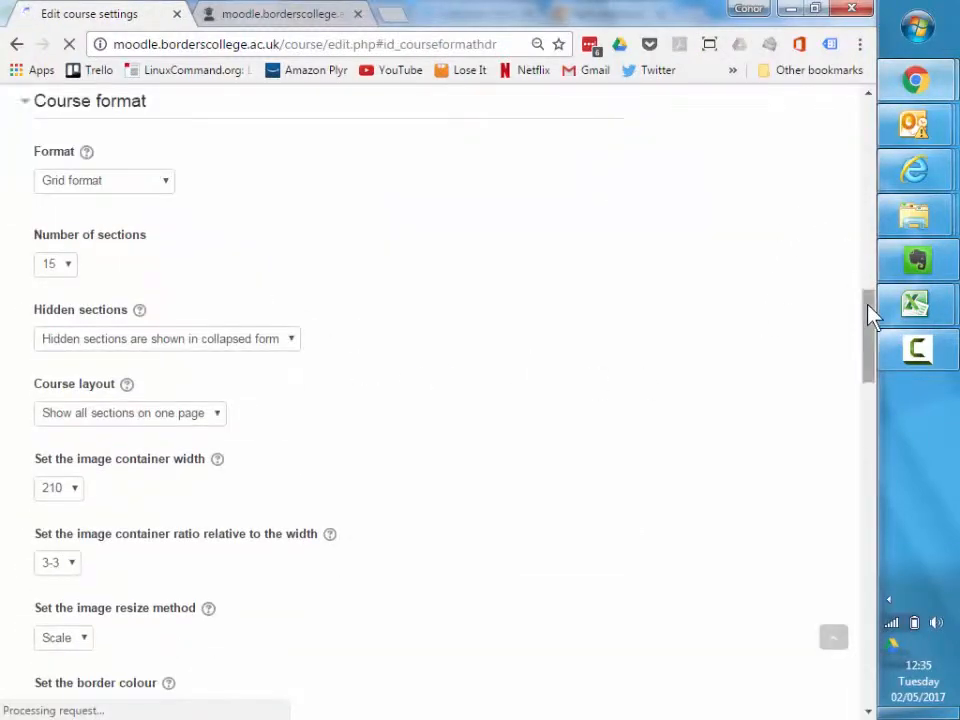
pyautogui.scroll(-3)
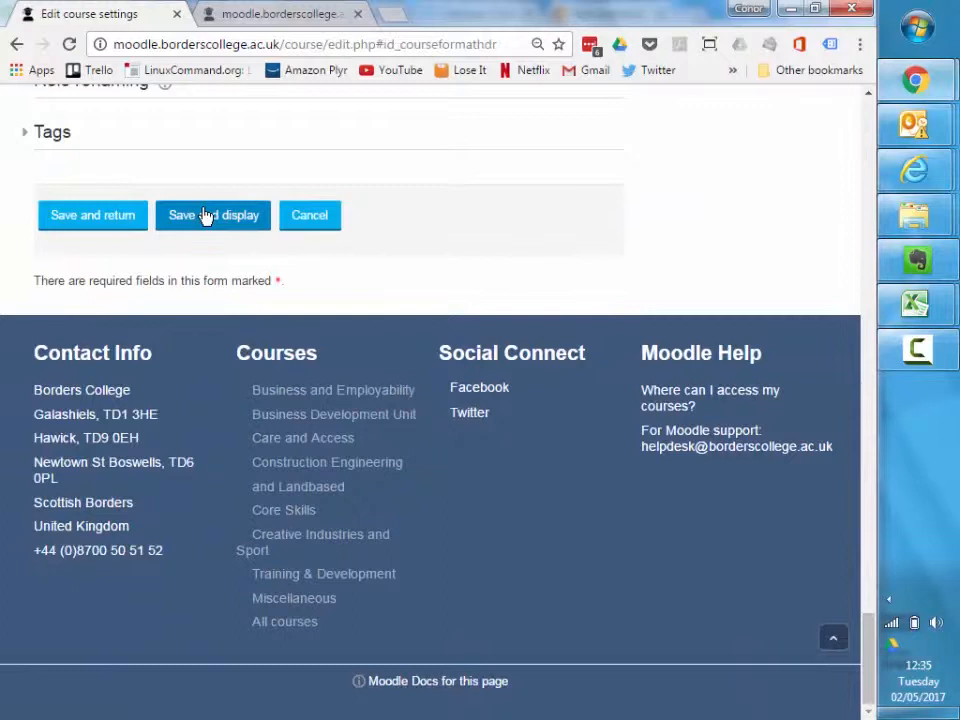
# Save the Grid format and preview Sections 1 and 2 as tile pop-ups
pyautogui.click(212, 216)
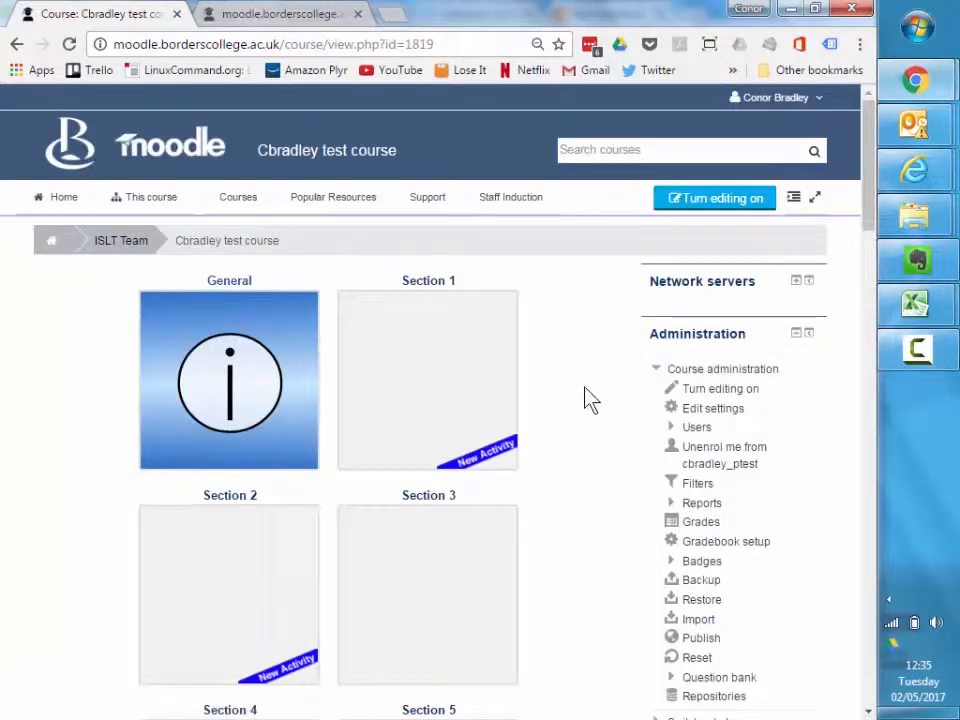
pyautogui.moveTo(384, 382)
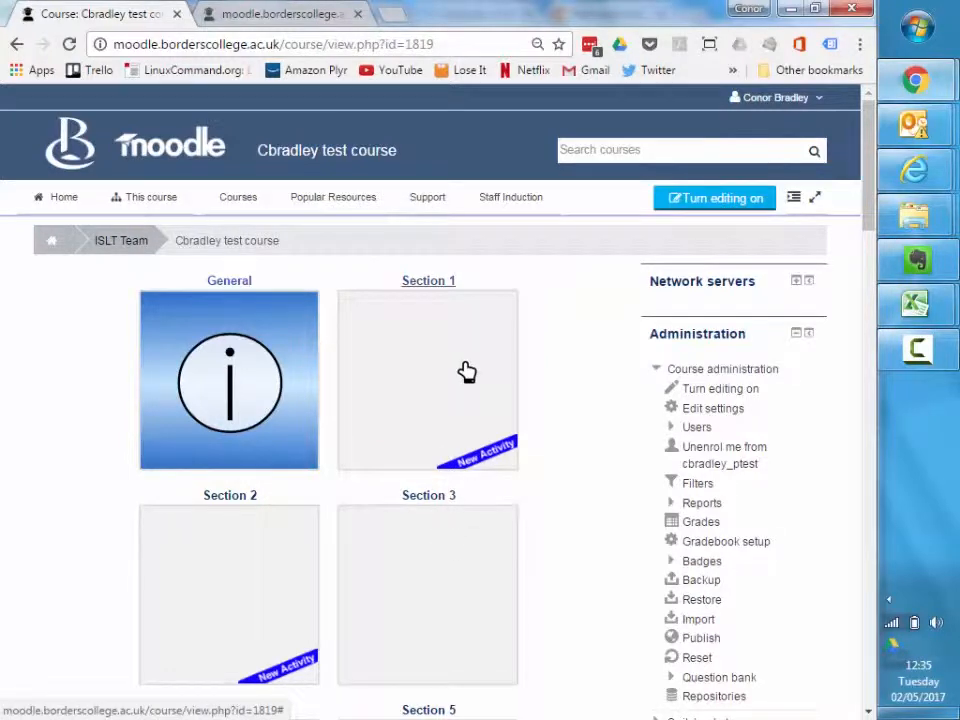
pyautogui.click(428, 380)
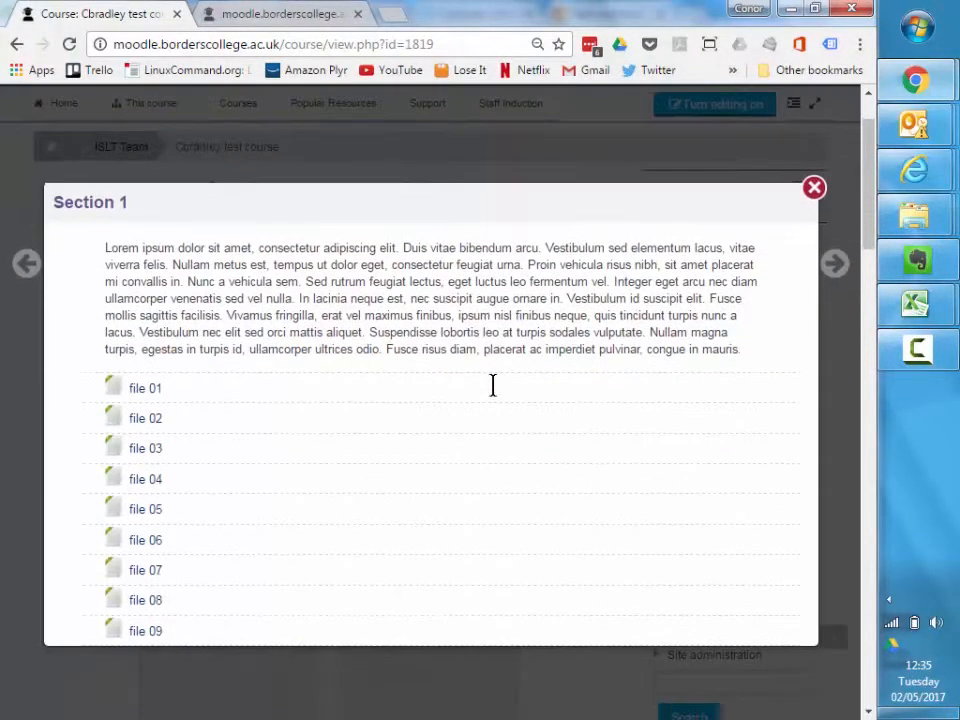
pyautogui.moveTo(744, 304)
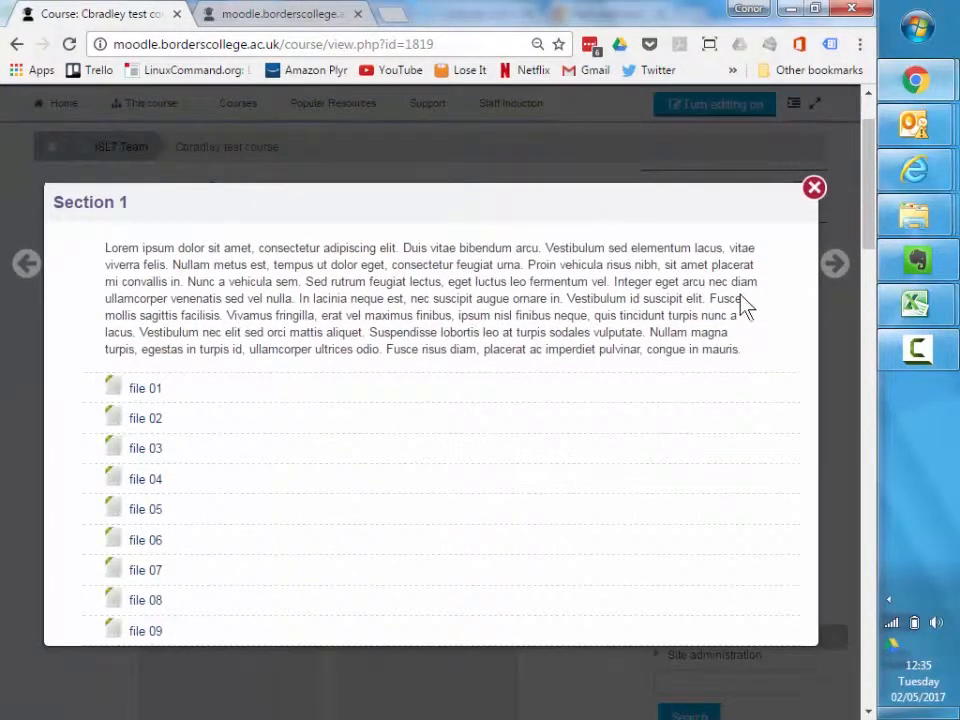
pyautogui.click(834, 264)
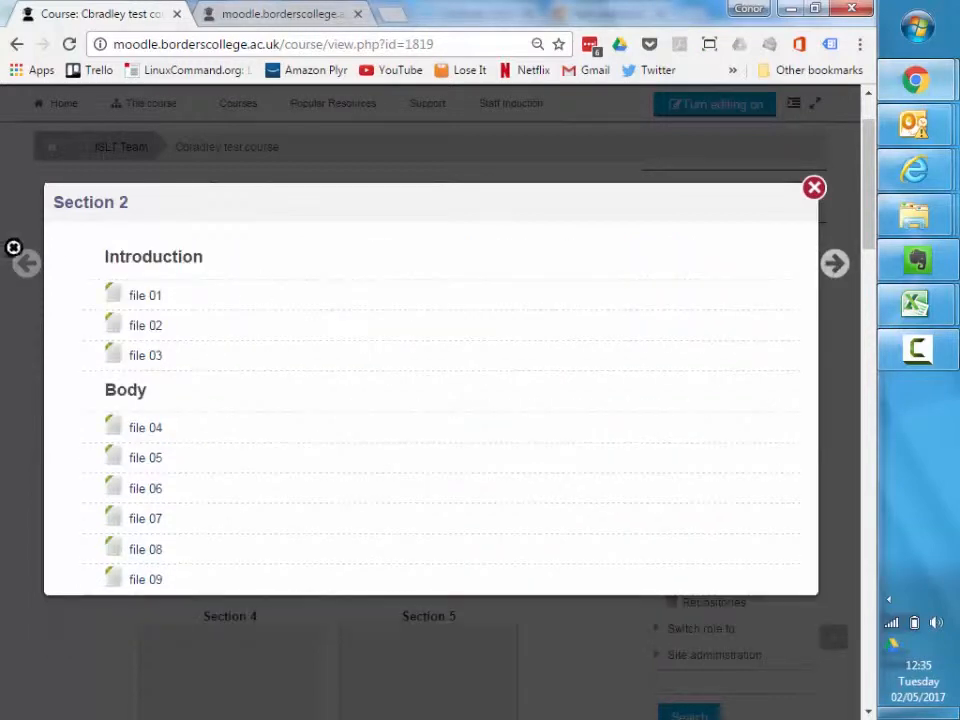
pyautogui.click(814, 188)
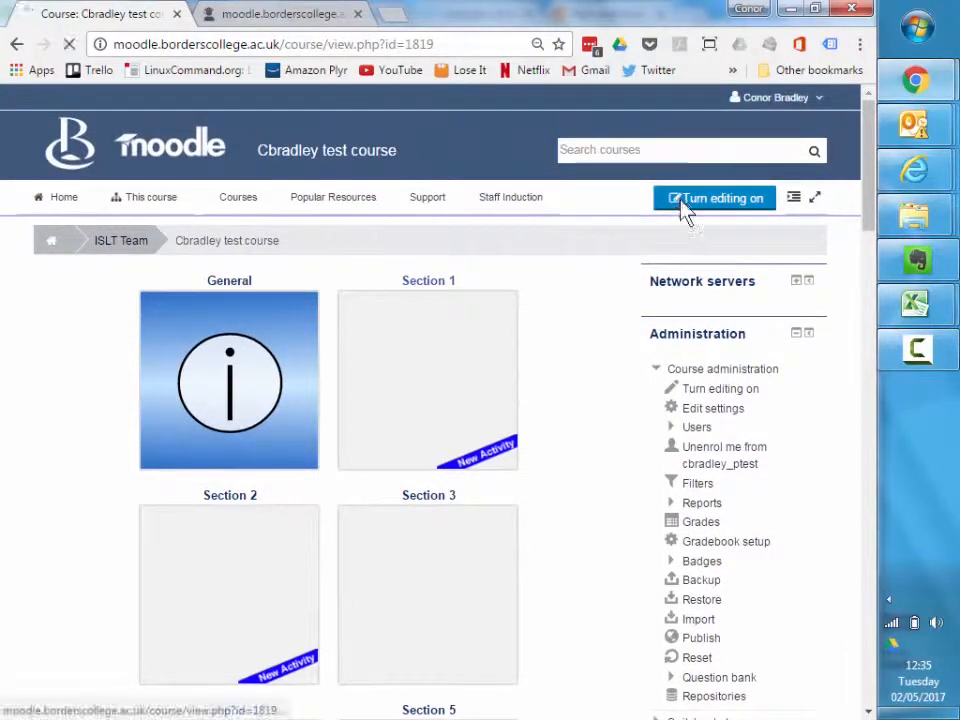
# Turn editing on and go back into the course settings
pyautogui.click(714, 198)
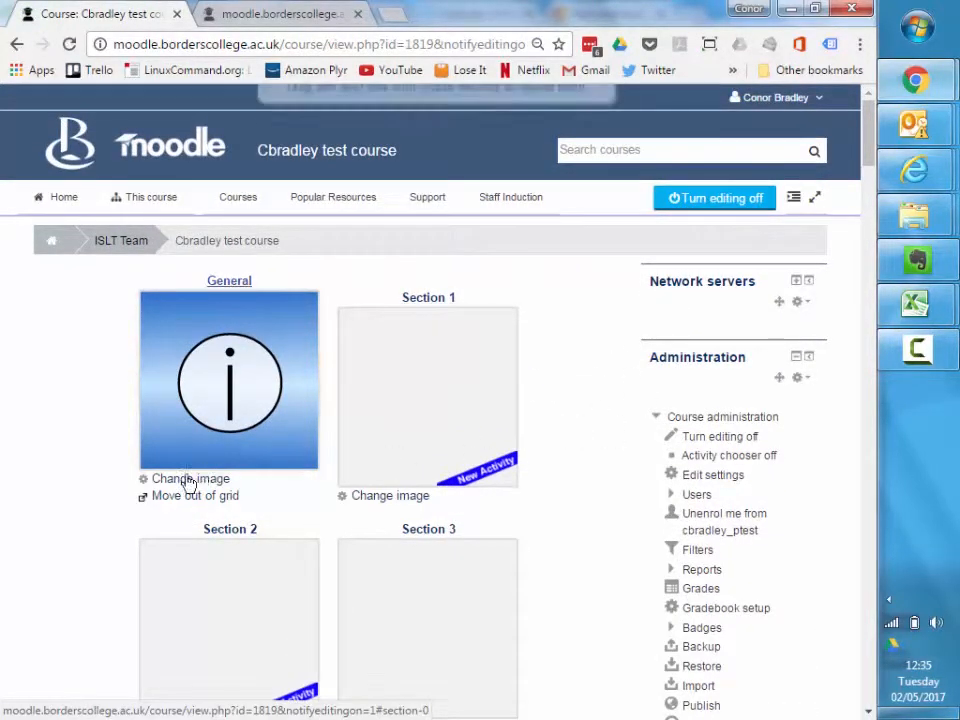
pyautogui.moveTo(188, 478)
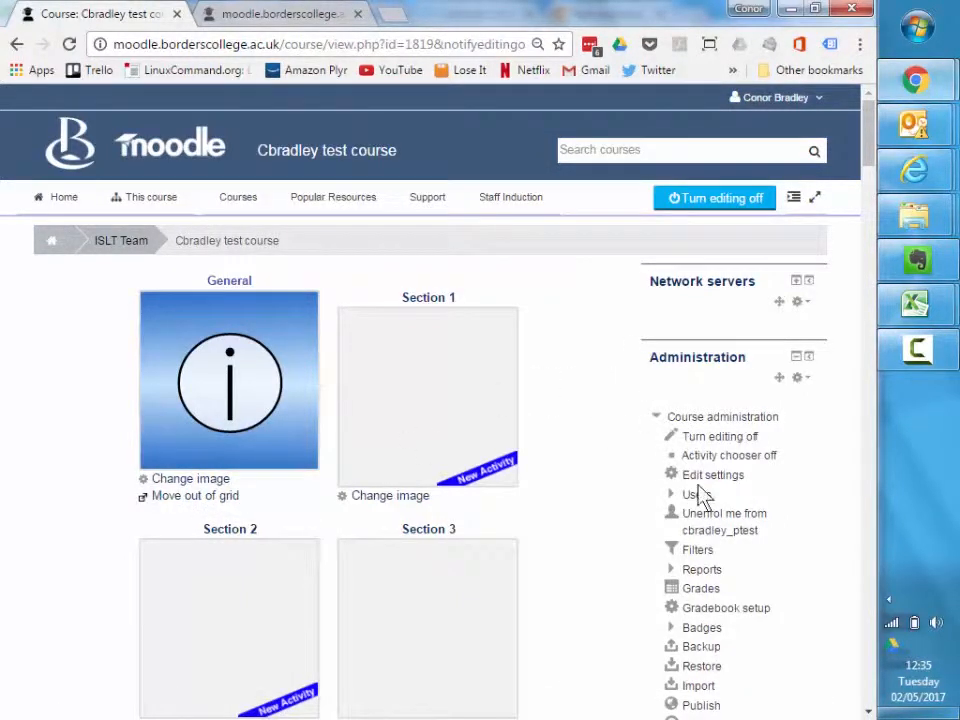
pyautogui.click(712, 474)
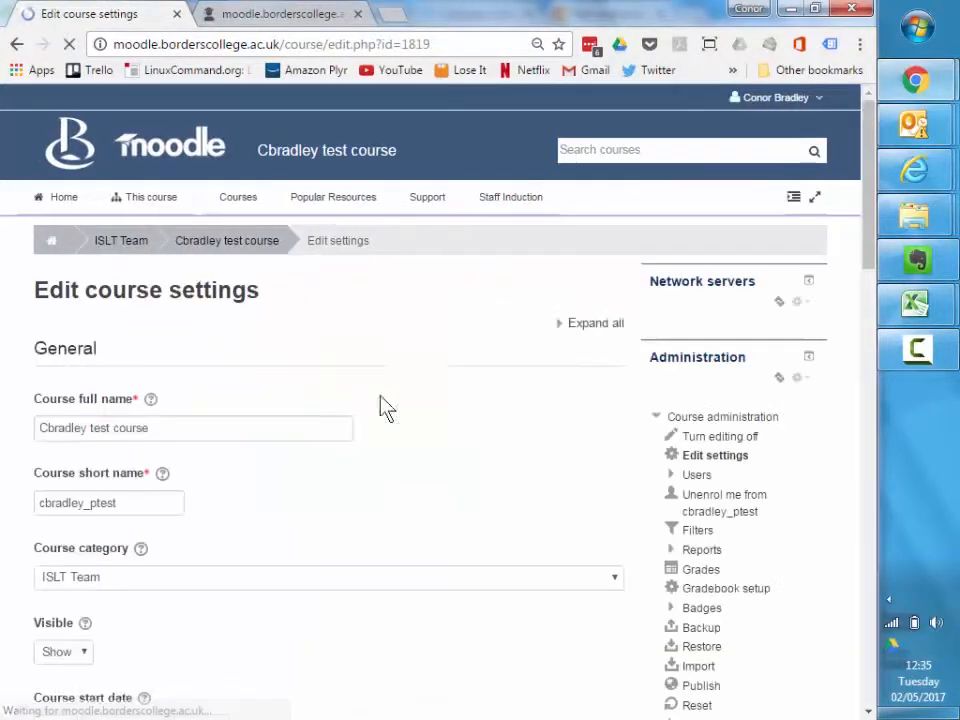
pyautogui.scroll(-3)
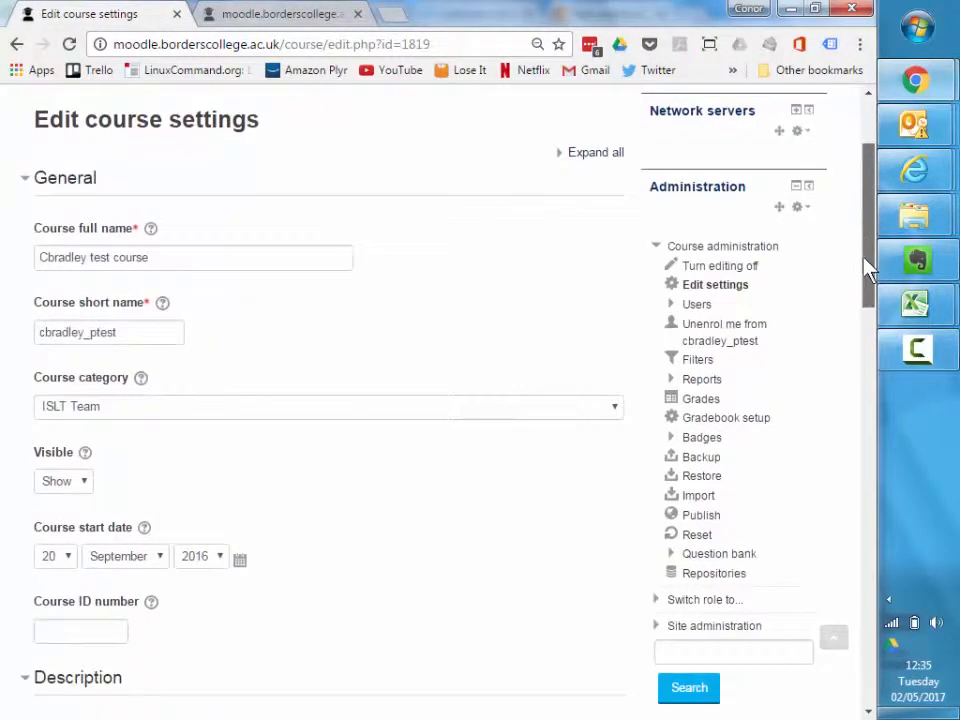
pyautogui.scroll(-3)
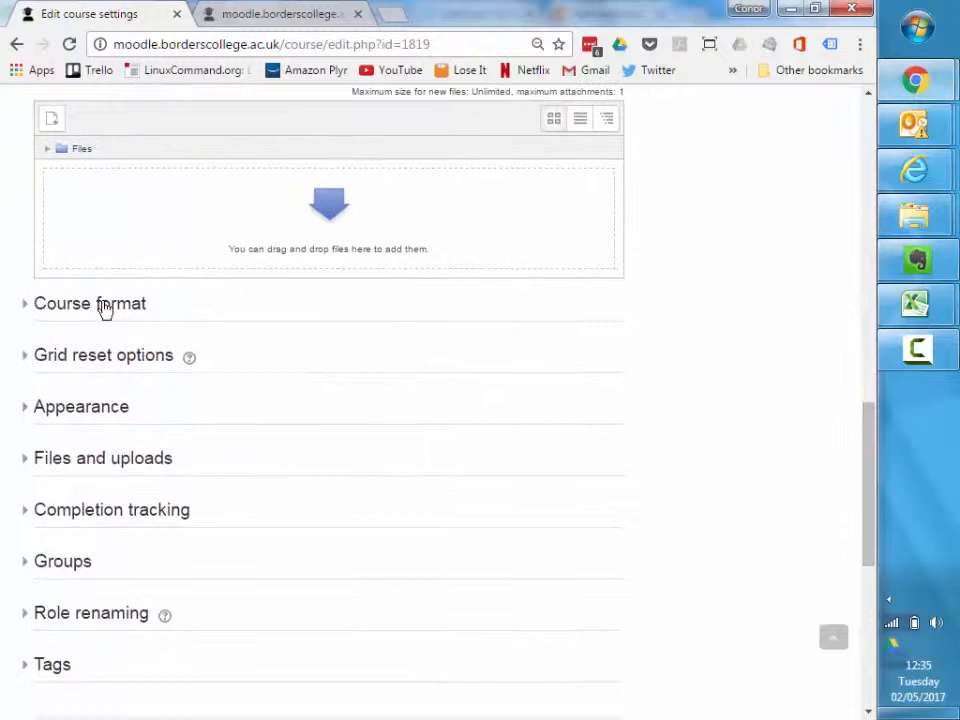
# Switch the course format back to Collapsed Topics and save
pyautogui.click(88, 304)
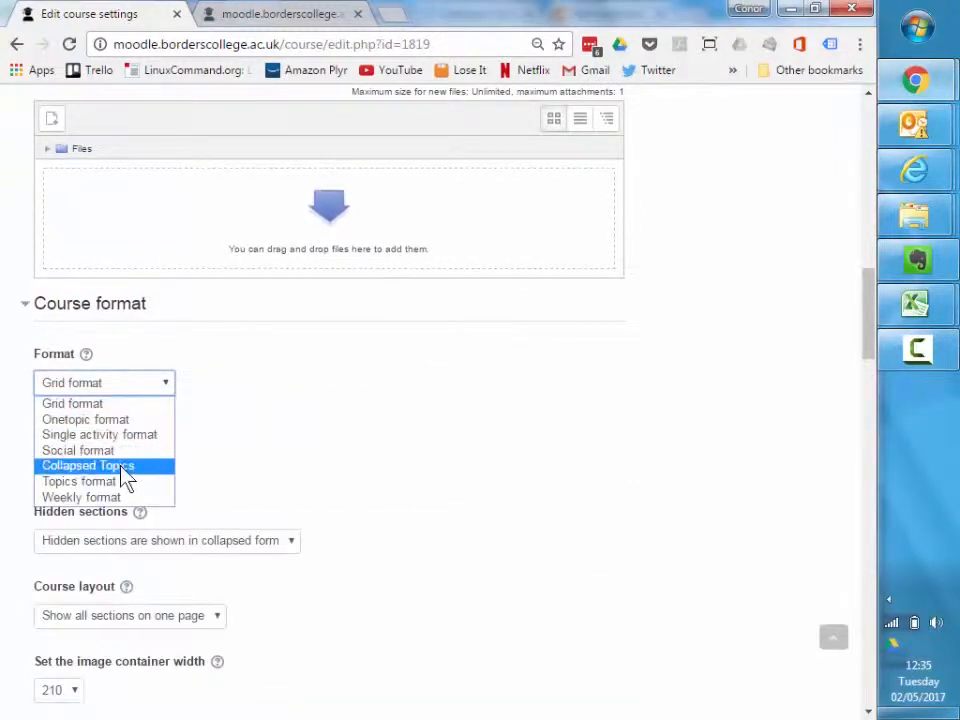
pyautogui.click(88, 466)
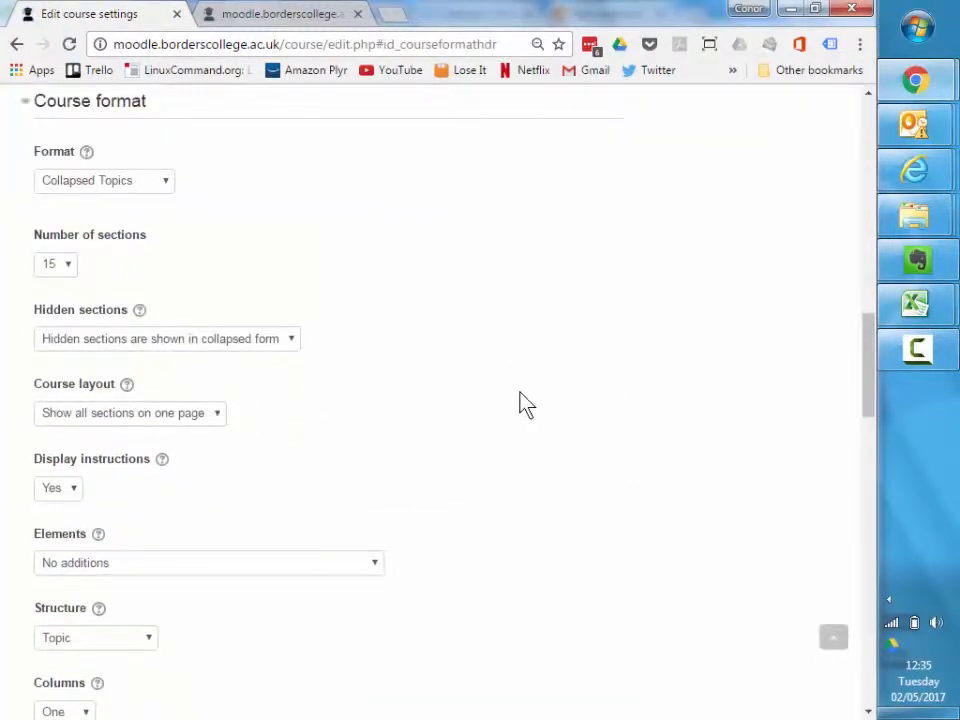
pyautogui.scroll(-3)
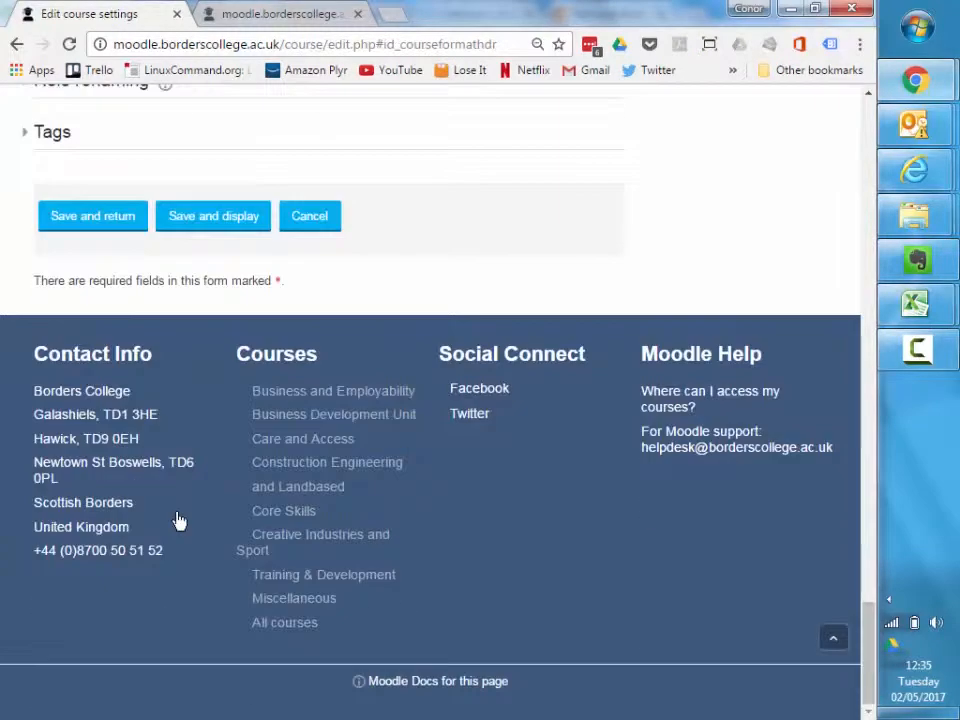
pyautogui.click(92, 216)
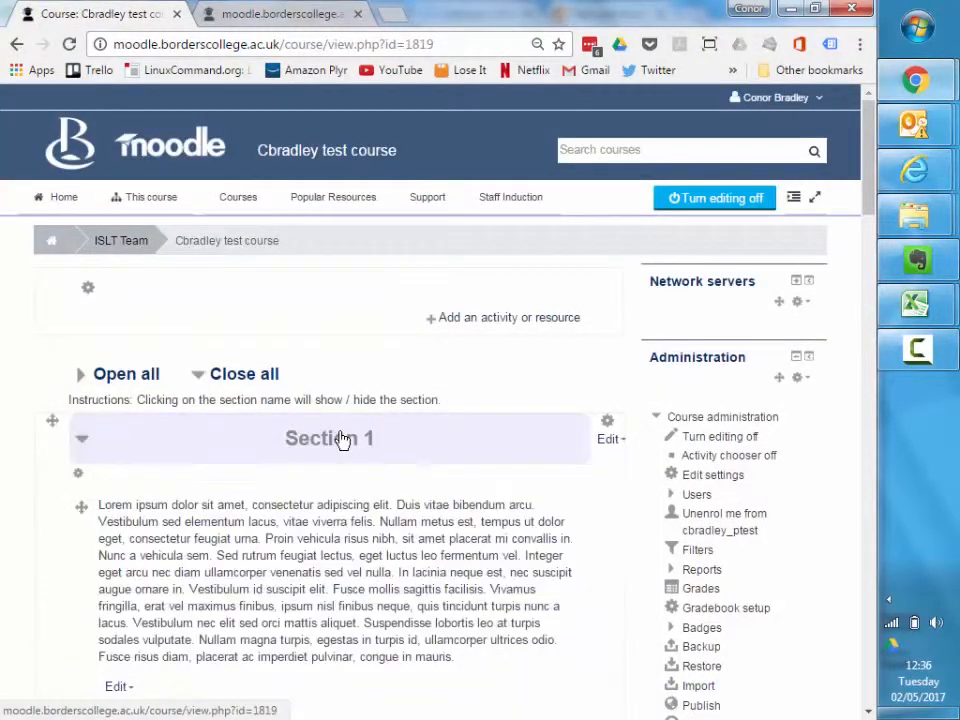
# Scroll through Section 1 to review its summary text and files 01–09
pyautogui.scroll(-3)
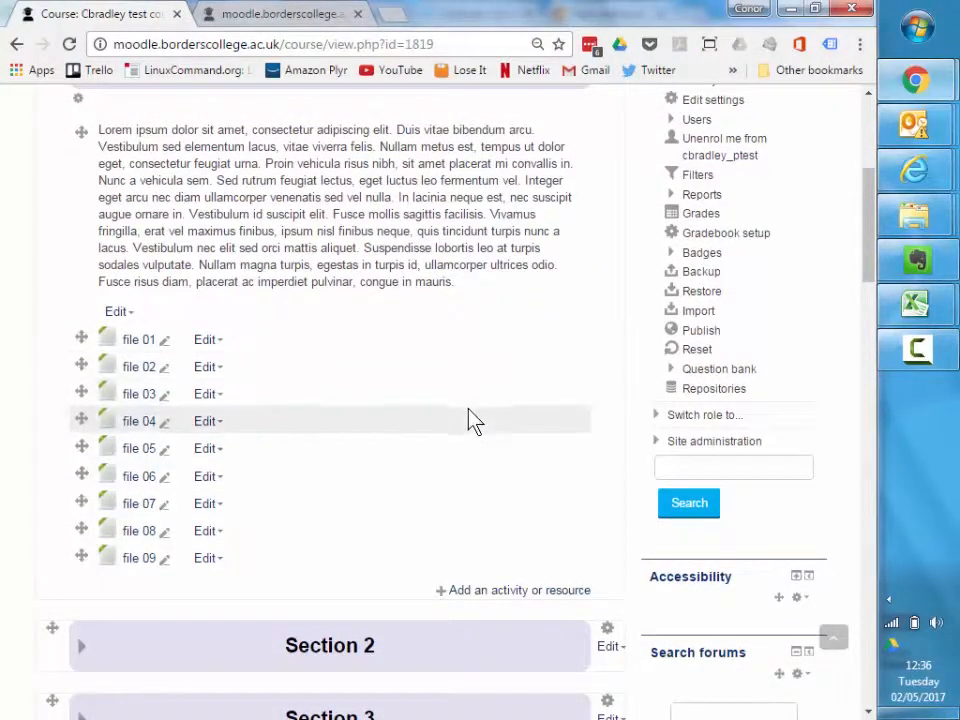
pyautogui.moveTo(474, 296)
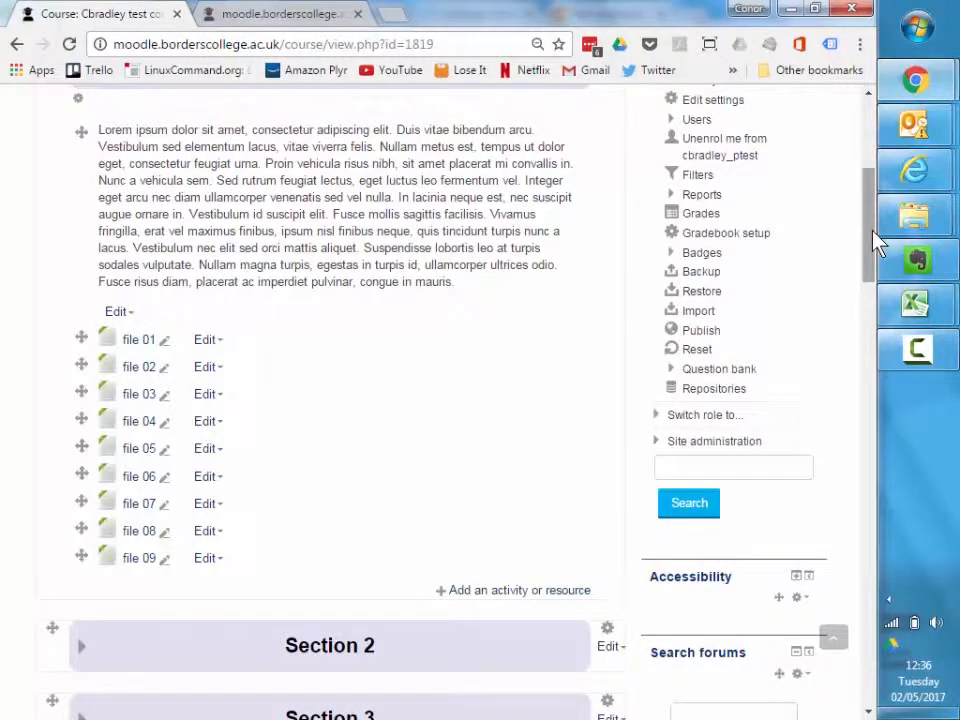
pyautogui.scroll(3)
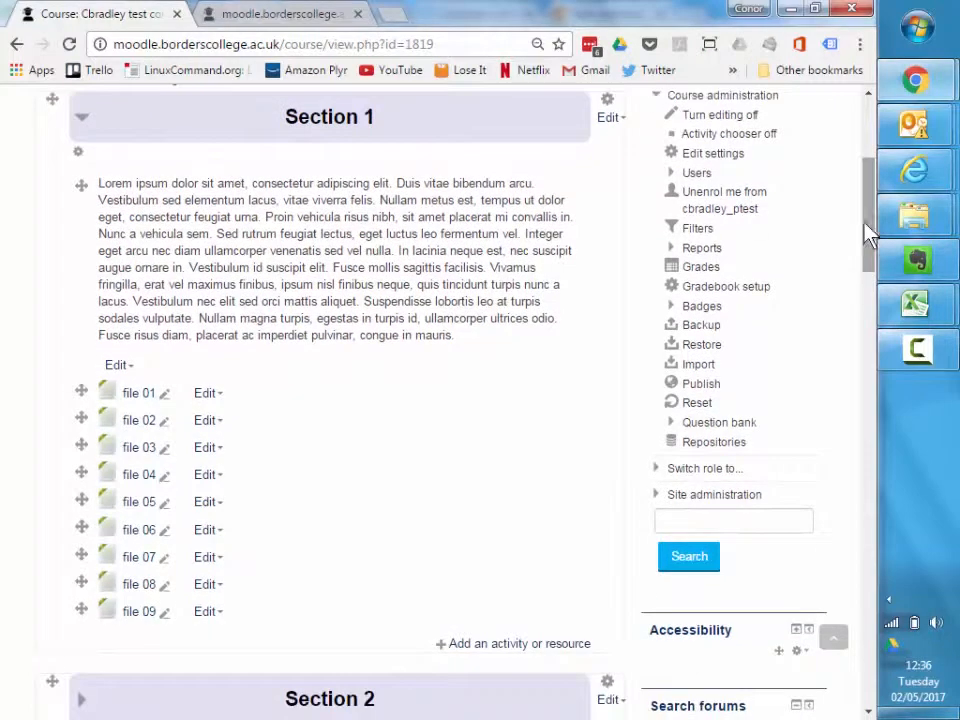
pyautogui.scroll(-3)
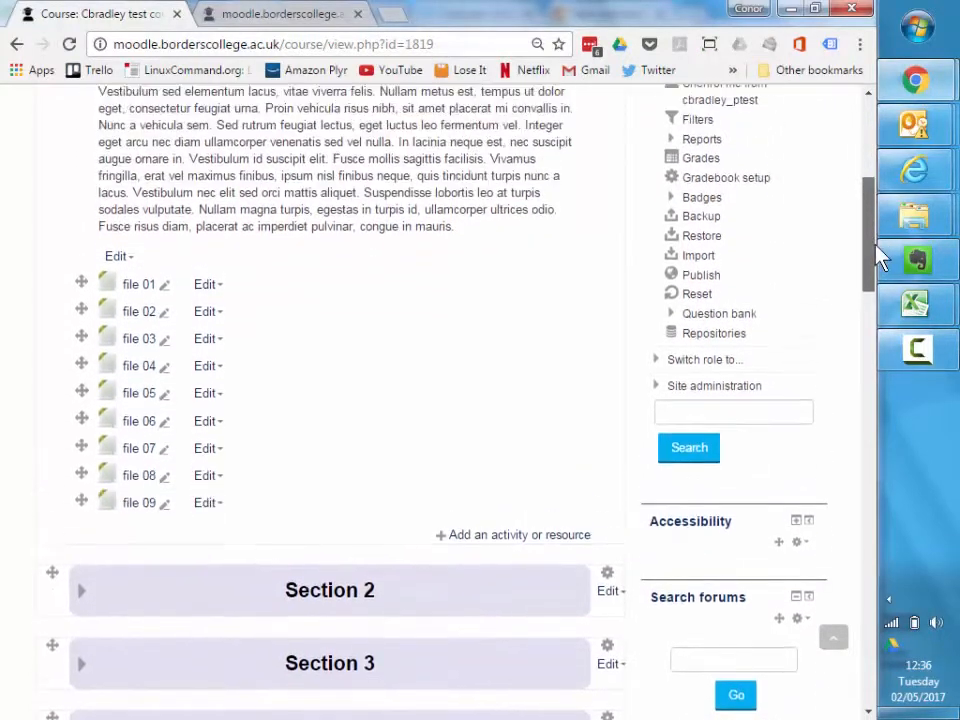
pyautogui.scroll(3)
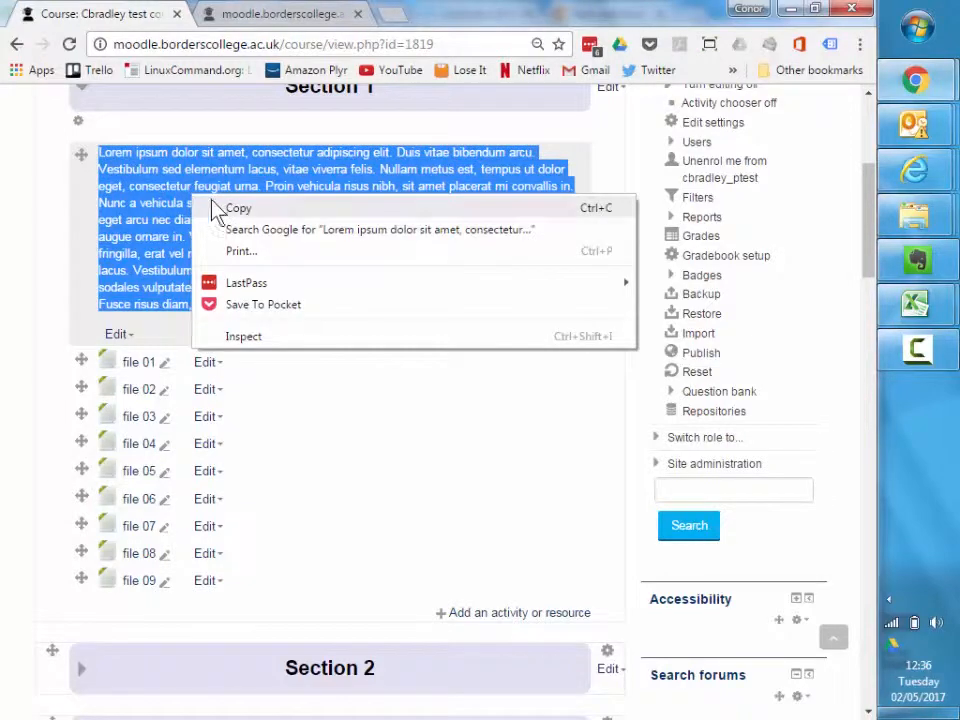
# Add a new Page resource to Section 1 from the activity chooser
pyautogui.click(512, 612)
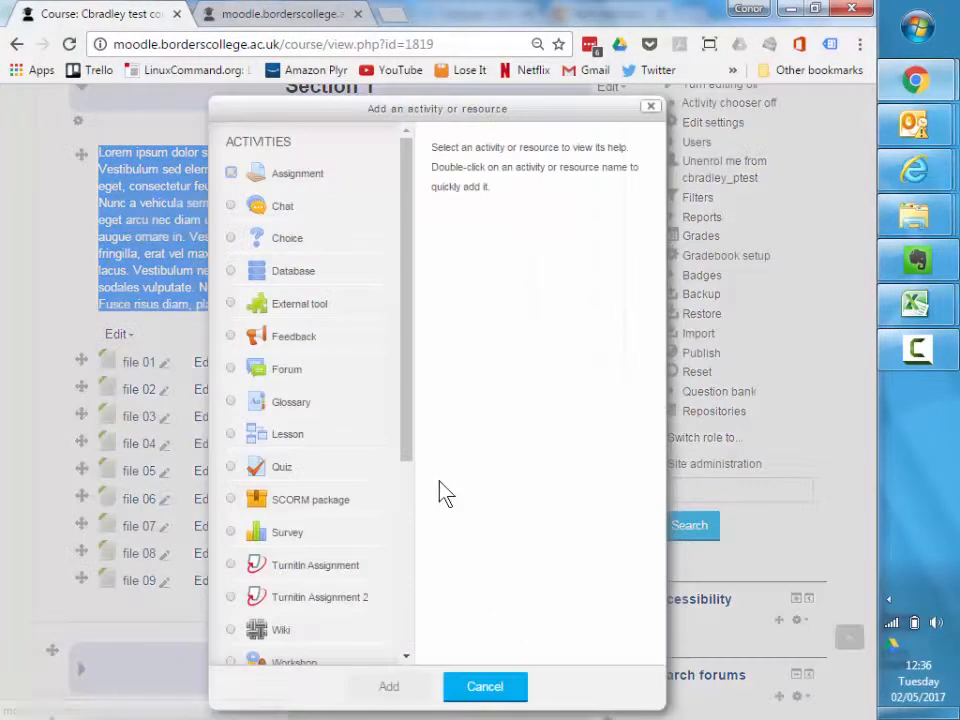
pyautogui.scroll(-3)
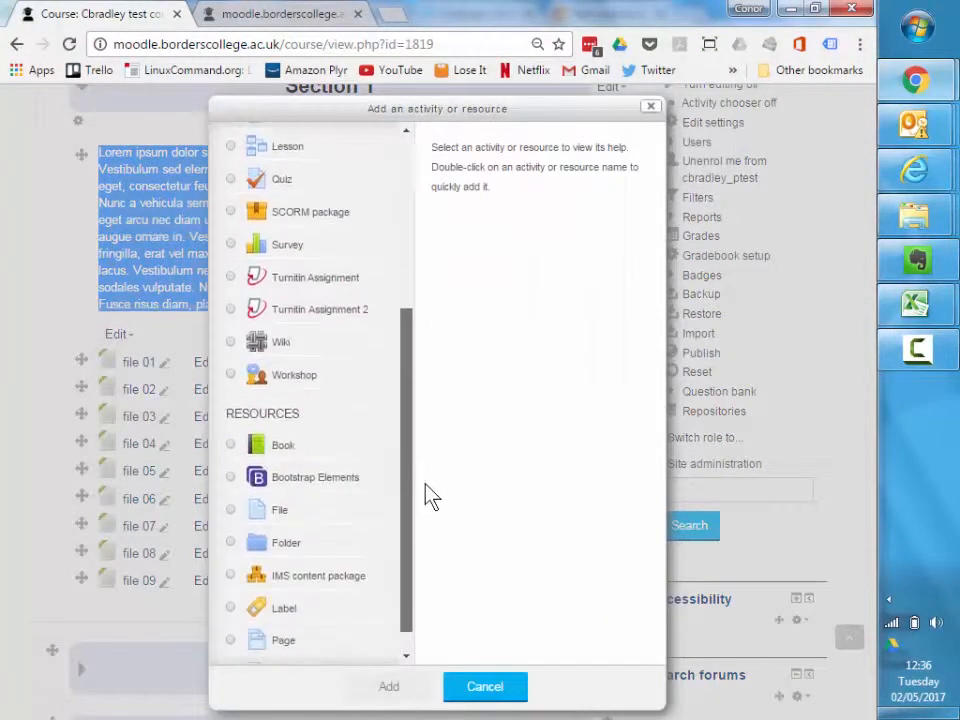
pyautogui.scroll(-3)
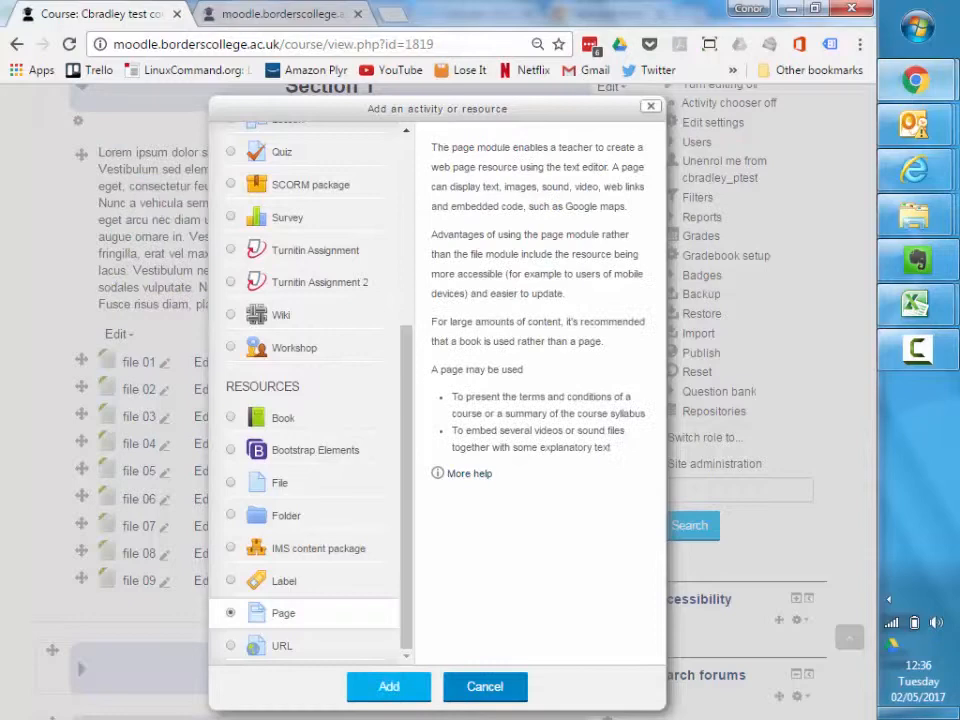
pyautogui.click(388, 688)
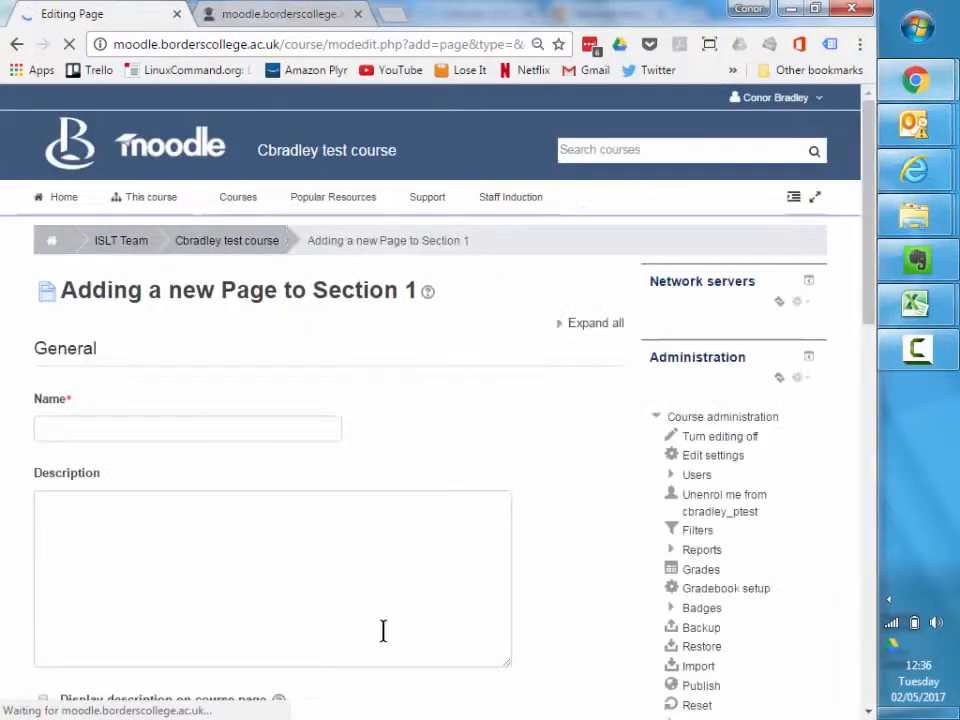
# Name the page 'Introduction', paste the lorem ipsum text as content, and save
pyautogui.click(188, 428)
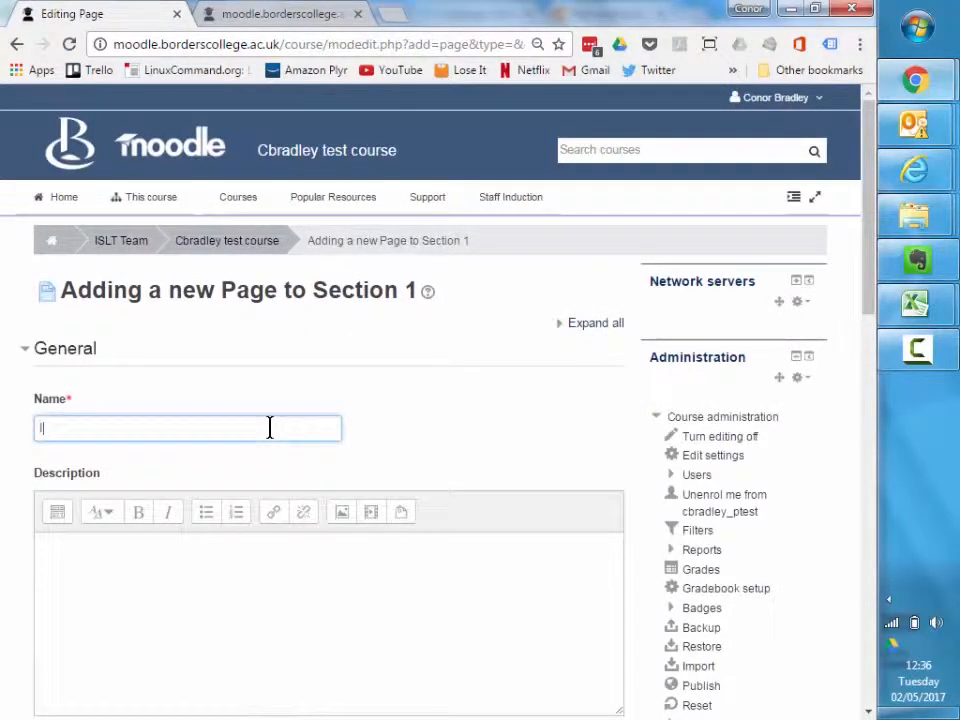
pyautogui.write('Introduction')
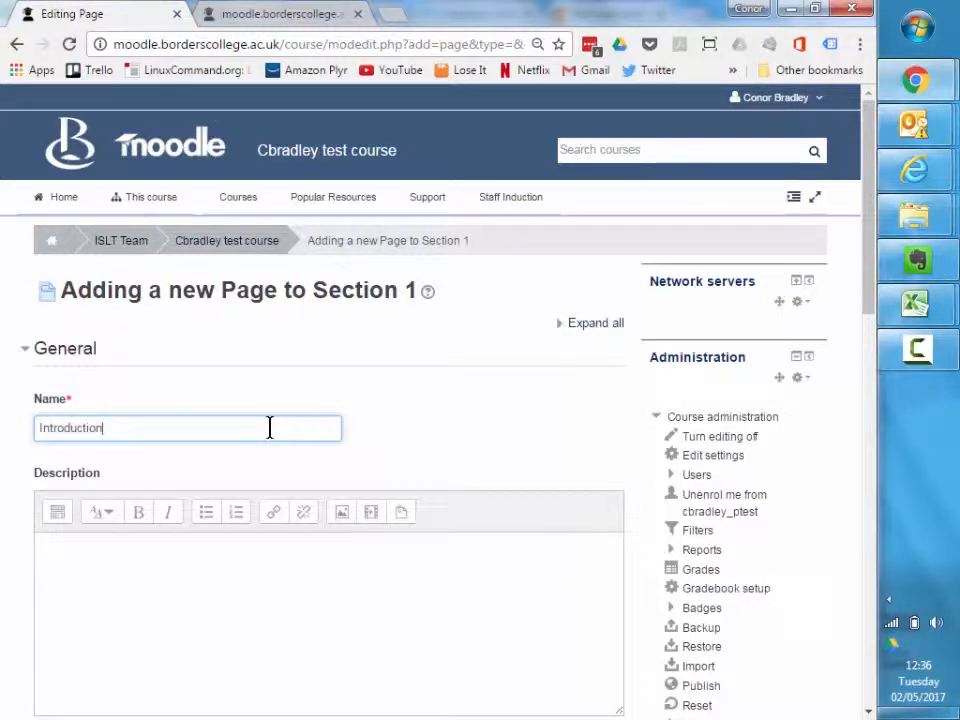
pyautogui.scroll(-3)
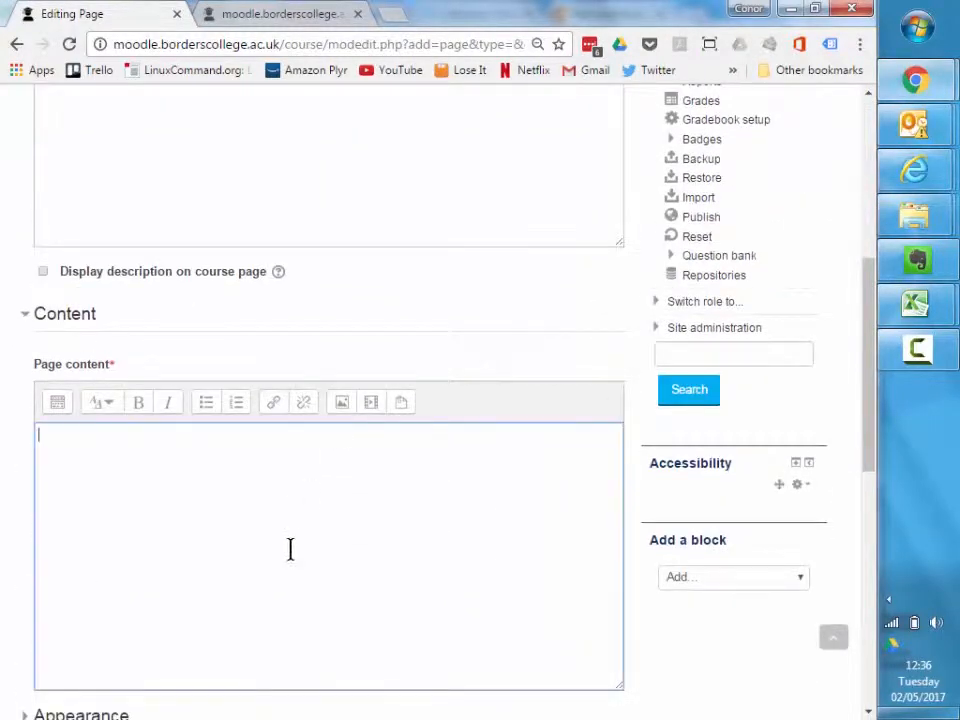
pyautogui.rightClick(290, 548)
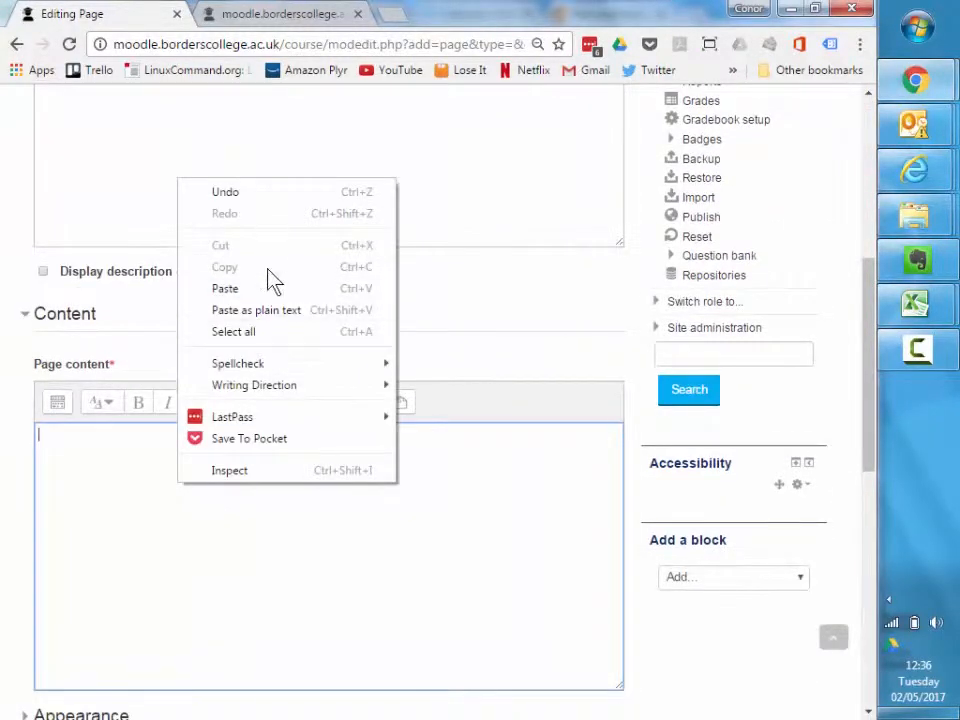
pyautogui.click(224, 288)
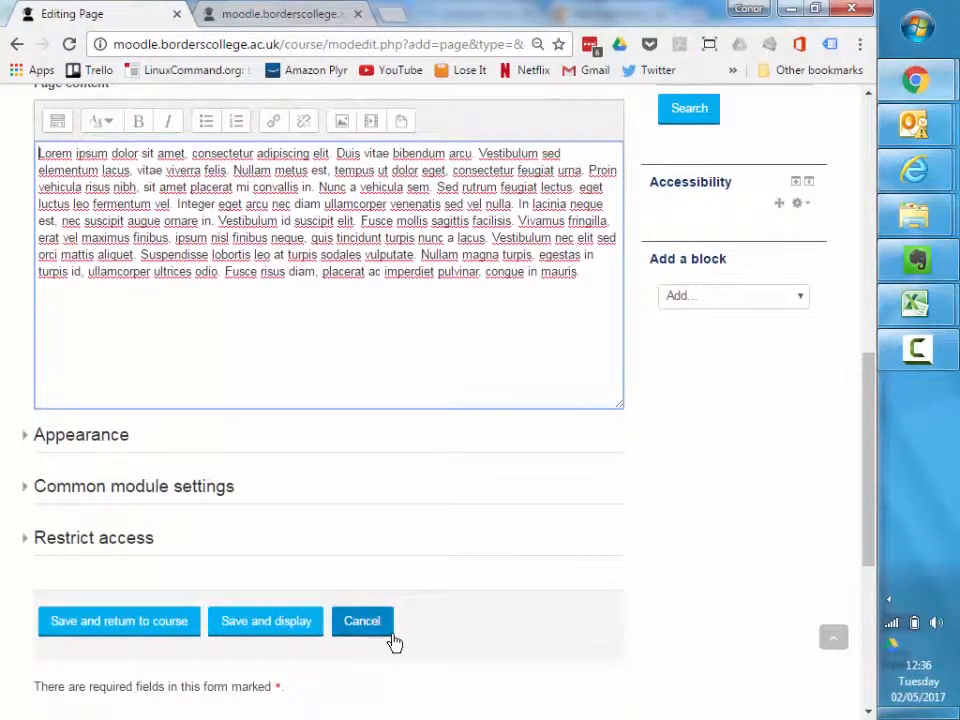
pyautogui.click(118, 620)
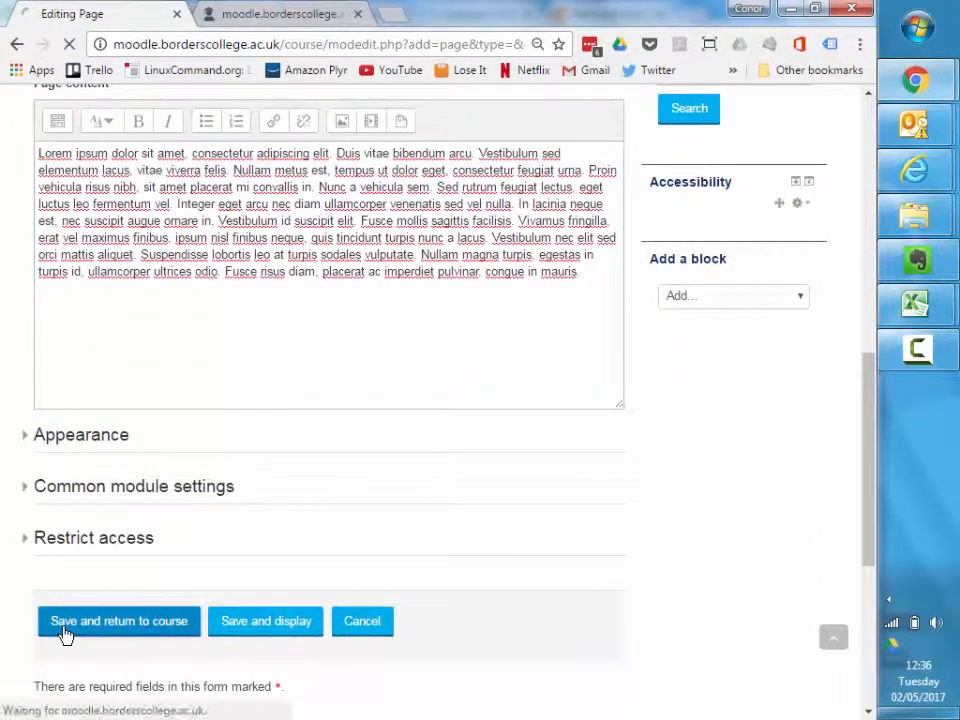
pyautogui.click(118, 620)
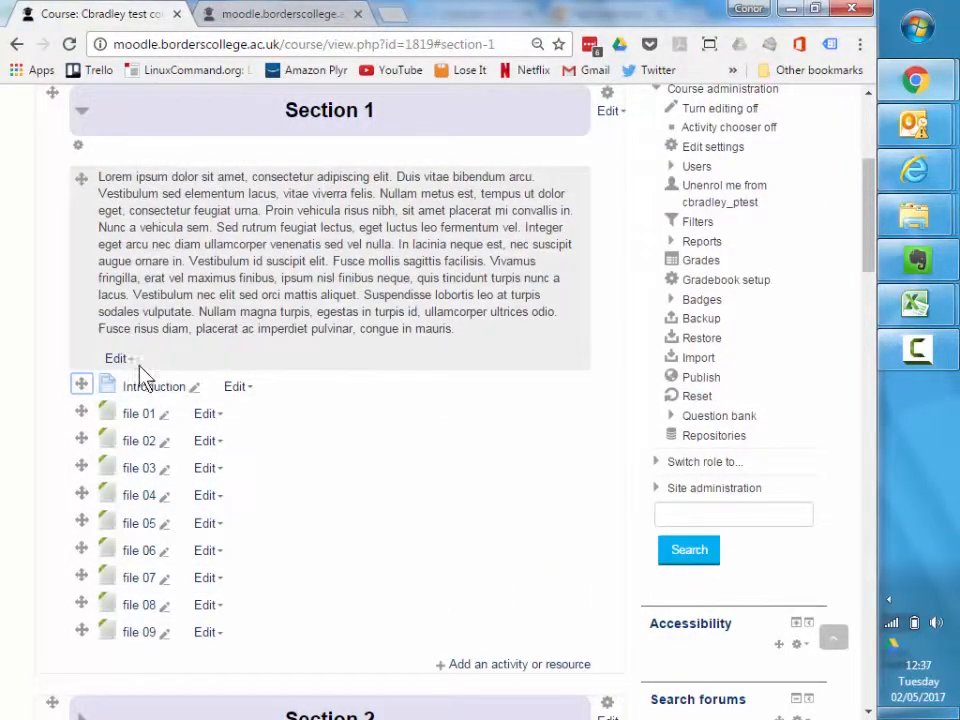
# Delete the lorem ipsum label from Section 1 and check the Introduction page
pyautogui.click(118, 358)
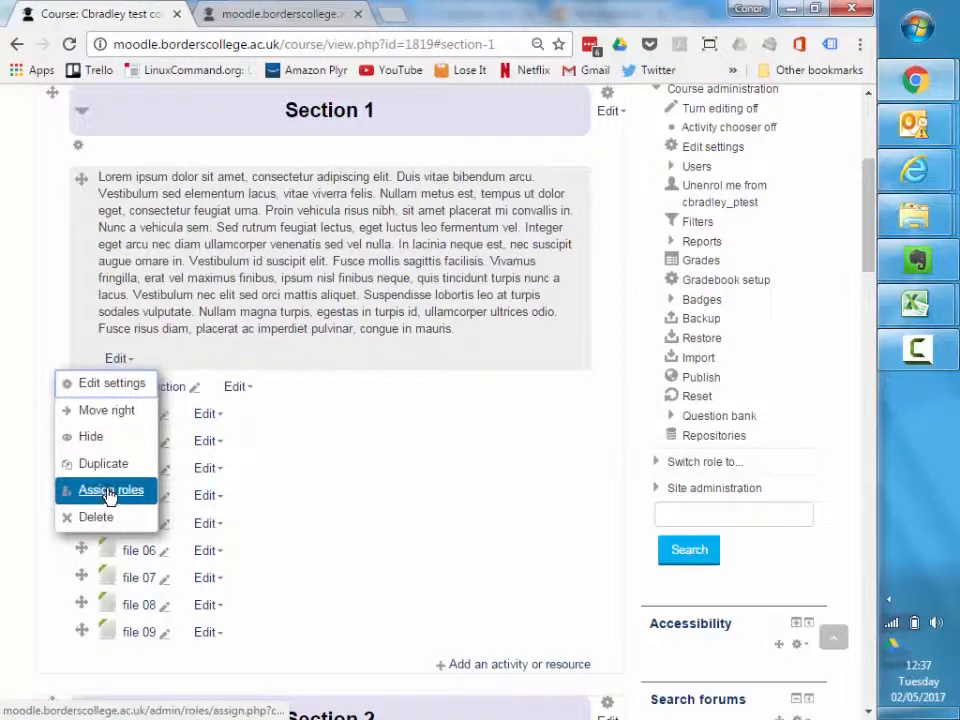
pyautogui.click(96, 516)
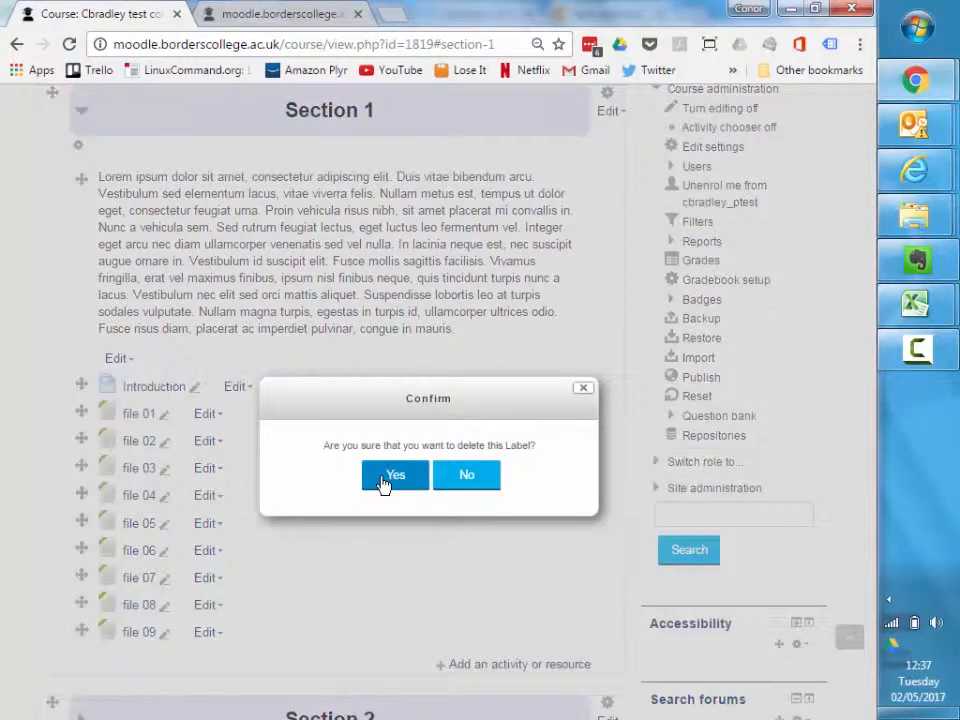
pyautogui.click(394, 474)
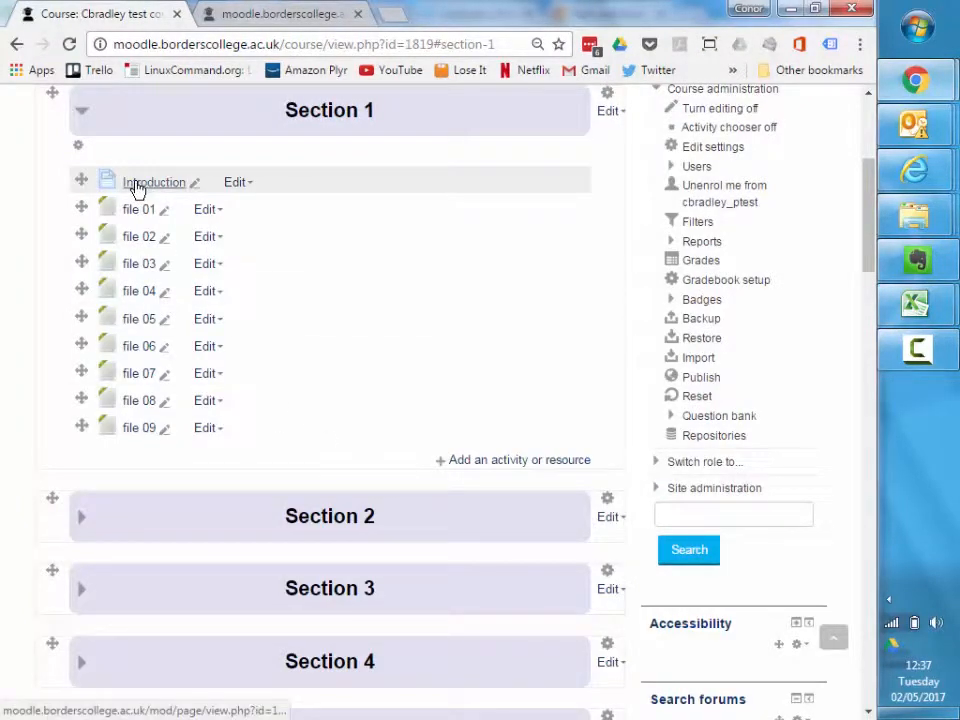
pyautogui.click(154, 182)
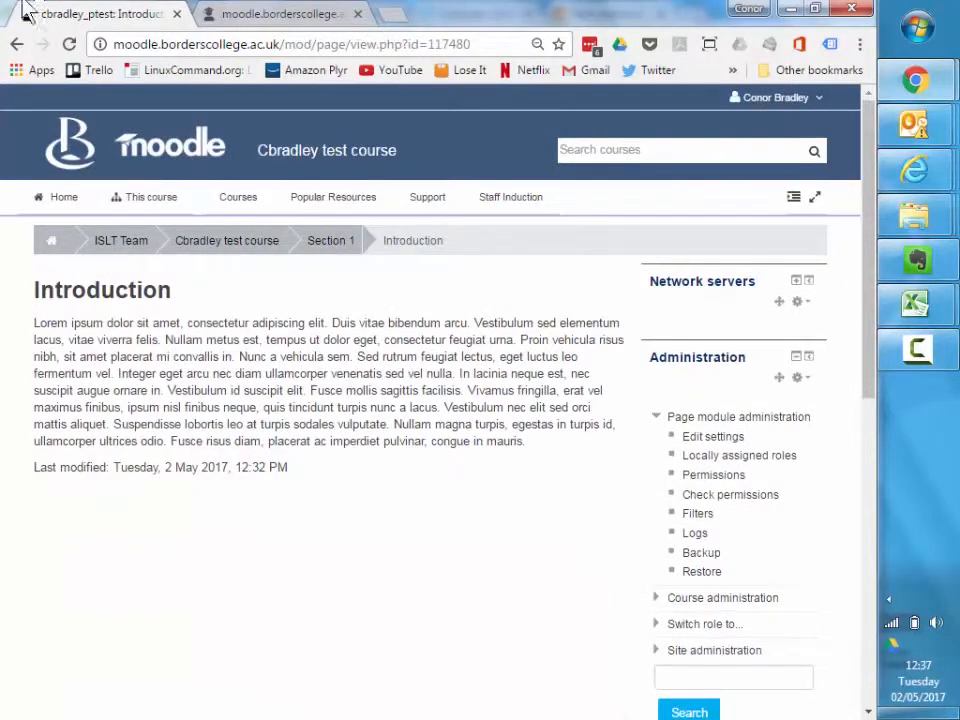
pyautogui.click(330, 240)
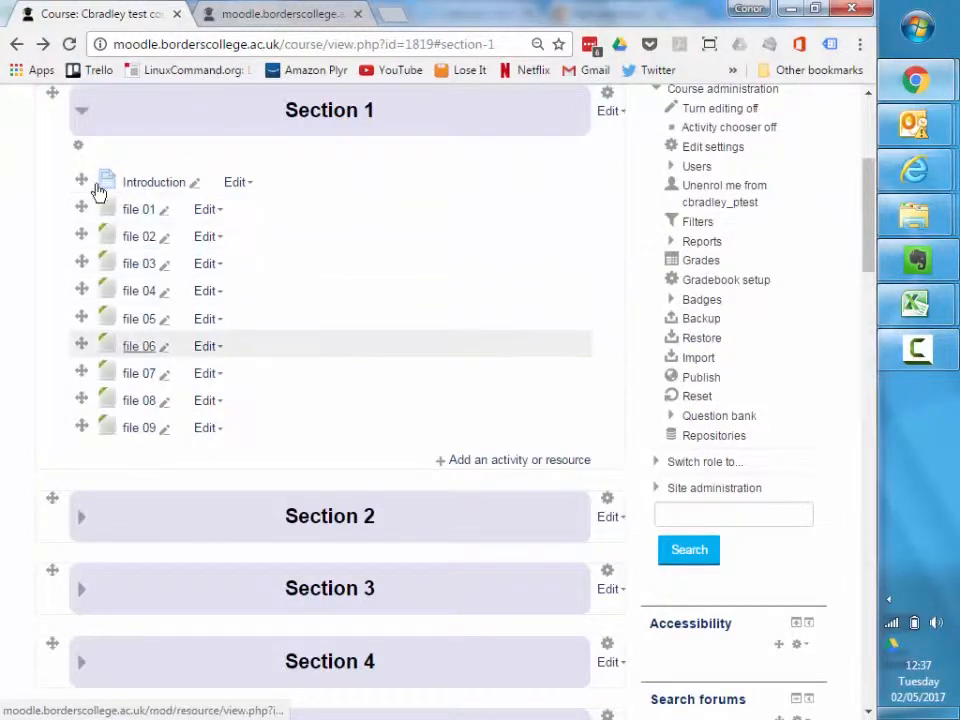
pyautogui.moveTo(138, 208)
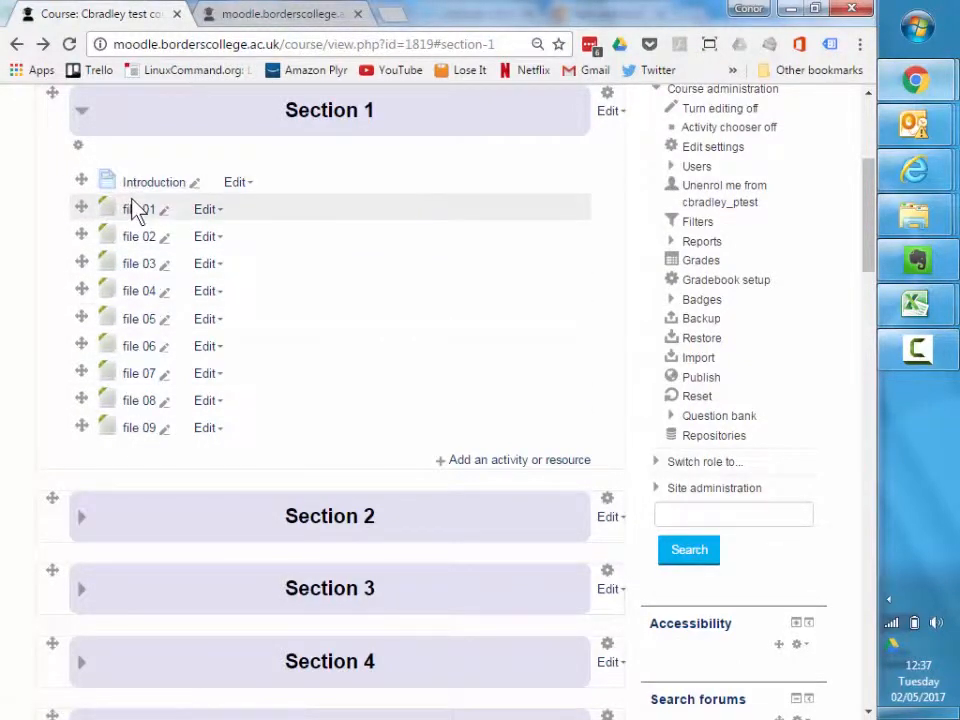
pyautogui.moveTo(156, 180)
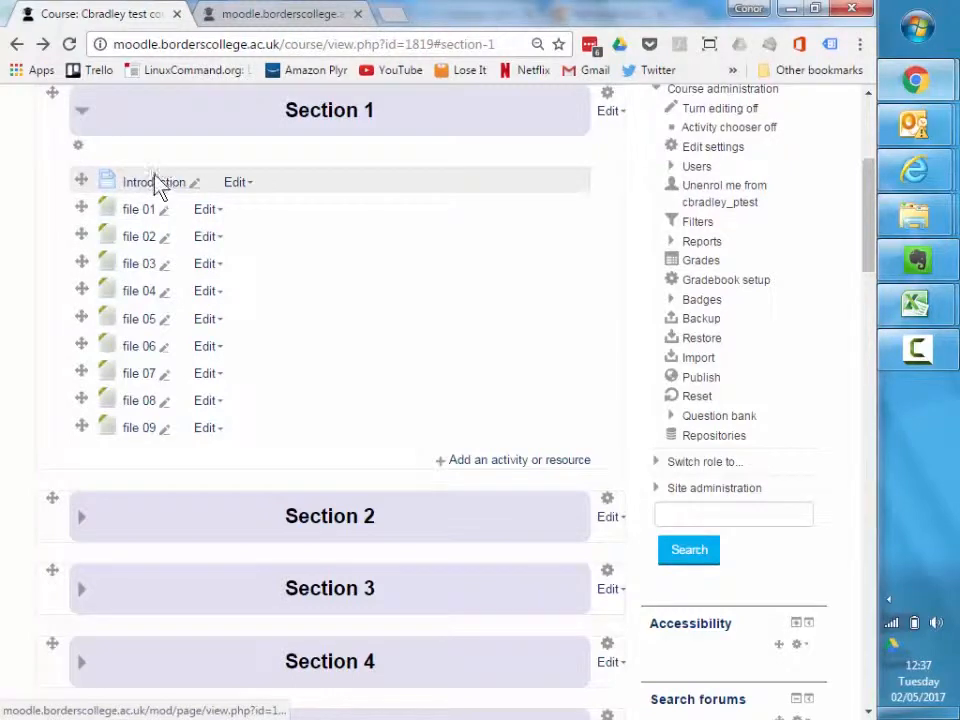
pyautogui.moveTo(550, 400)
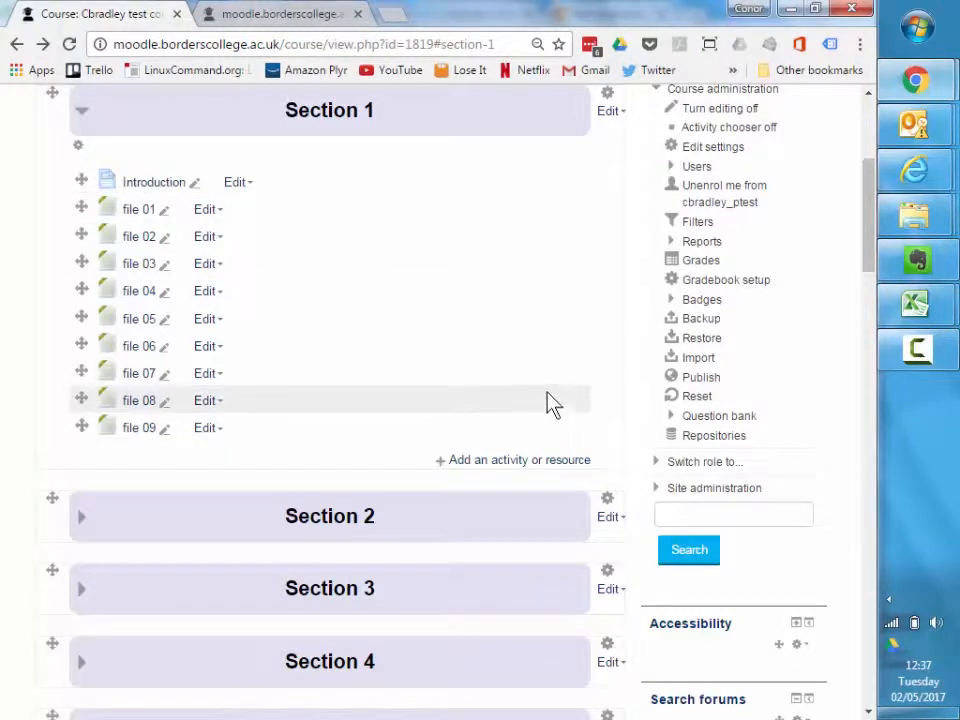
pyautogui.moveTo(620, 462)
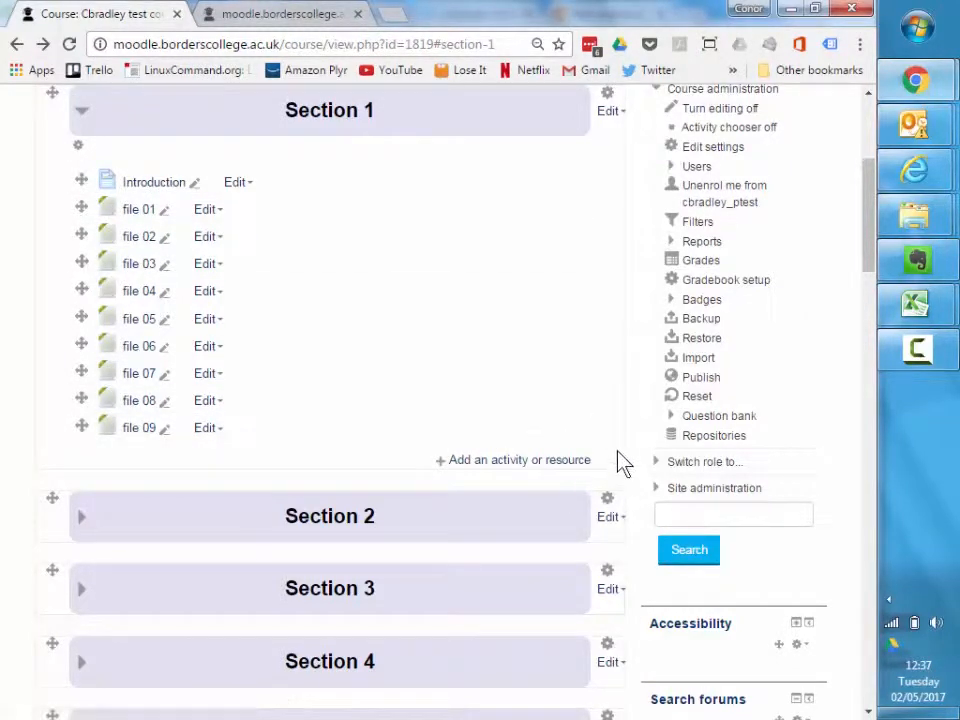
pyautogui.moveTo(500, 468)
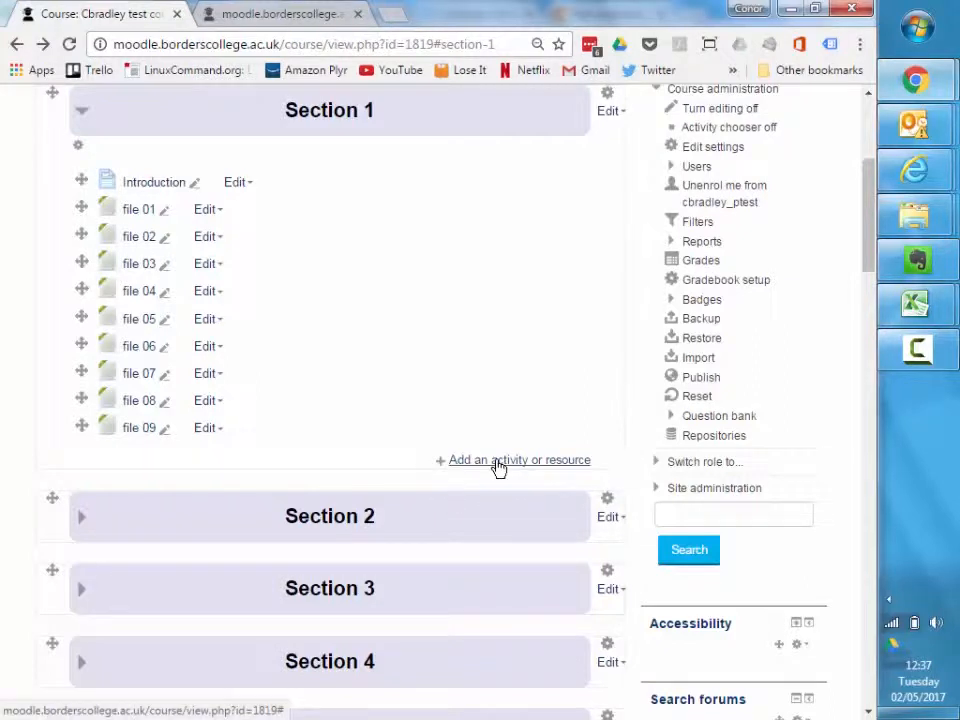
# Add a new Label to Section 1 from the activity chooser
pyautogui.click(520, 460)
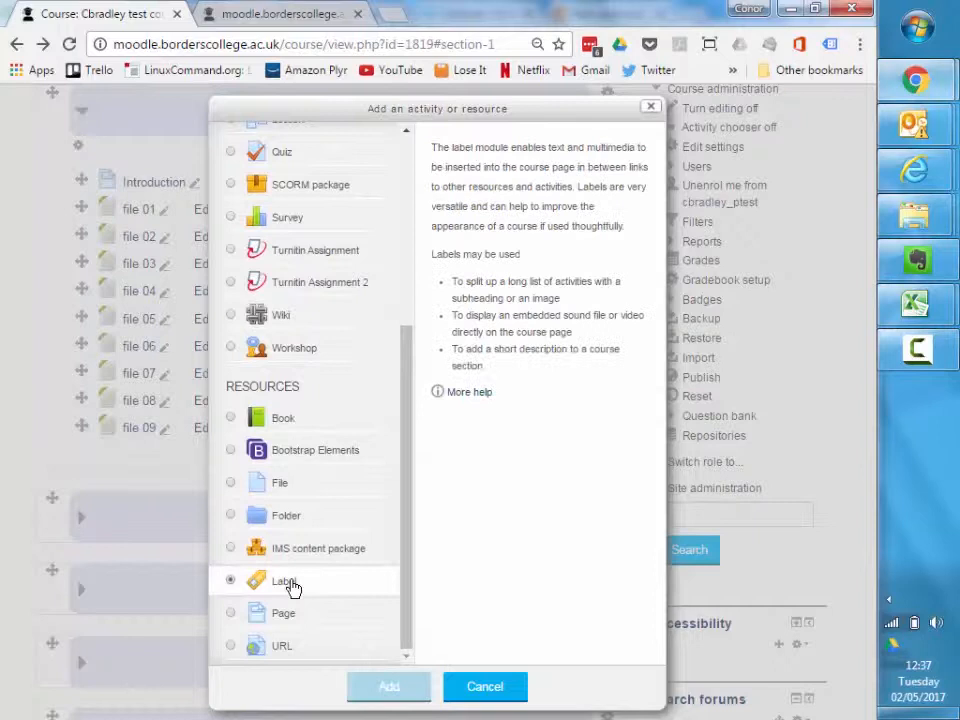
pyautogui.click(388, 688)
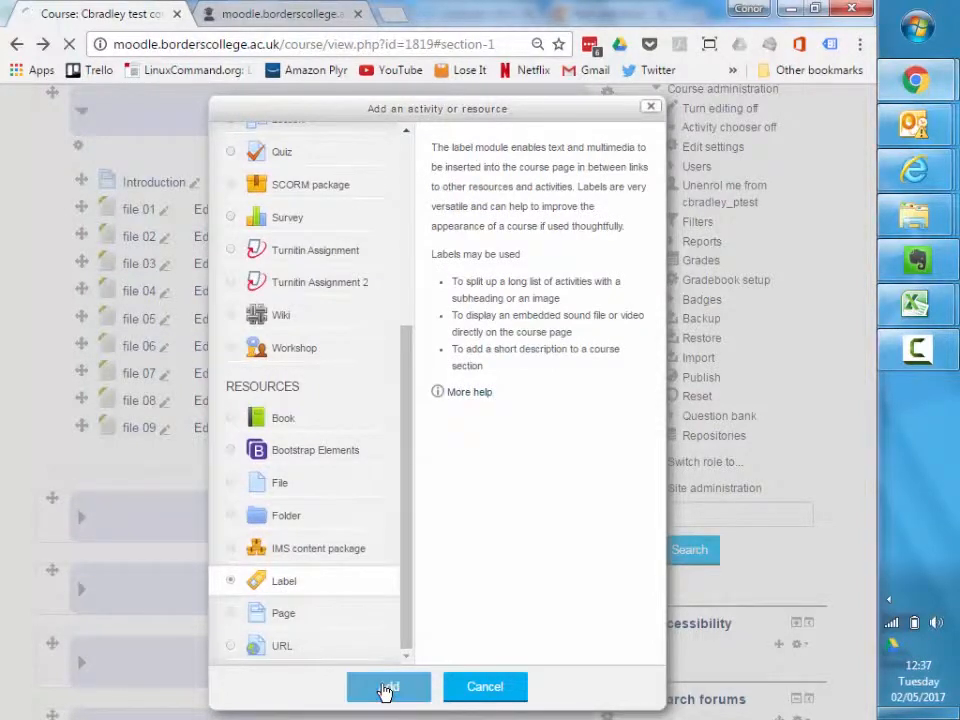
pyautogui.click(388, 688)
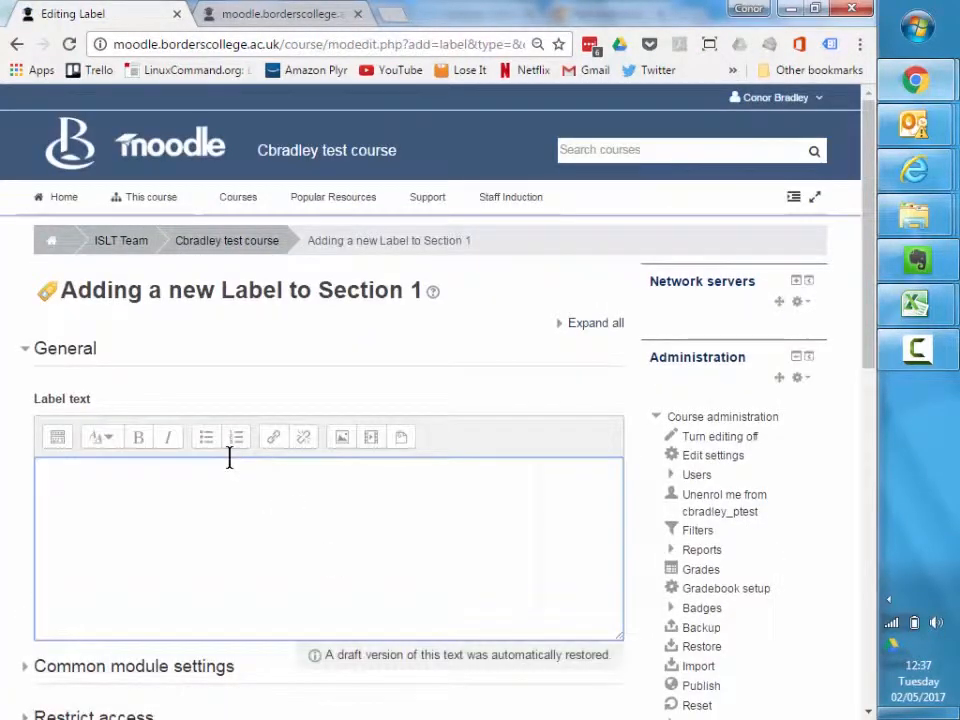
# Enter 'Assessments' as the label text, style it as a heading, and save
pyautogui.write('Assessments')
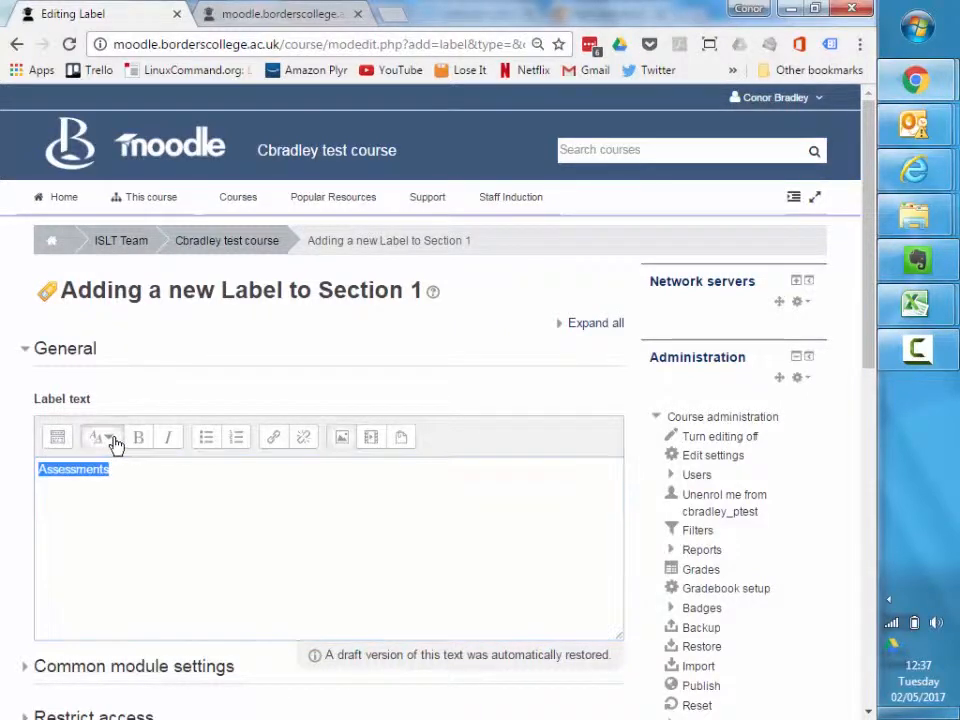
pyautogui.click(100, 436)
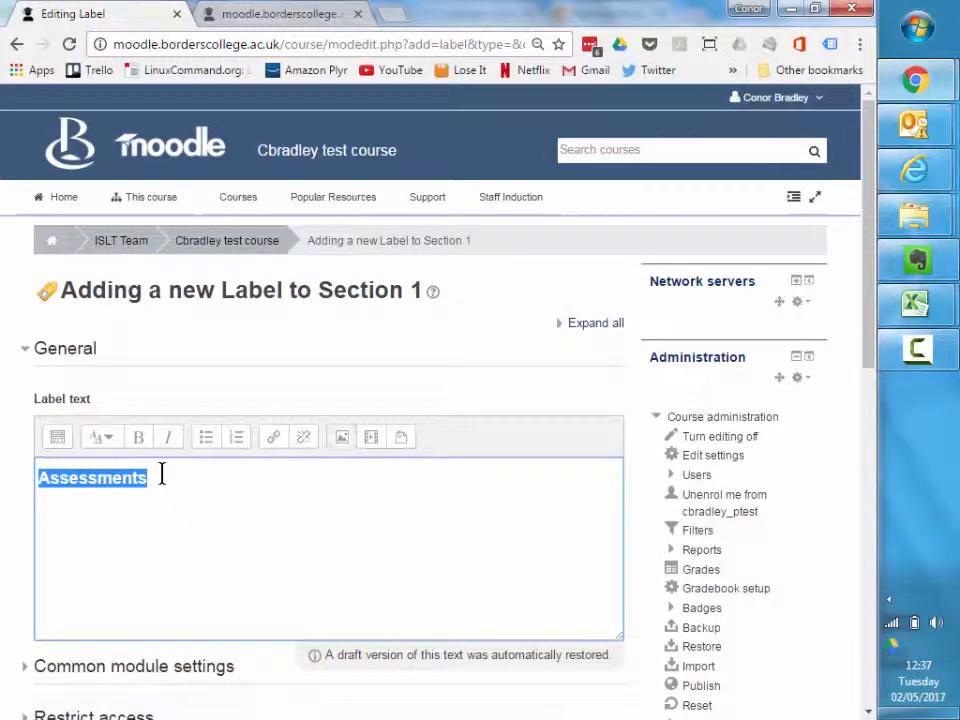
pyautogui.scroll(-3)
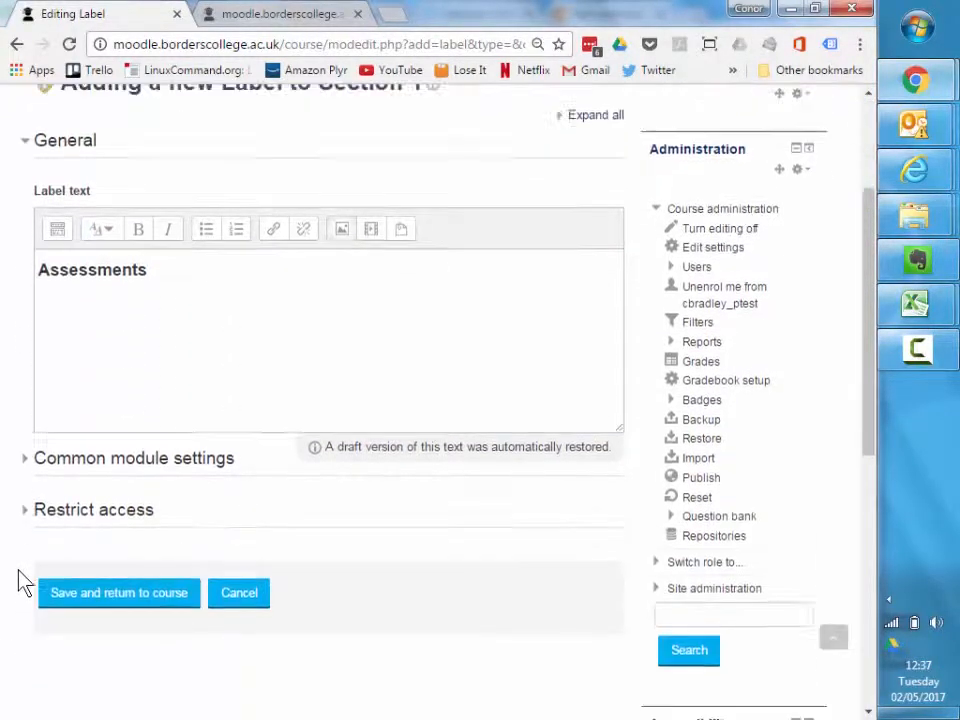
pyautogui.click(118, 592)
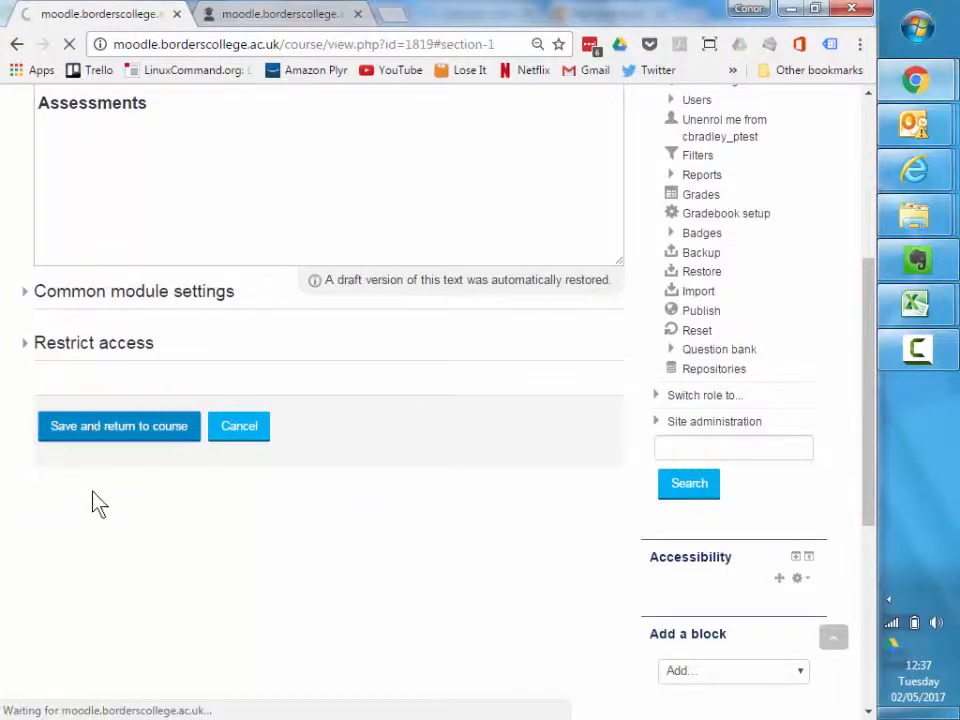
pyautogui.click(118, 424)
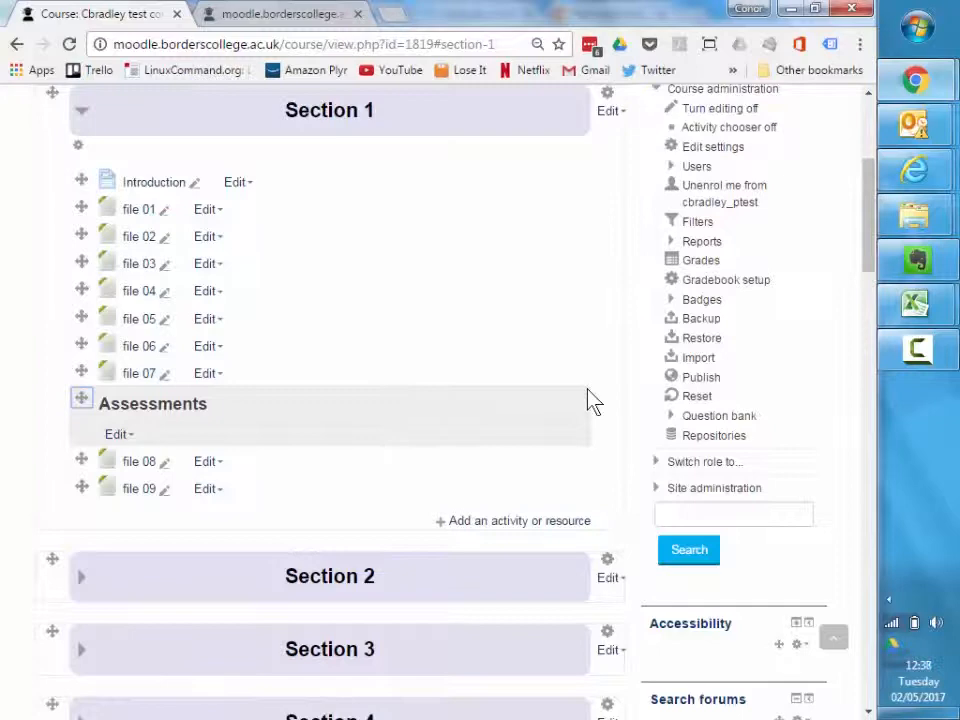
pyautogui.scroll(3)
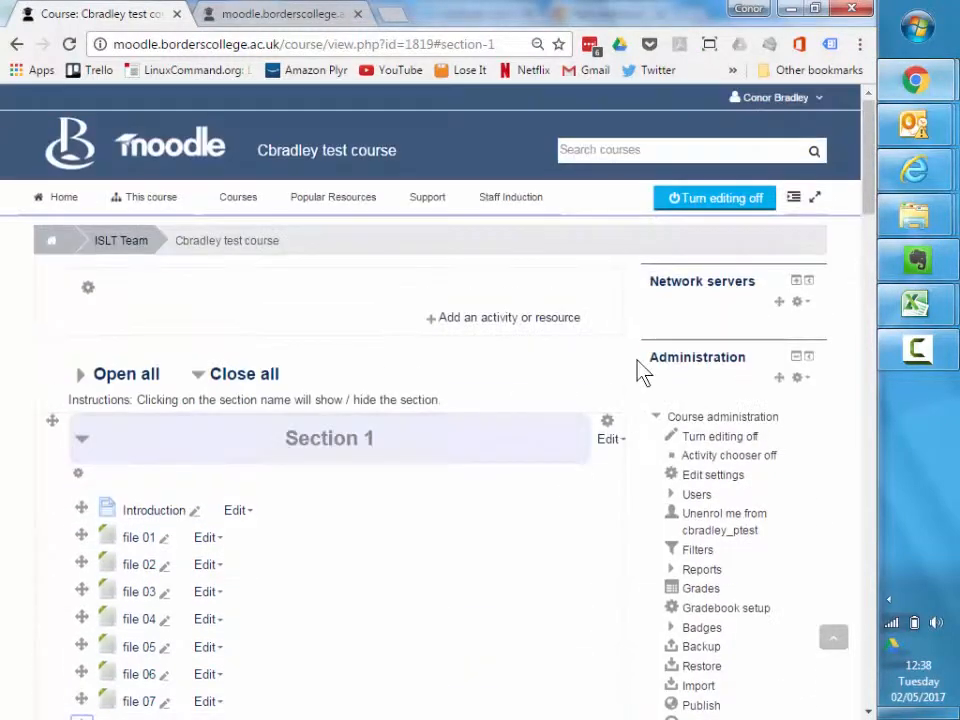
pyautogui.click(714, 198)
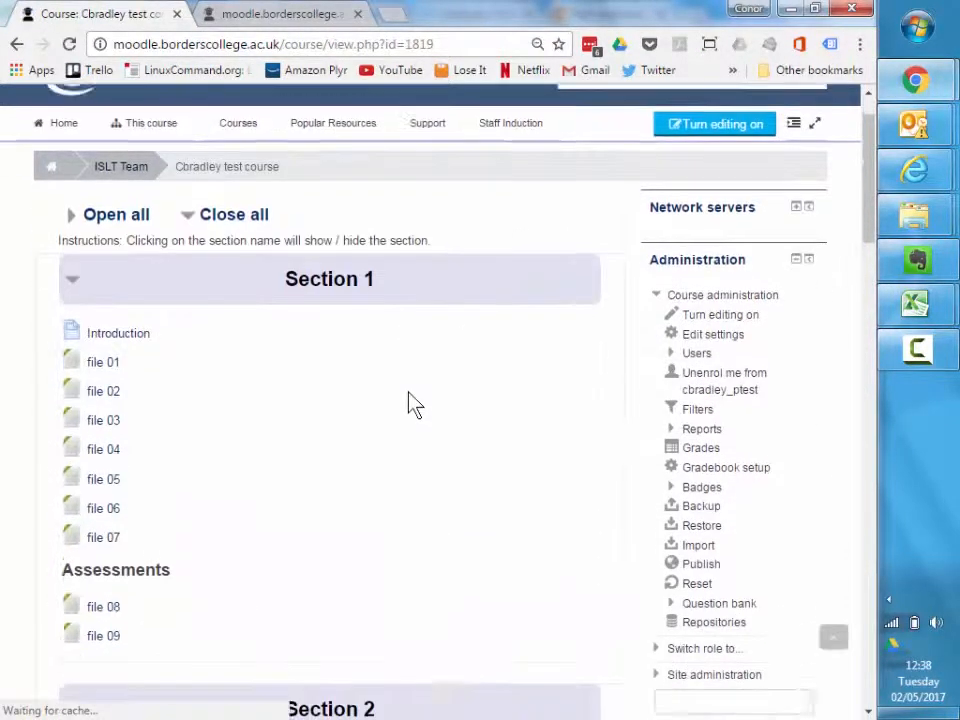
pyautogui.scroll(-3)
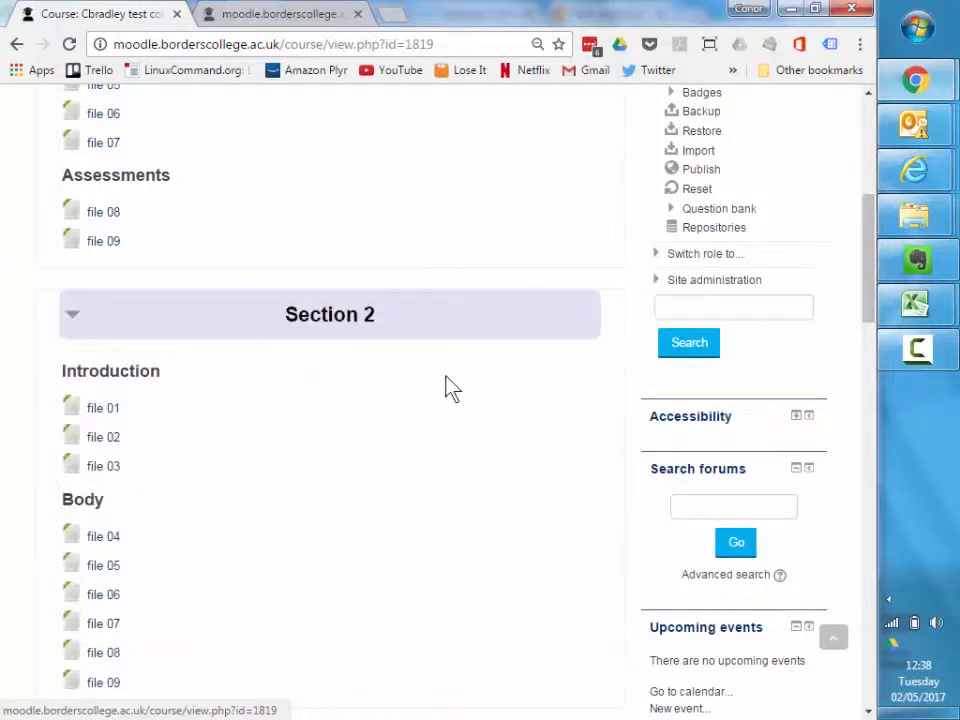
pyautogui.scroll(-3)
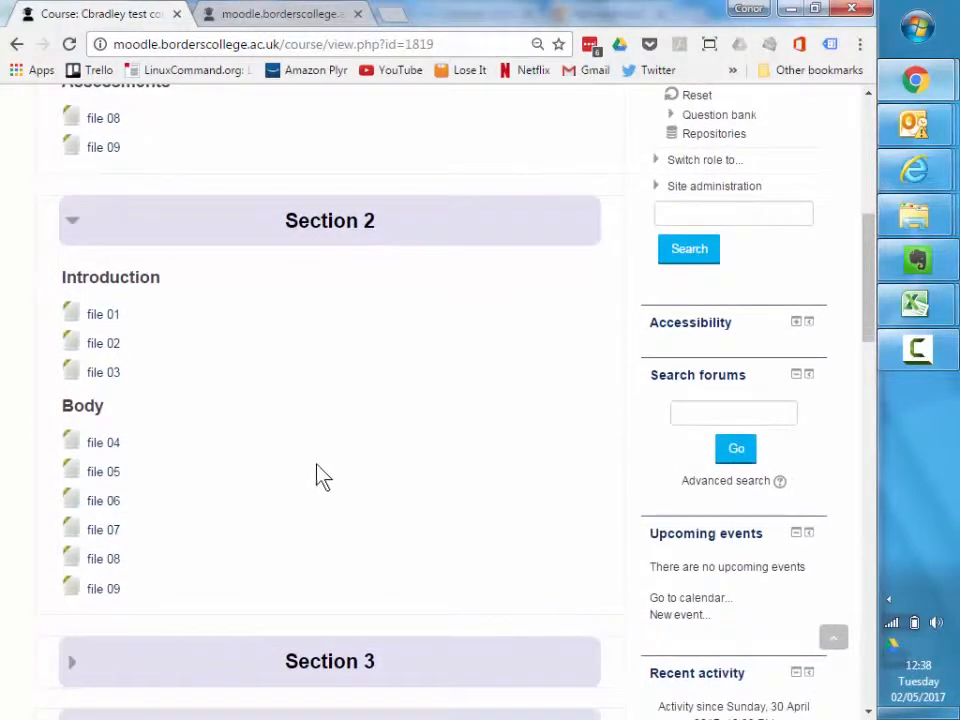
pyautogui.moveTo(872, 300)
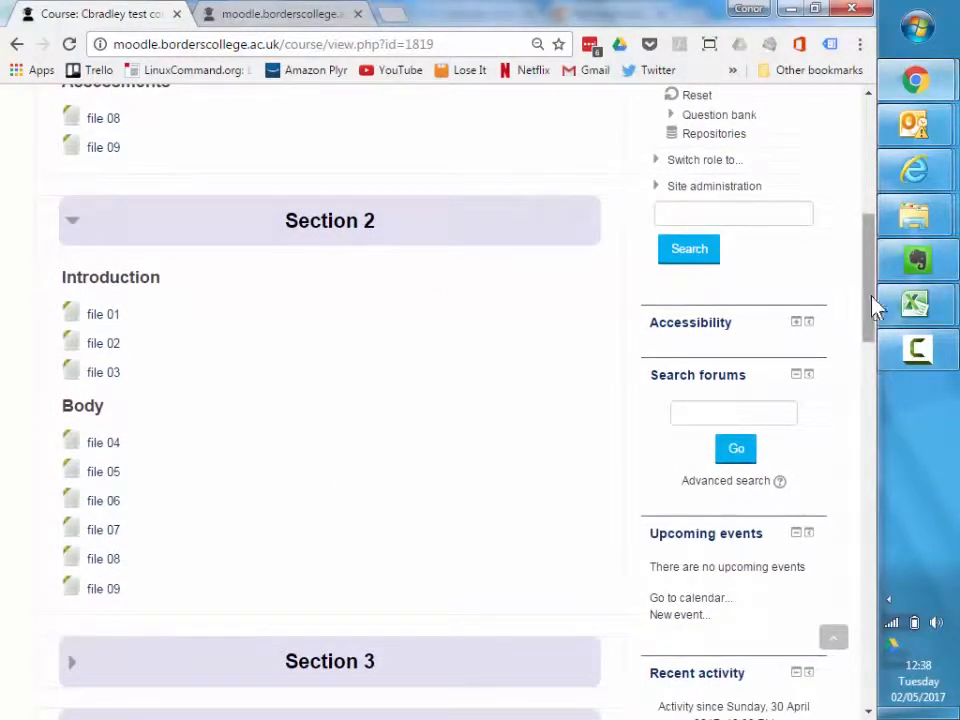
pyautogui.scroll(-3)
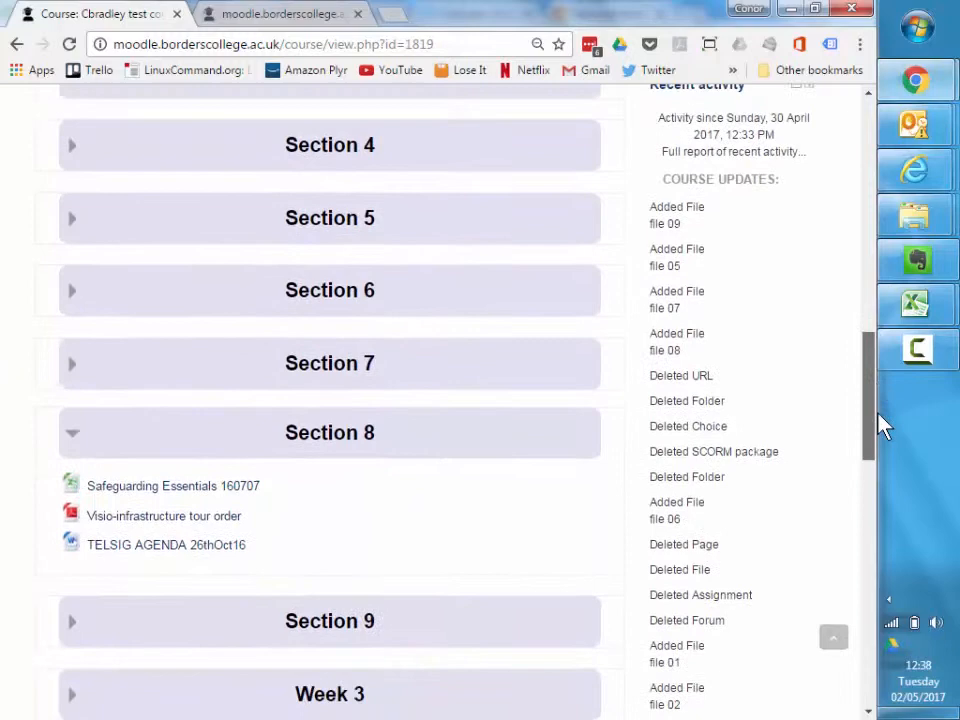
pyautogui.scroll(3)
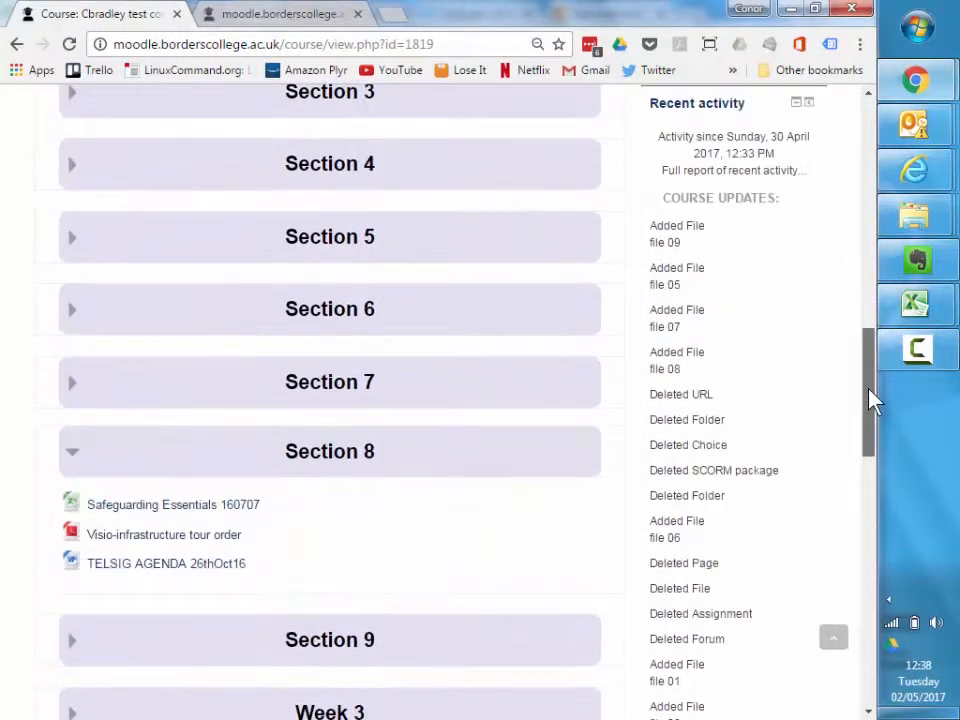
pyautogui.scroll(3)
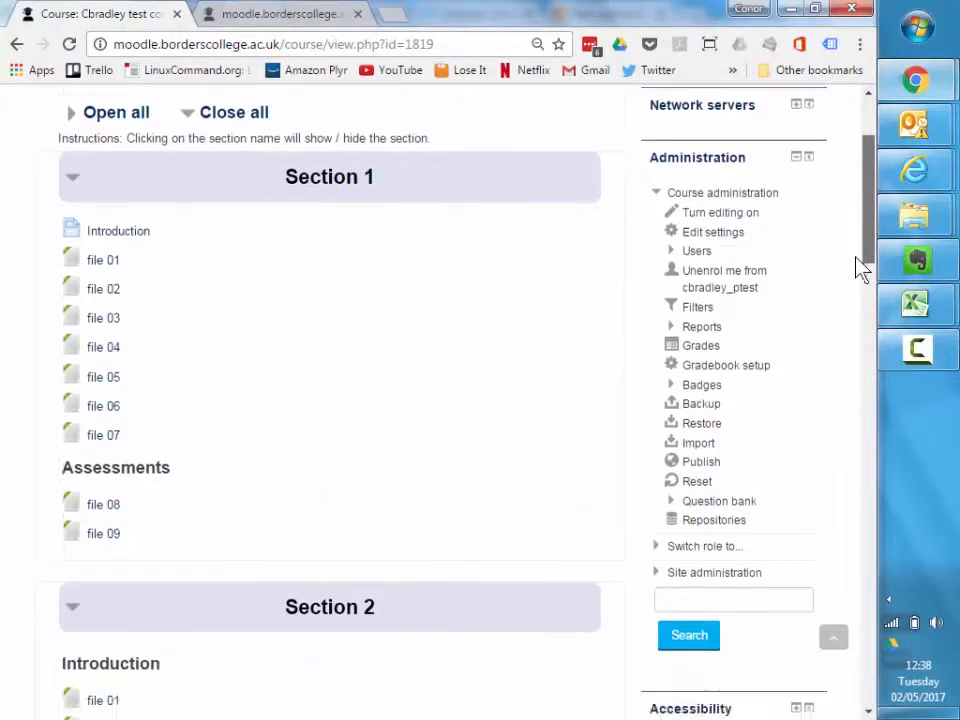
pyautogui.scroll(-3)
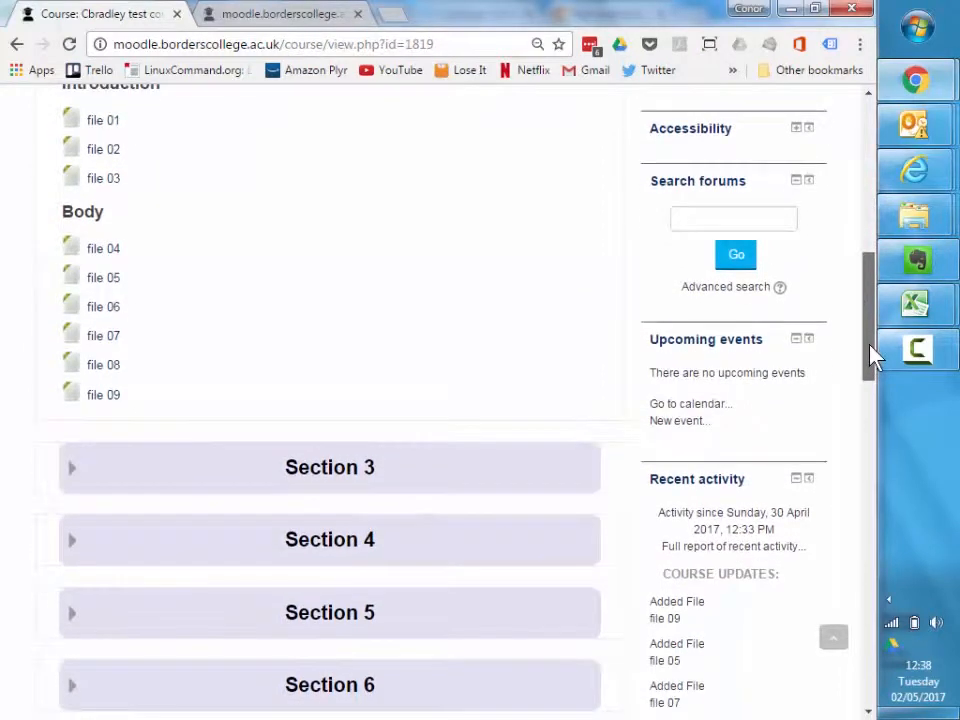
pyautogui.scroll(3)
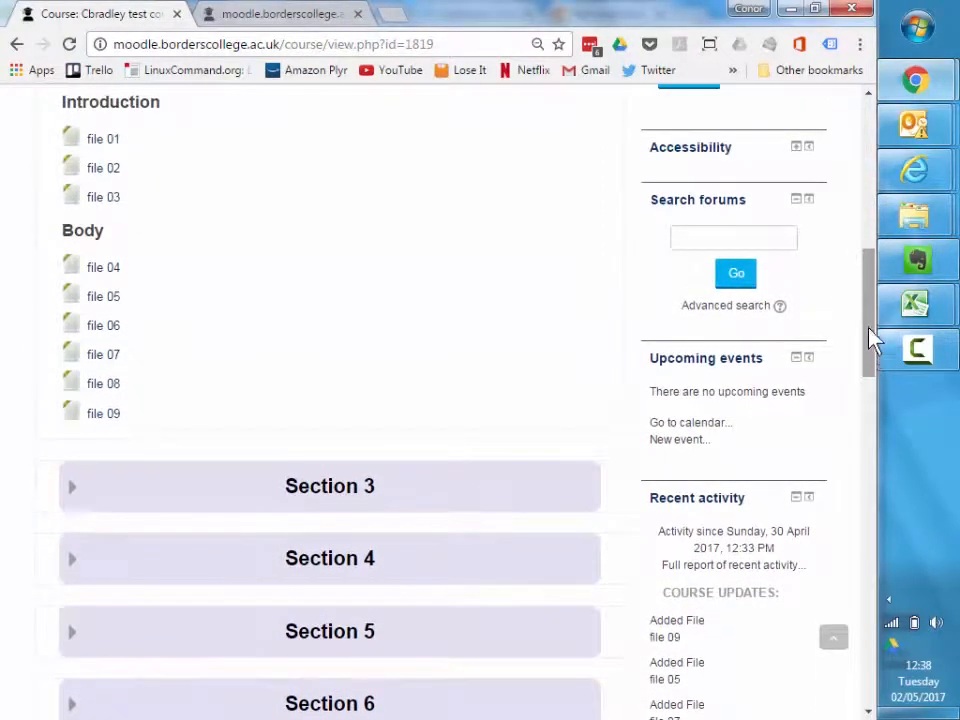
pyautogui.moveTo(808, 224)
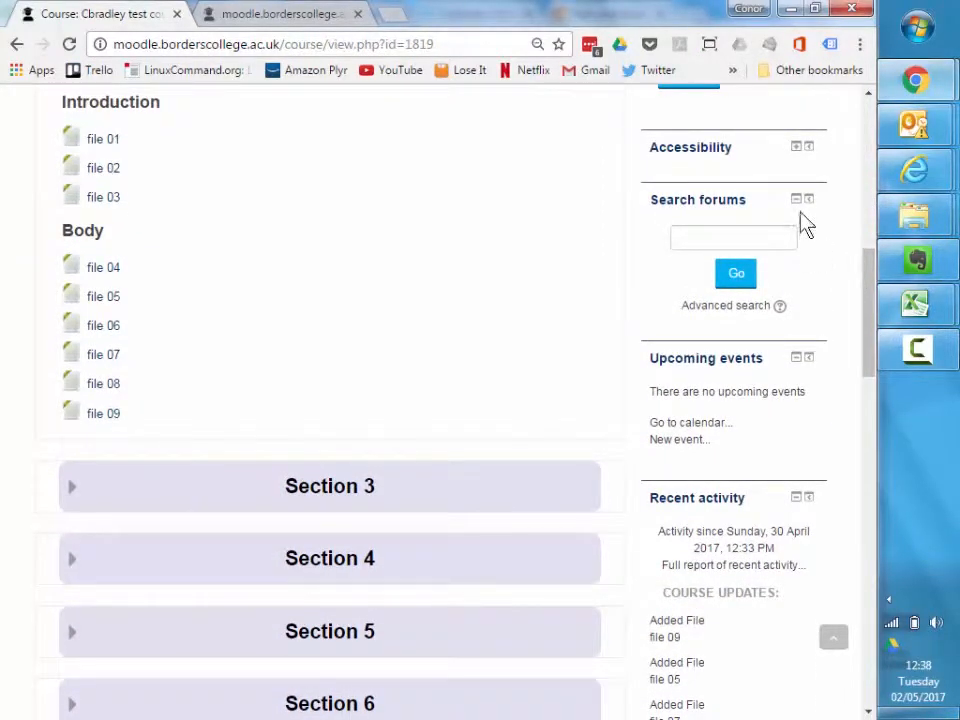
pyautogui.scroll(3)
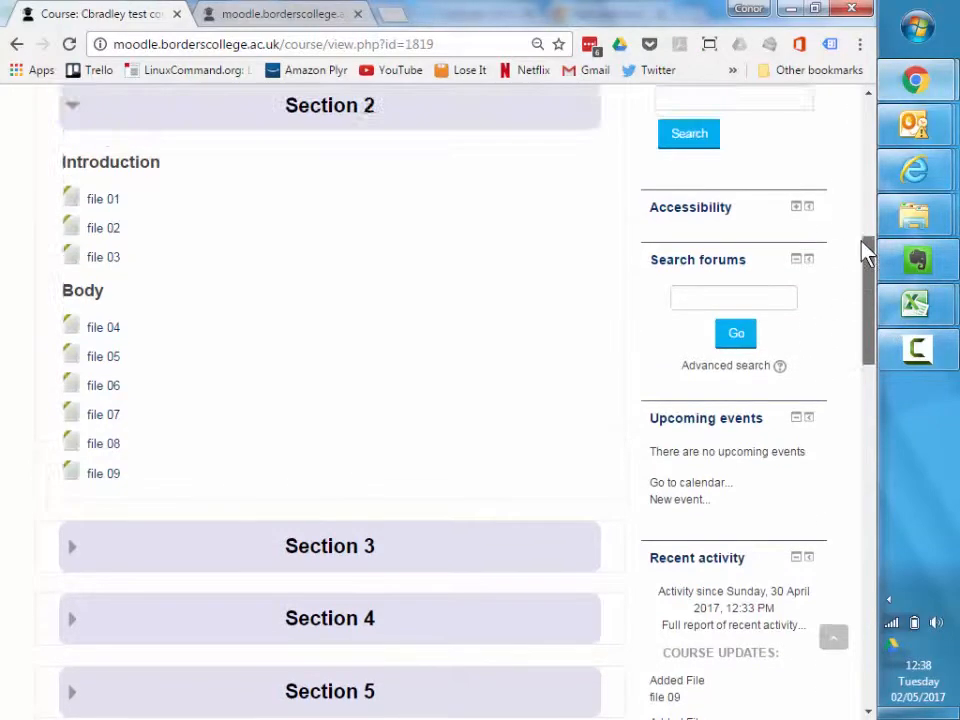
# Turn course editing on and delete the Search forums block, confirming with Yes
pyautogui.click(714, 198)
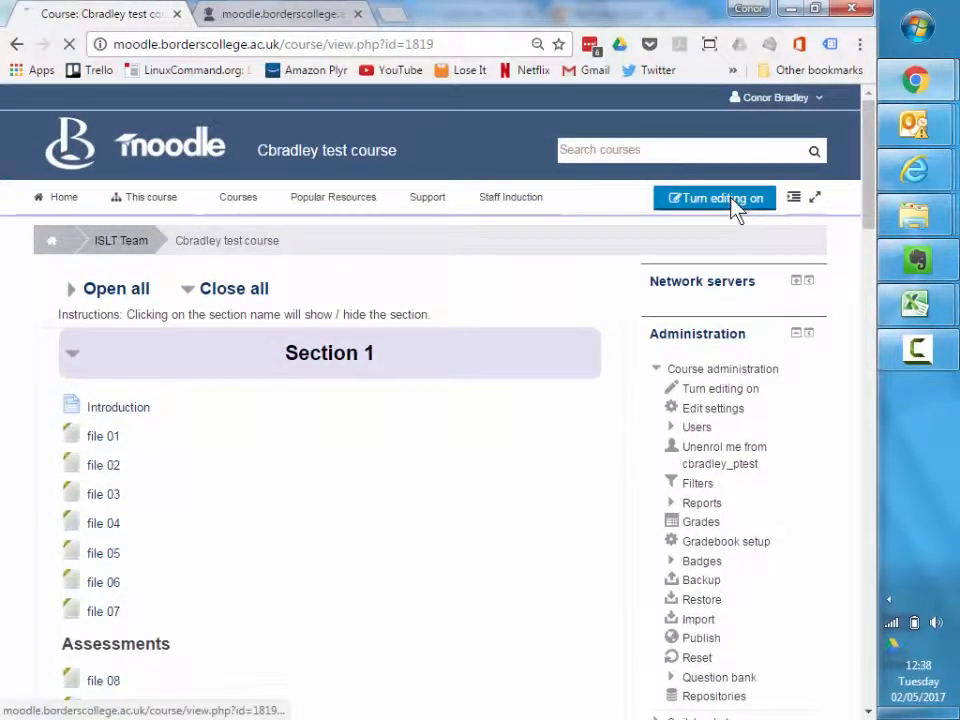
pyautogui.click(714, 198)
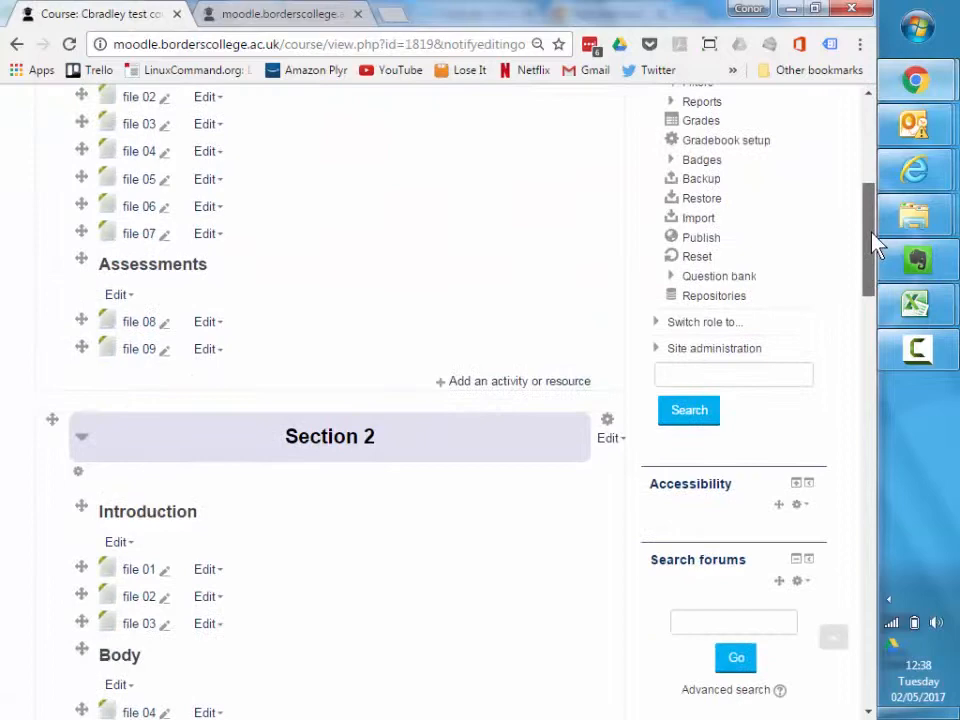
pyautogui.click(796, 328)
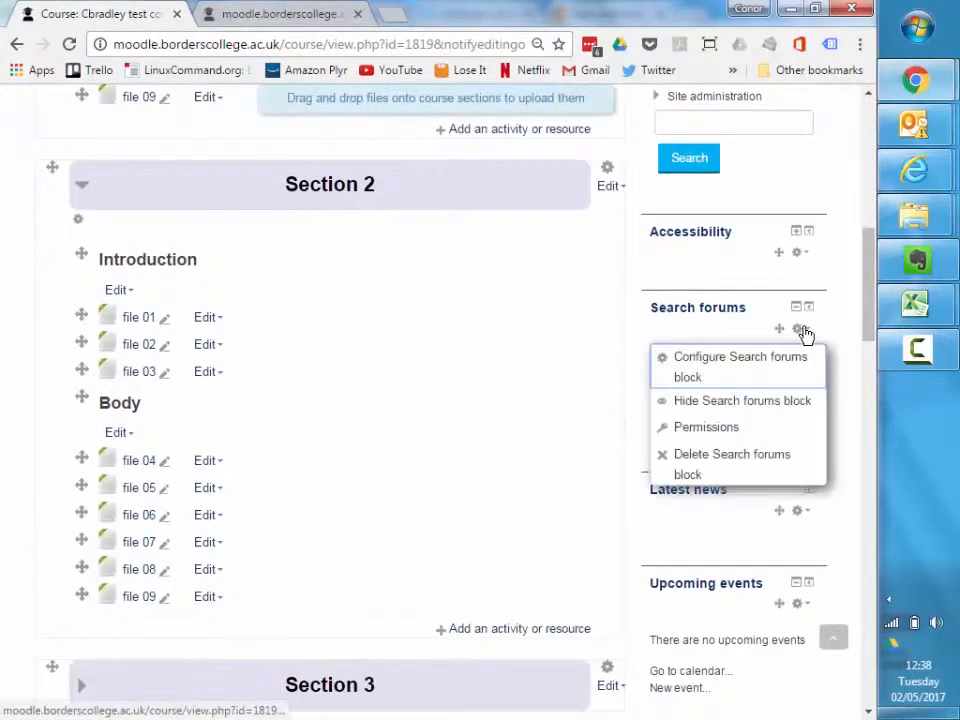
pyautogui.click(728, 464)
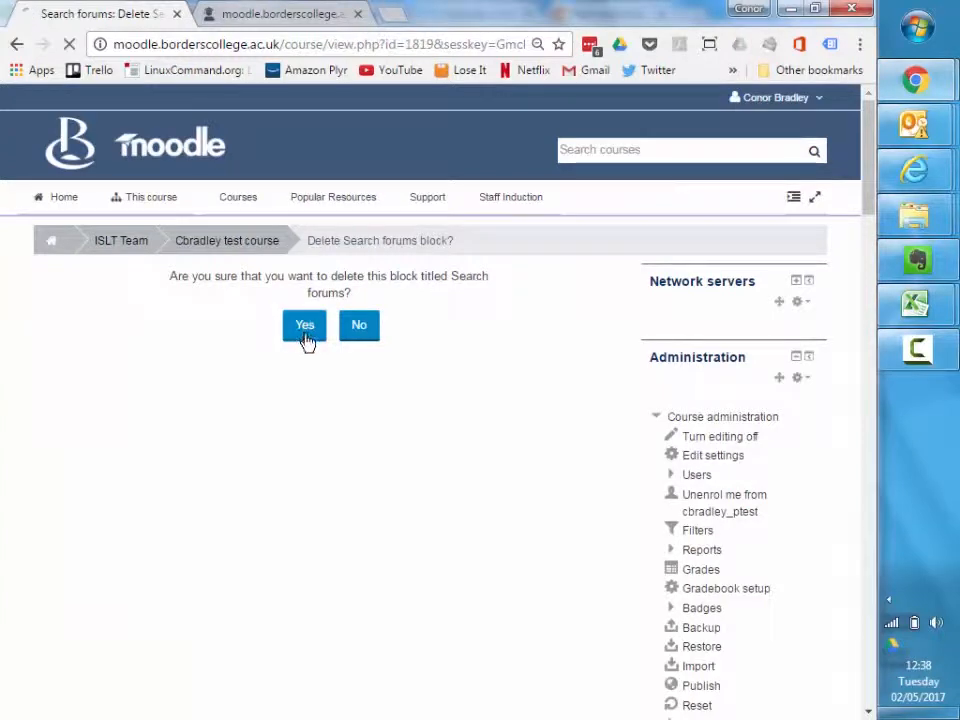
pyautogui.click(304, 324)
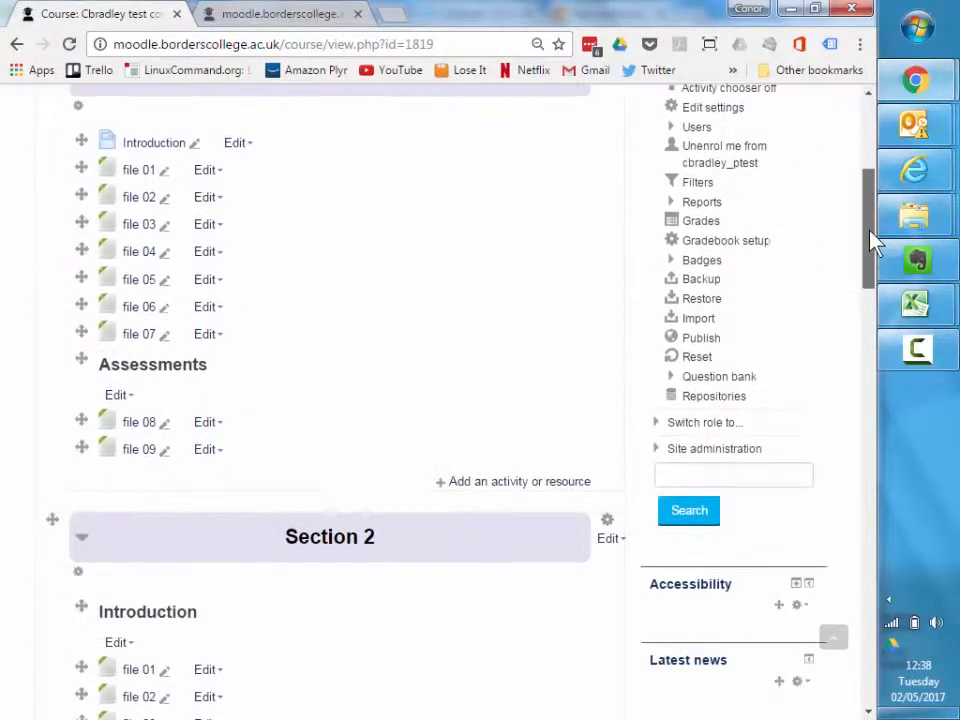
# Delete the Recent activity block from the side column, confirming with Yes
pyautogui.scroll(3)
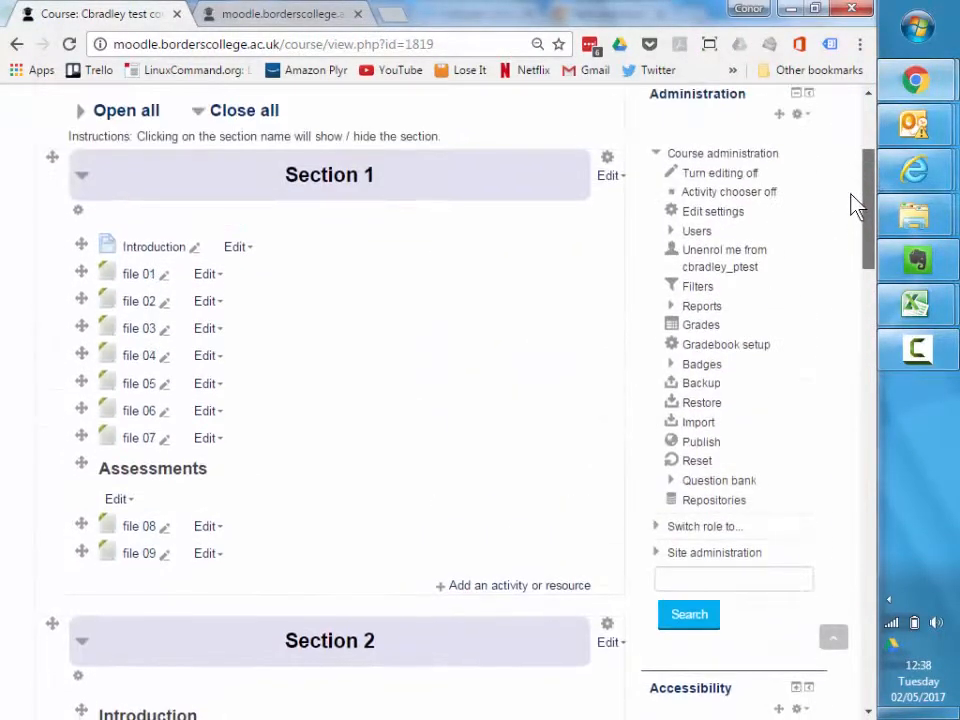
pyautogui.scroll(-3)
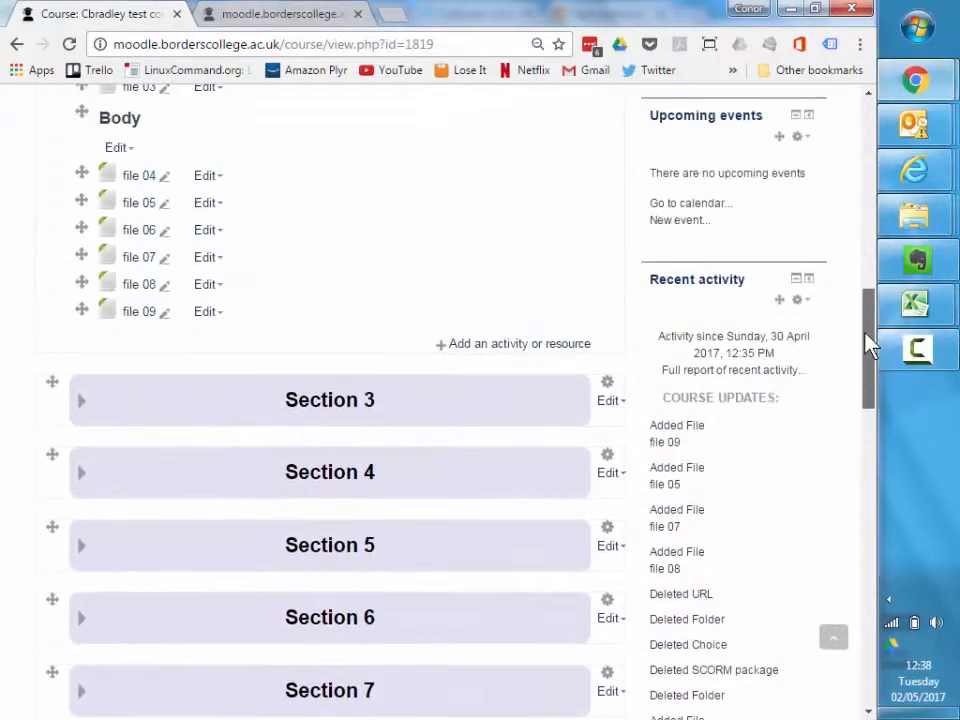
pyautogui.click(796, 300)
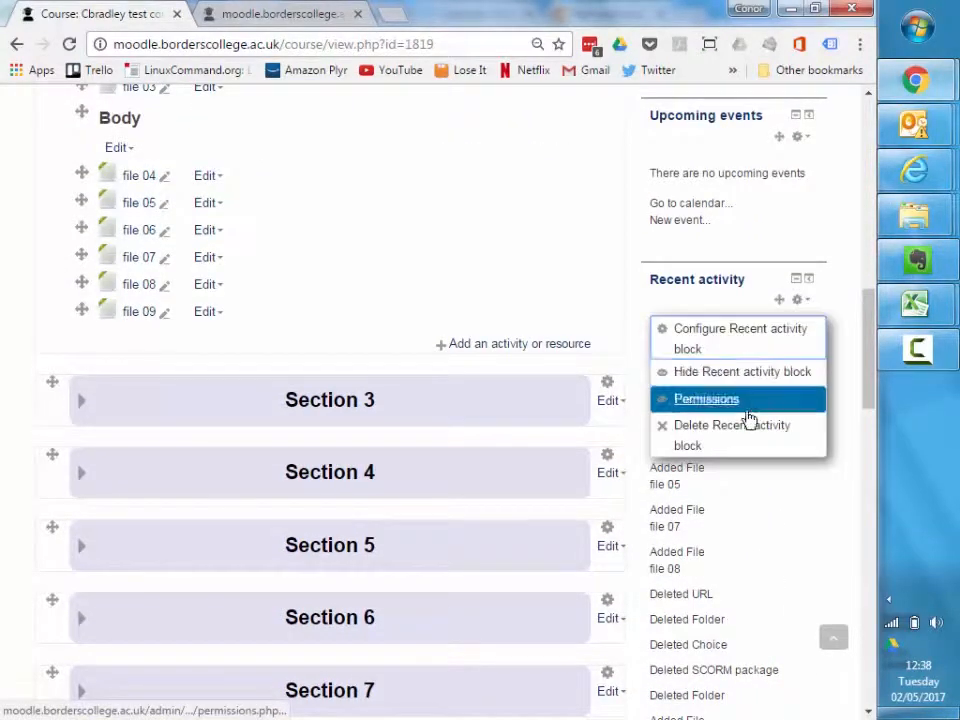
pyautogui.click(732, 436)
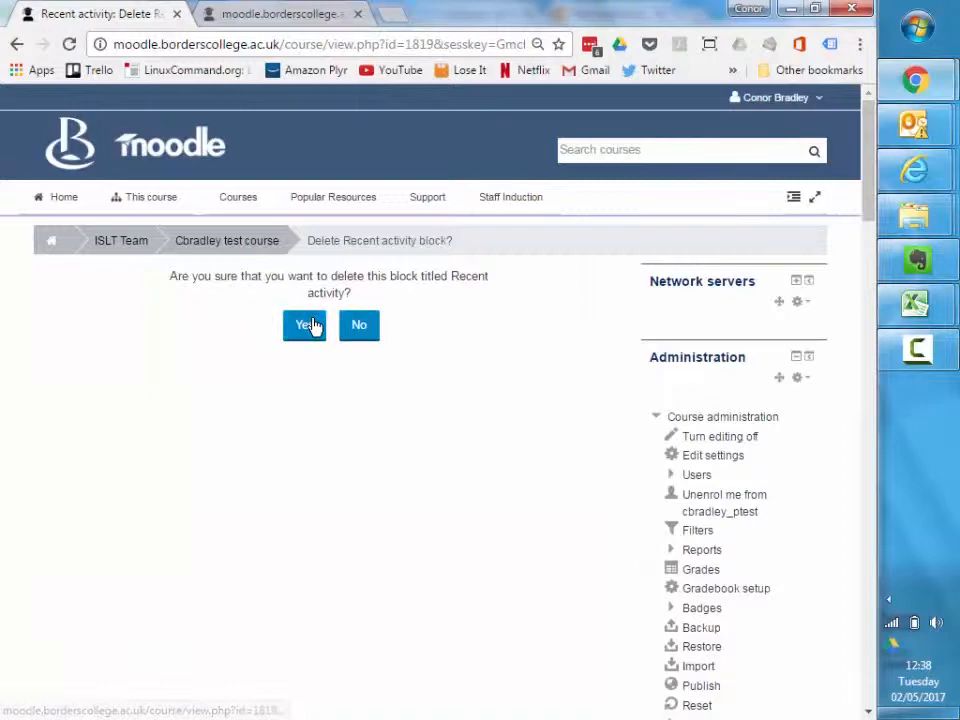
pyautogui.click(304, 324)
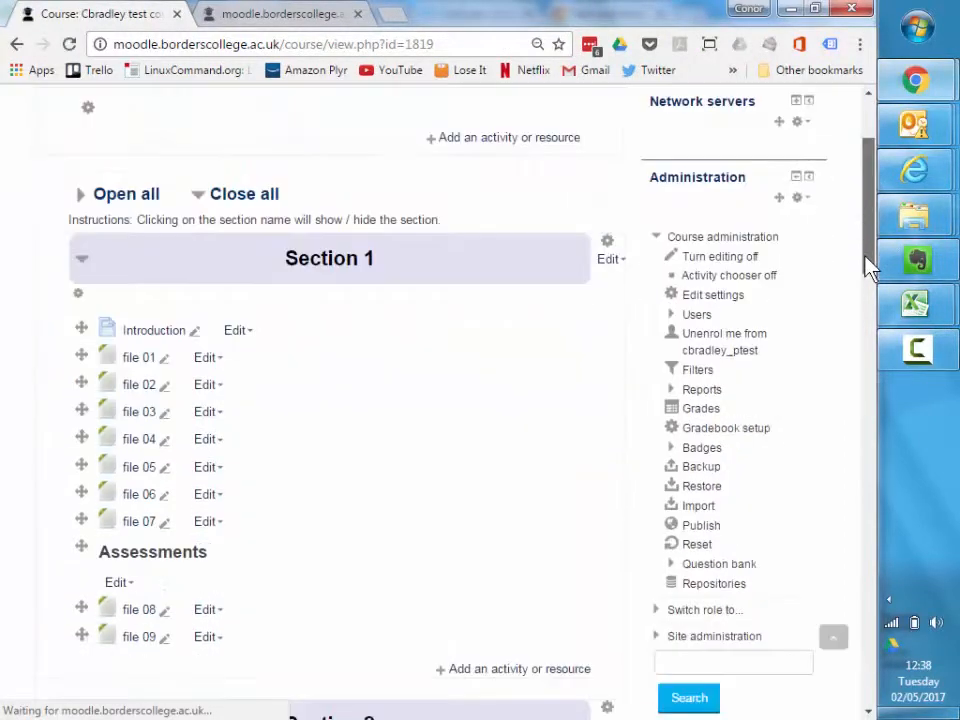
pyautogui.scroll(-3)
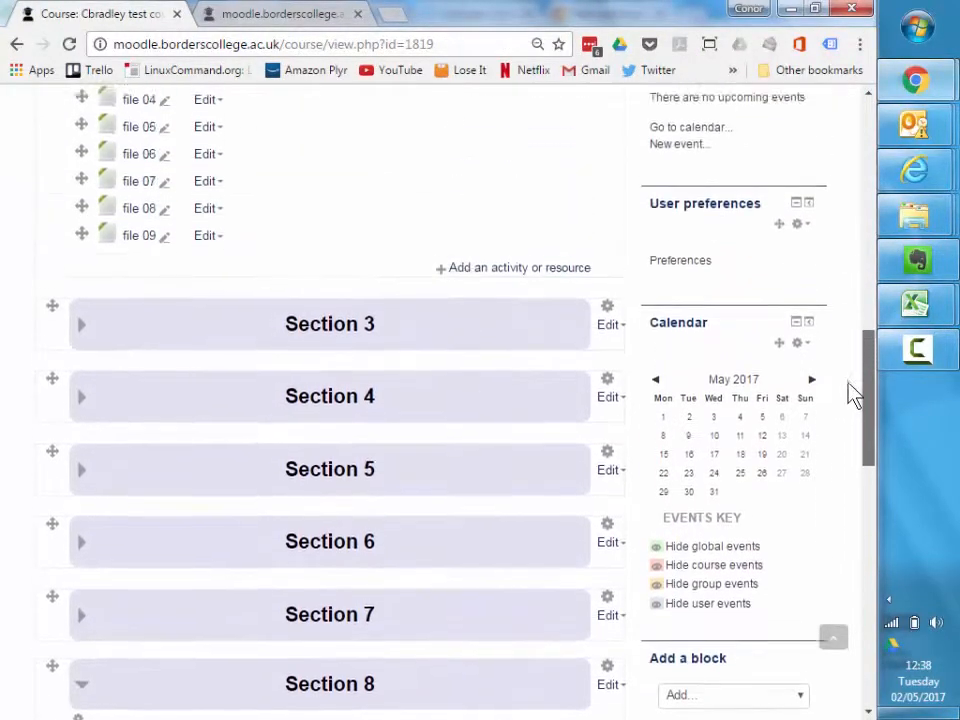
pyautogui.scroll(3)
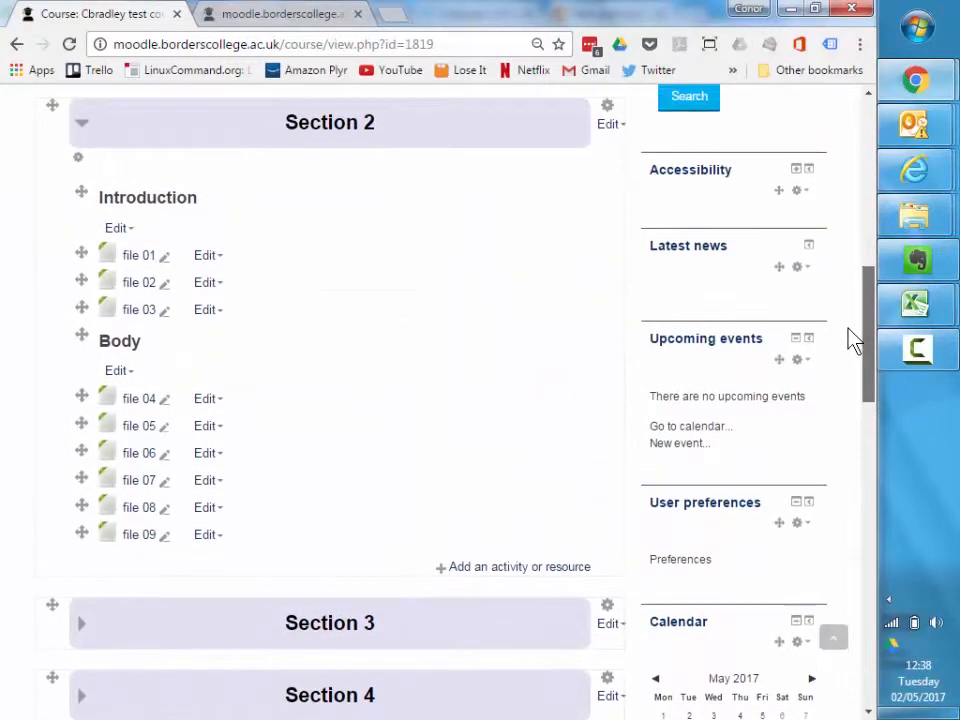
pyautogui.scroll(3)
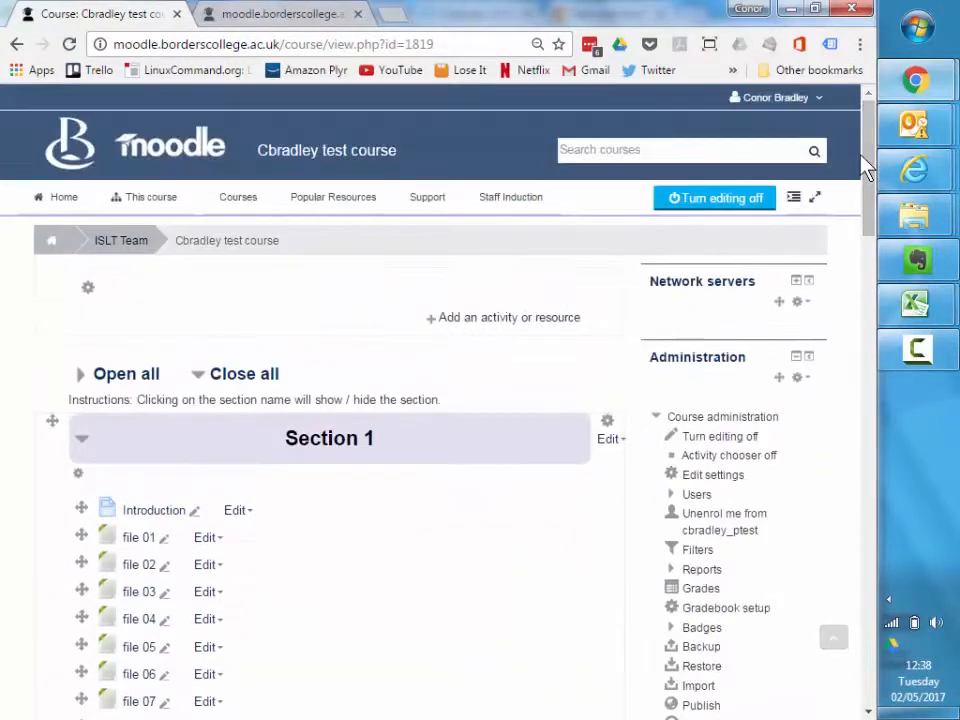
pyautogui.moveTo(796, 376)
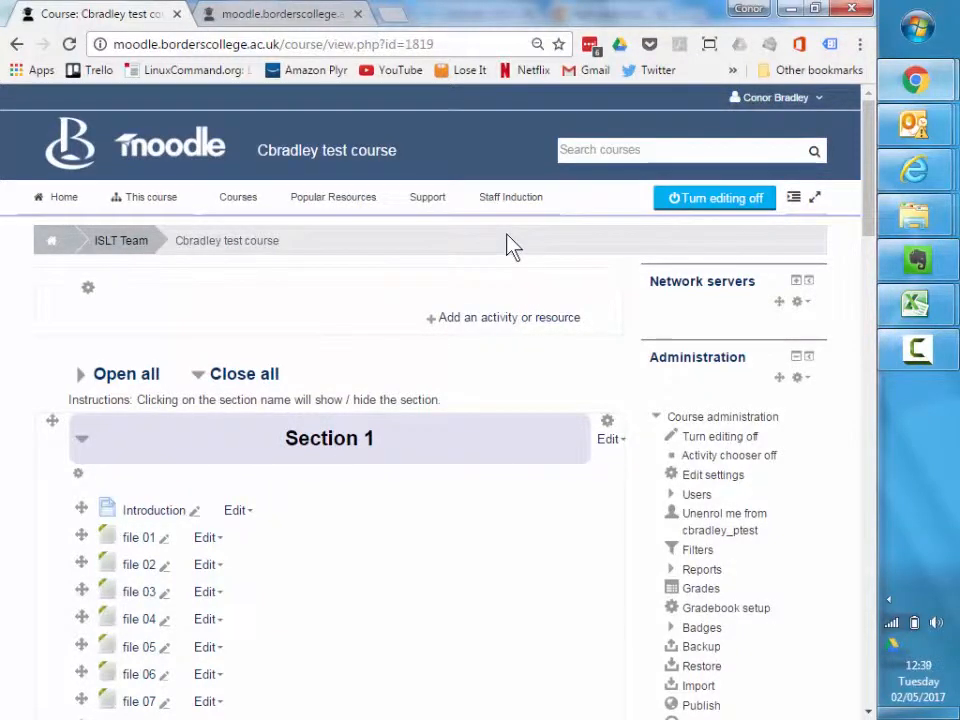
pyautogui.moveTo(424, 250)
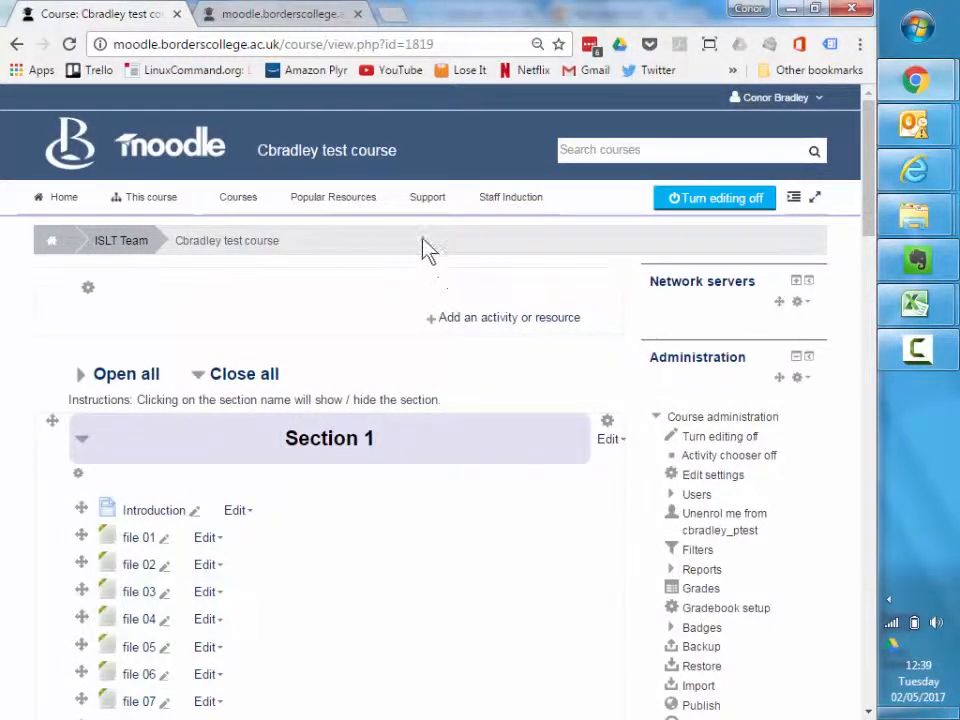
pyautogui.moveTo(596, 224)
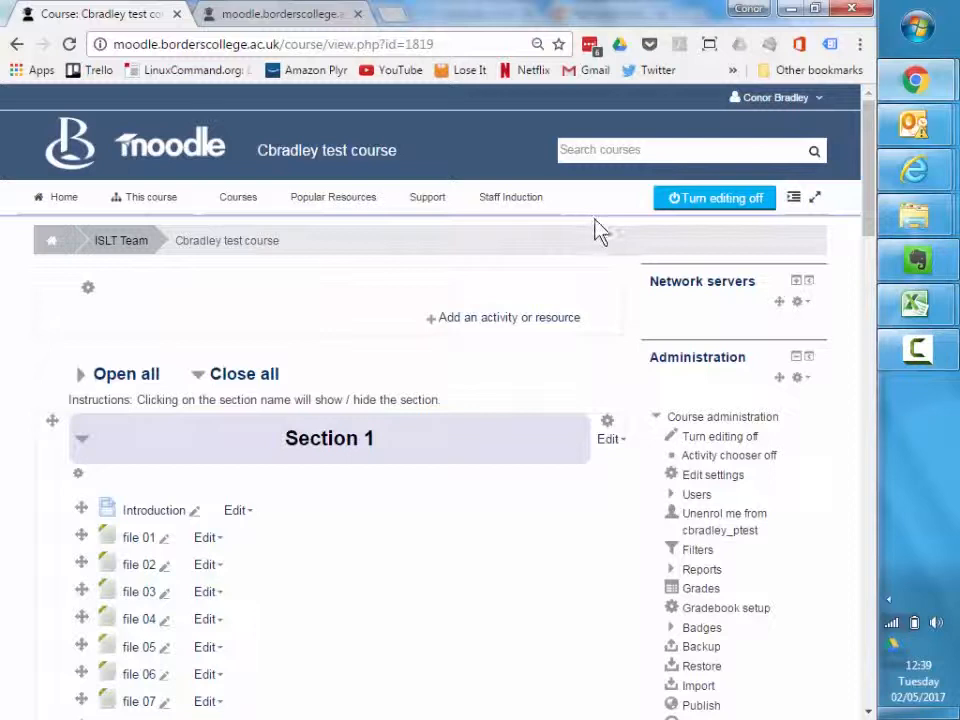
pyautogui.moveTo(344, 304)
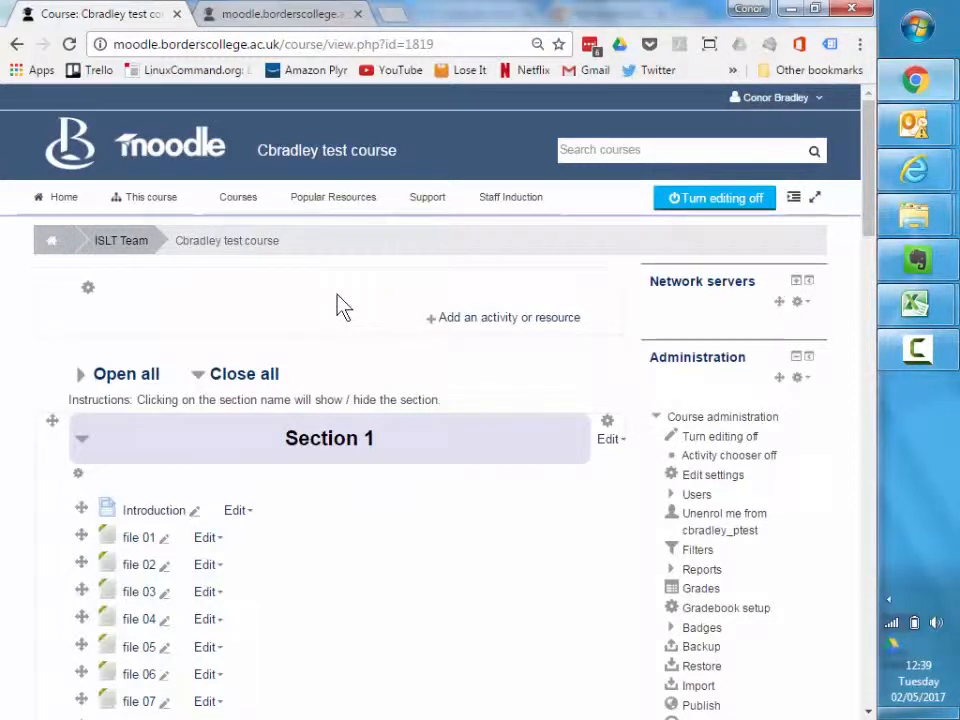
pyautogui.moveTo(584, 248)
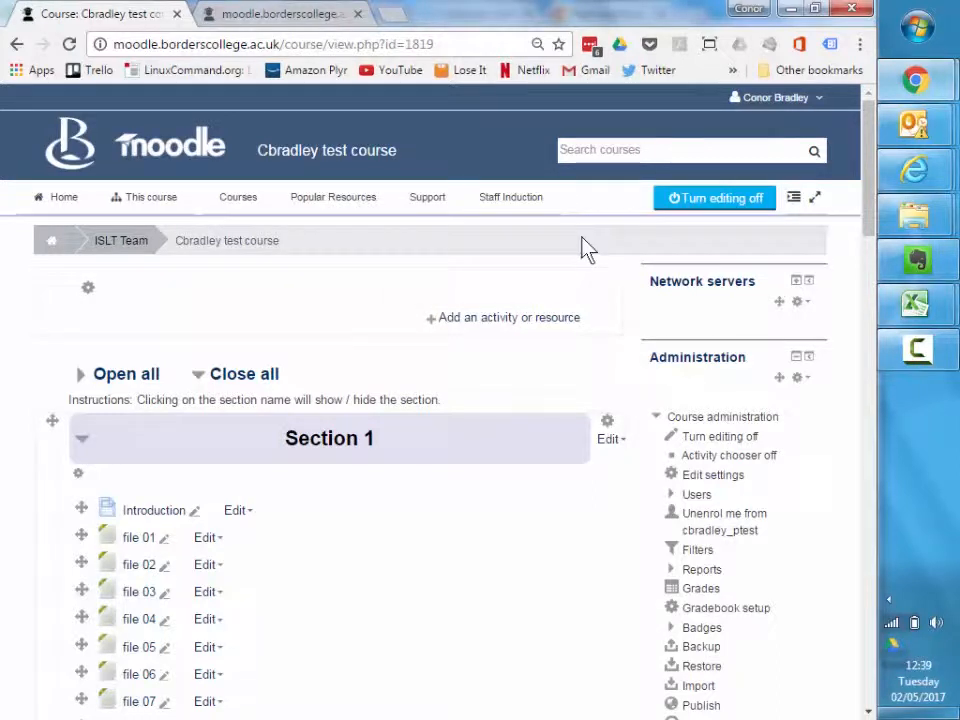
pyautogui.moveTo(870, 176)
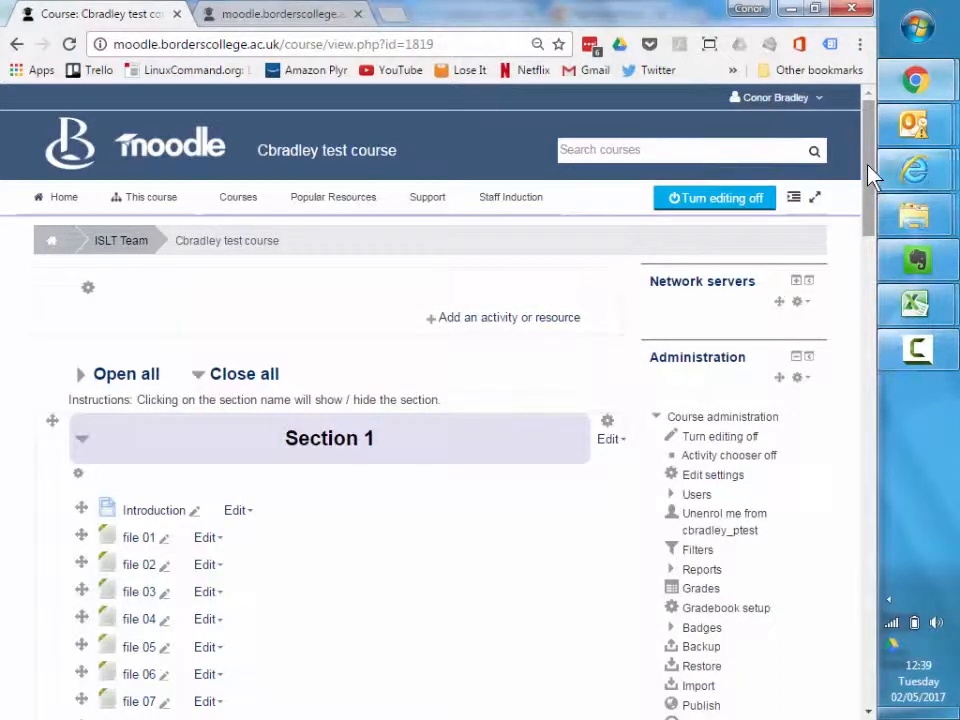